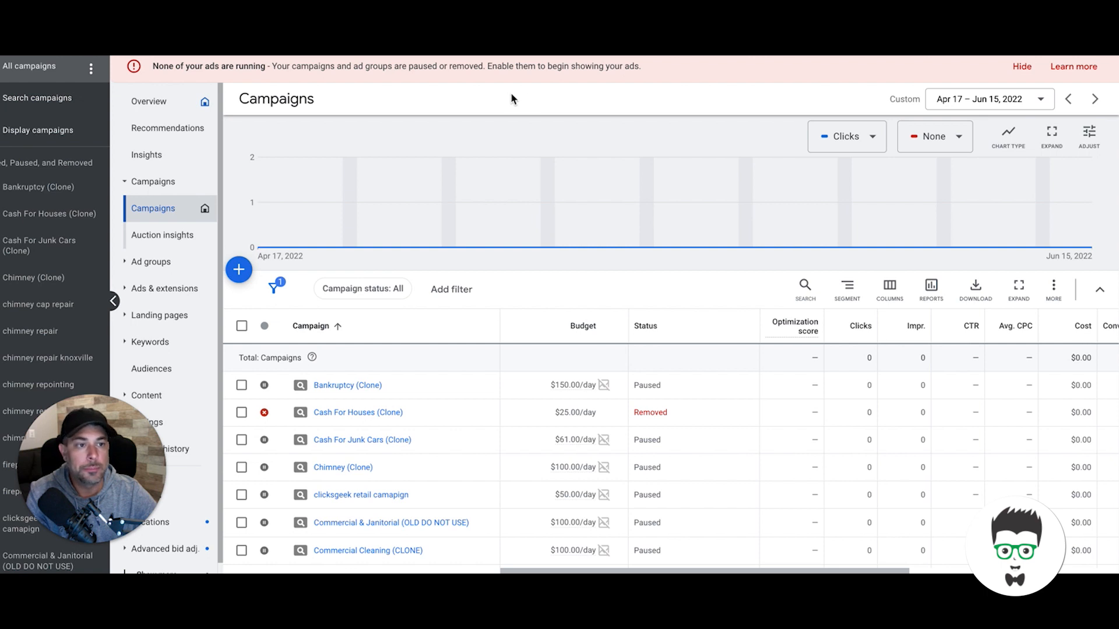
{"action": "mouse_move", "coordinate": [591, 103]}
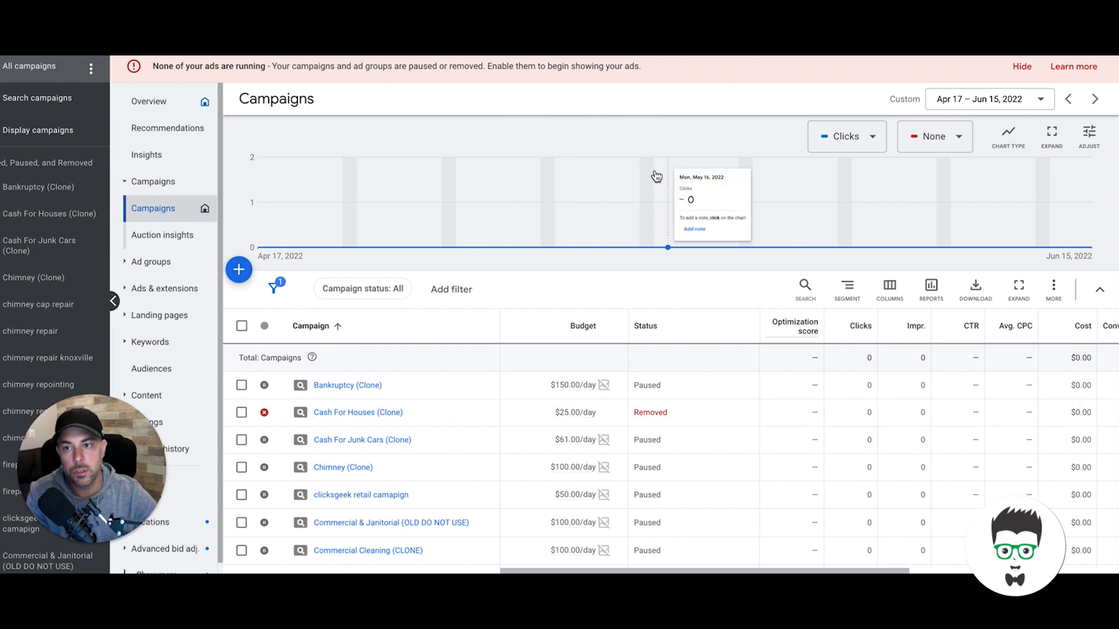
{"action": "mouse_move", "coordinate": [535, 96]}
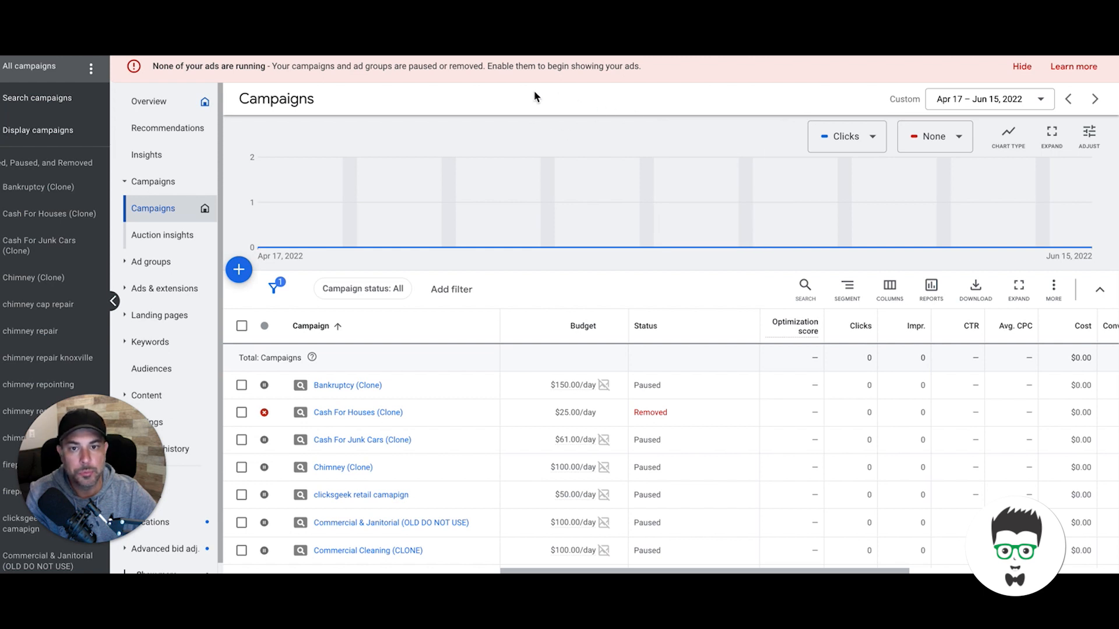
{"action": "mouse_move", "coordinate": [521, 102]}
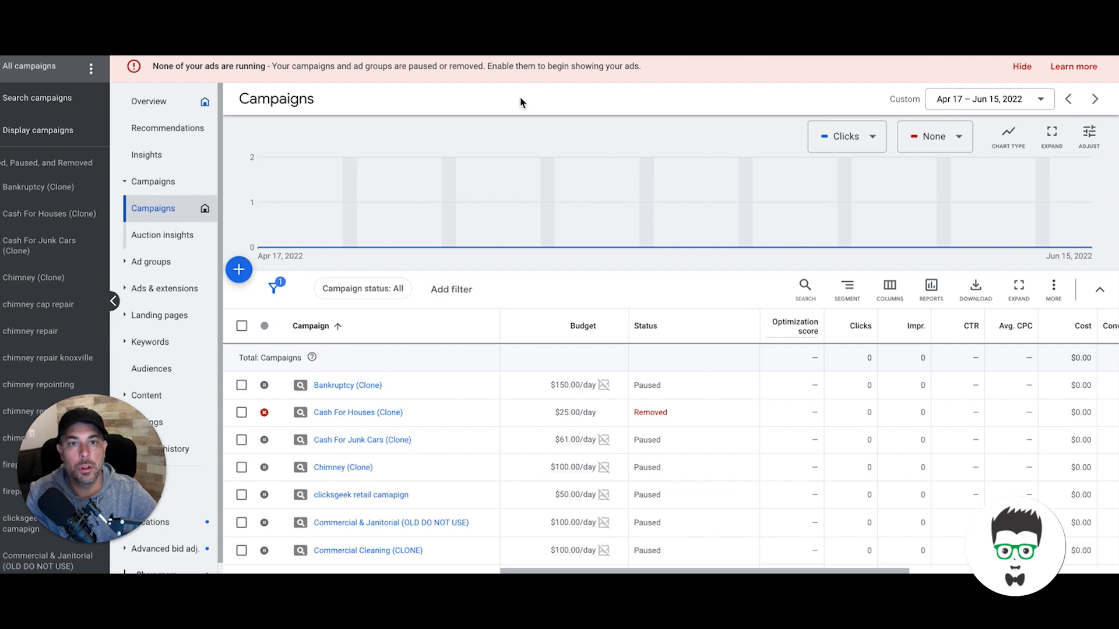
{"action": "mouse_move", "coordinate": [702, 108]}
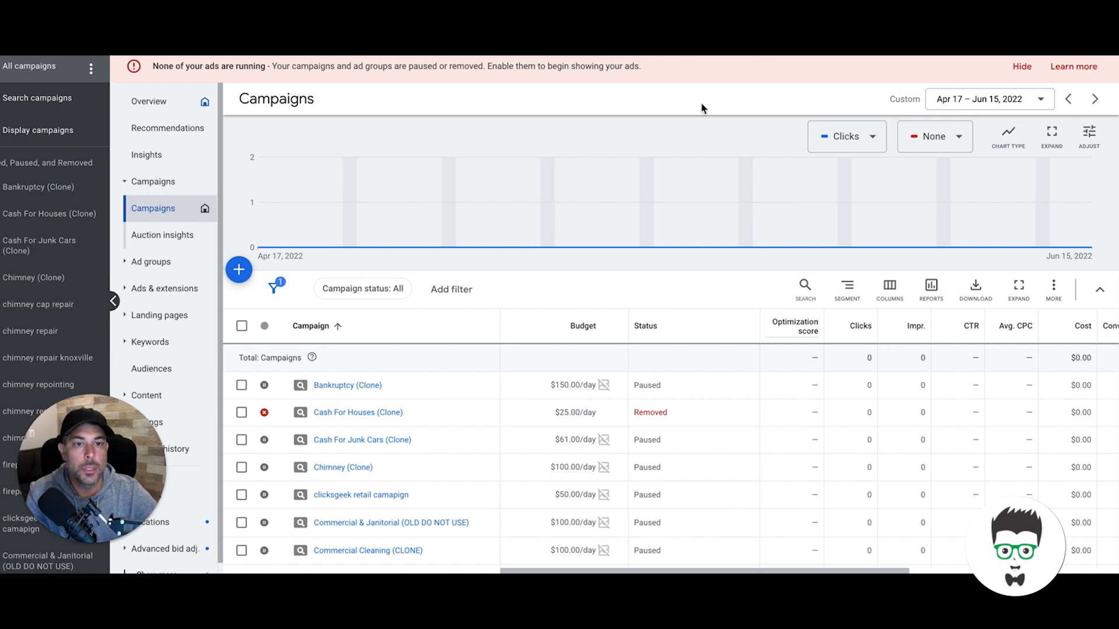
{"action": "mouse_move", "coordinate": [739, 103]}
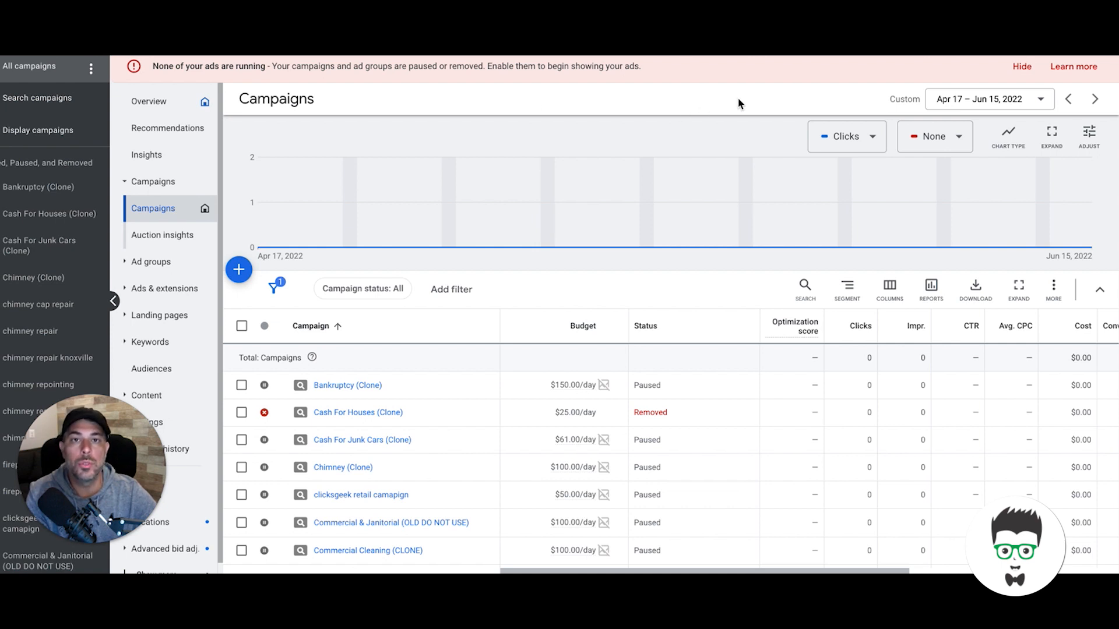
{"action": "mouse_move", "coordinate": [791, 98]}
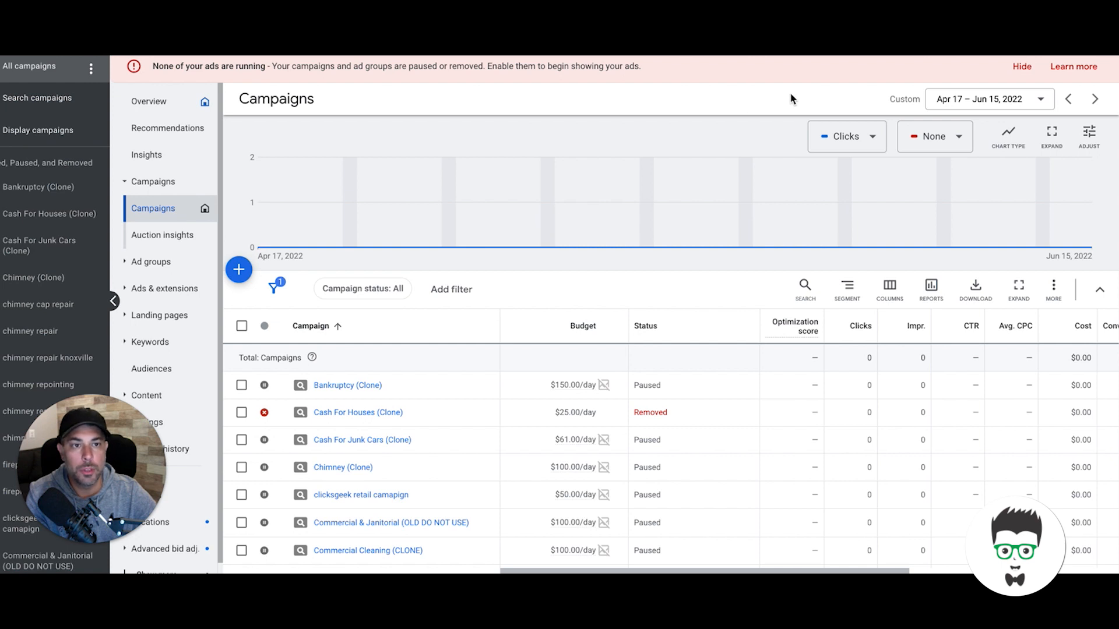
{"action": "mouse_move", "coordinate": [801, 89]}
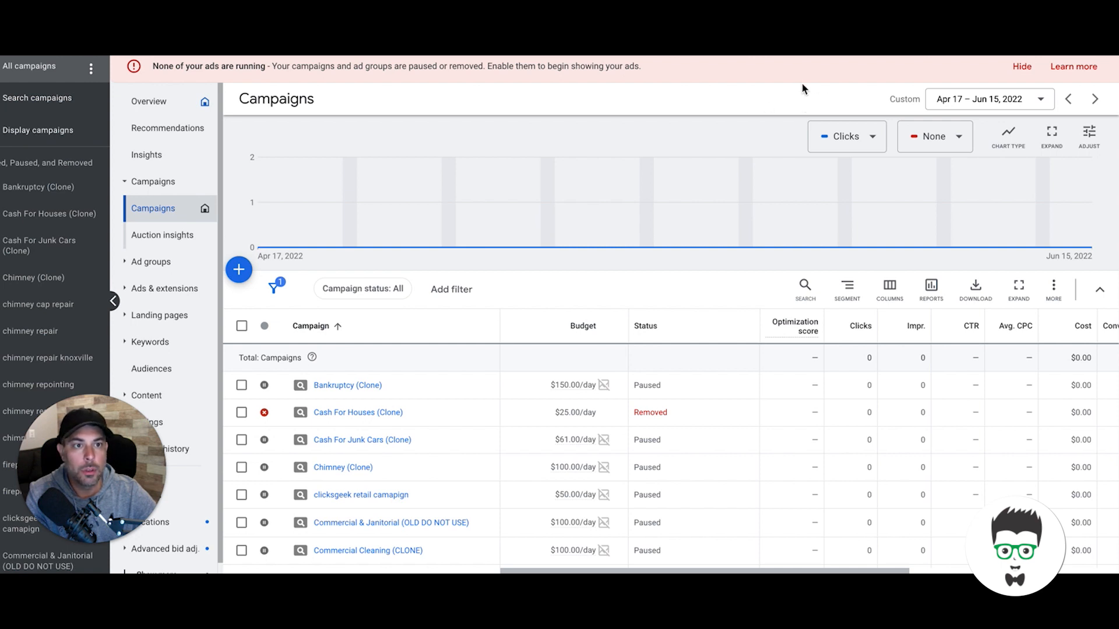
{"action": "mouse_move", "coordinate": [800, 76]}
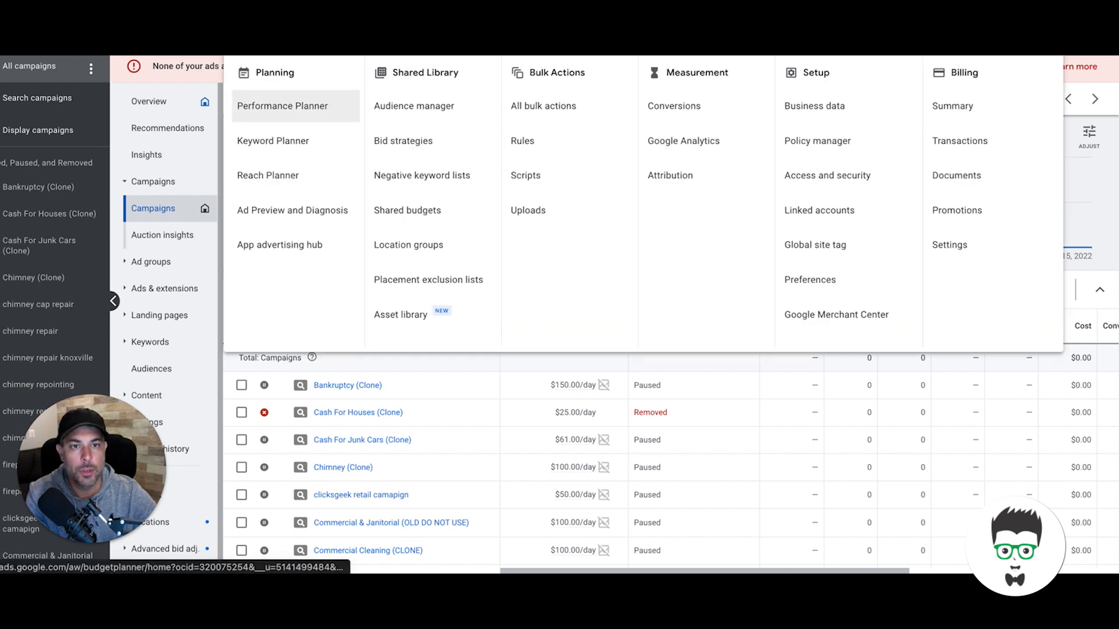
{"action": "mouse_move", "coordinate": [267, 175]}
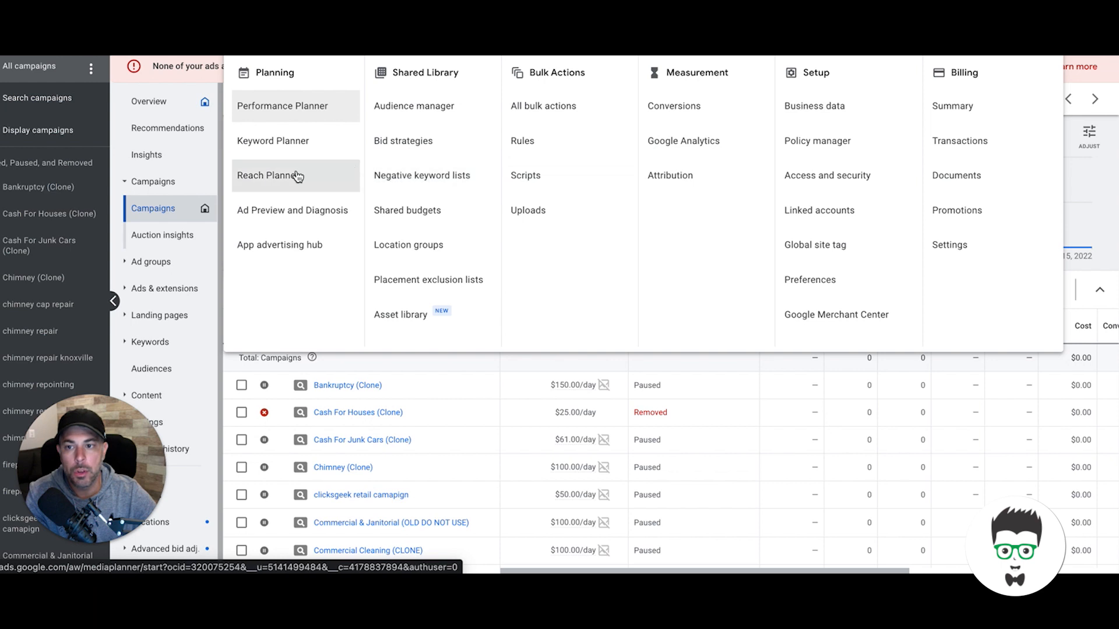
Open Keyword Planner from the Tools and Settings menu.
{"action": "left_click", "coordinate": [272, 140]}
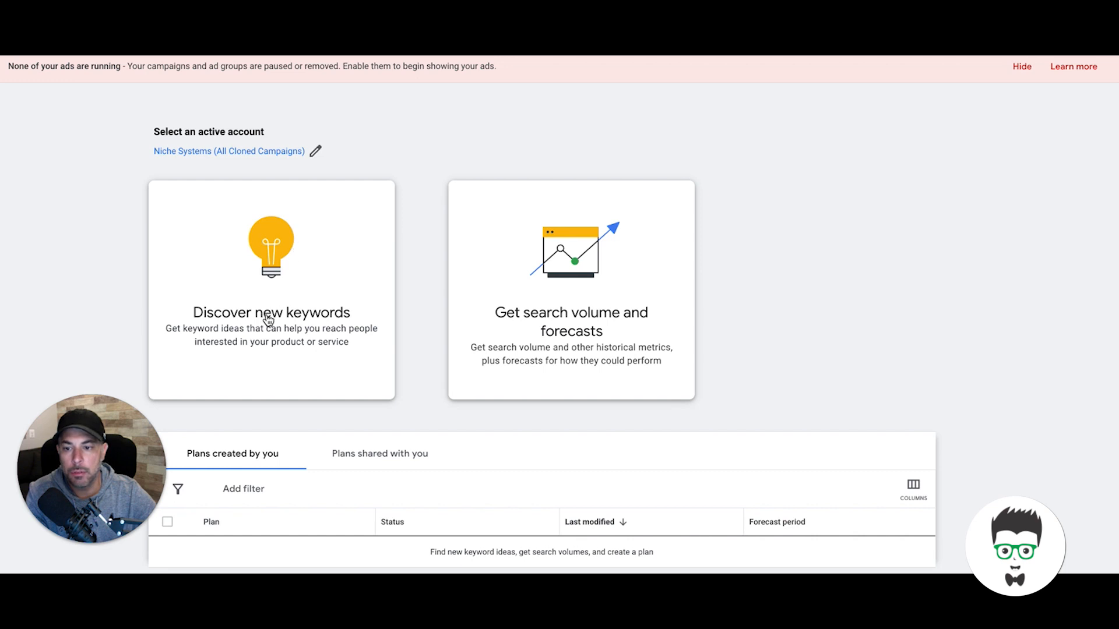
Discover new keywords using 'limousine philadelphia' as the seed keyword.
{"action": "left_click", "coordinate": [270, 312]}
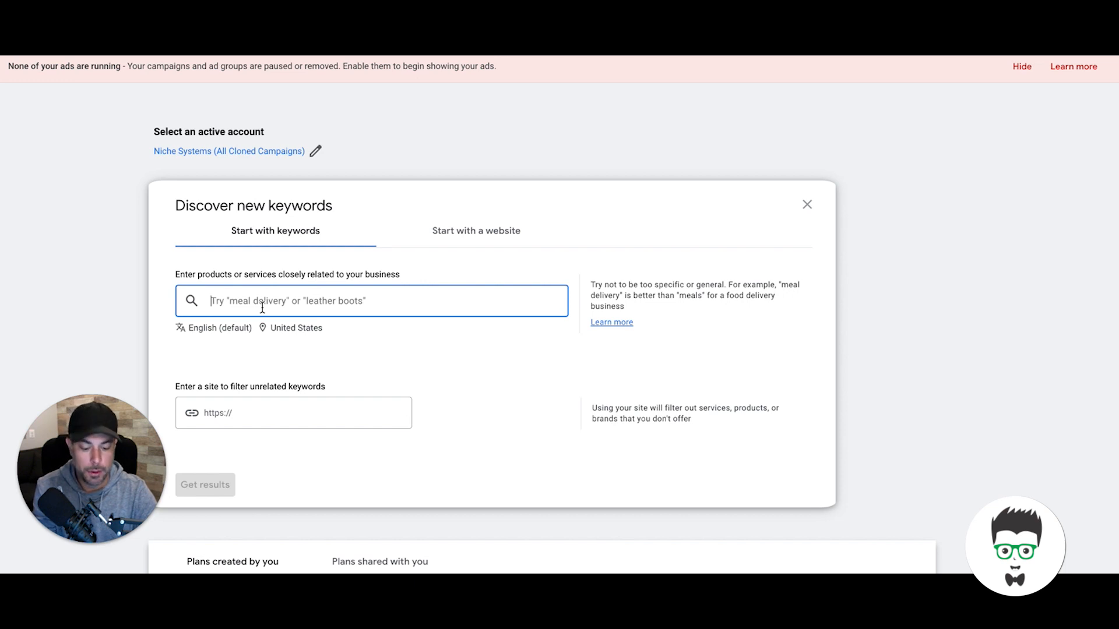
{"action": "type", "text": "l"}
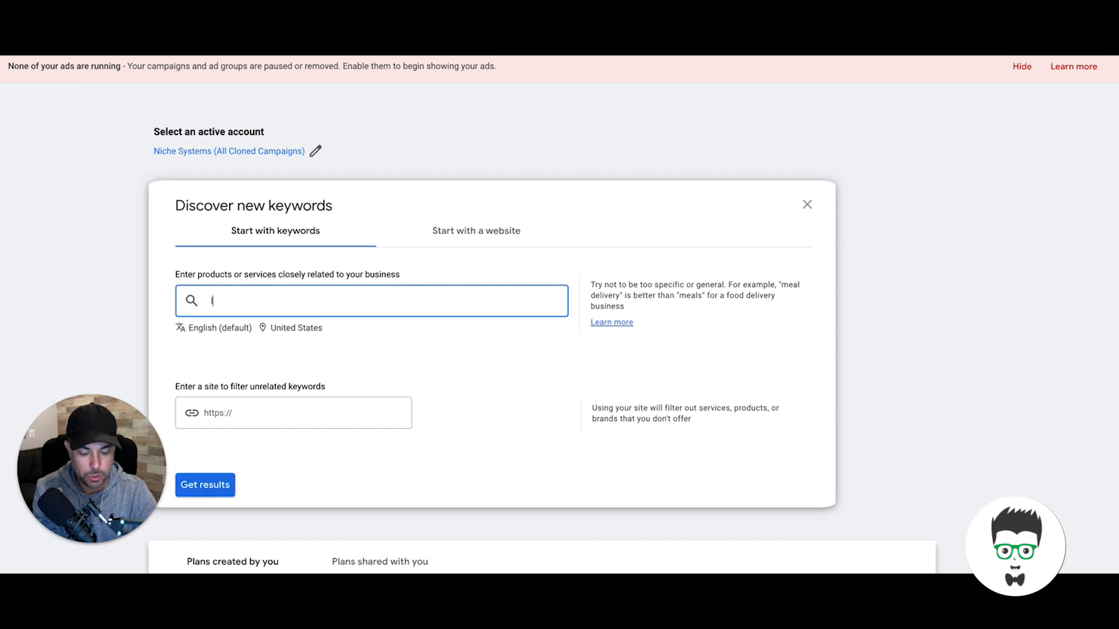
{"action": "type", "text": "limousine"}
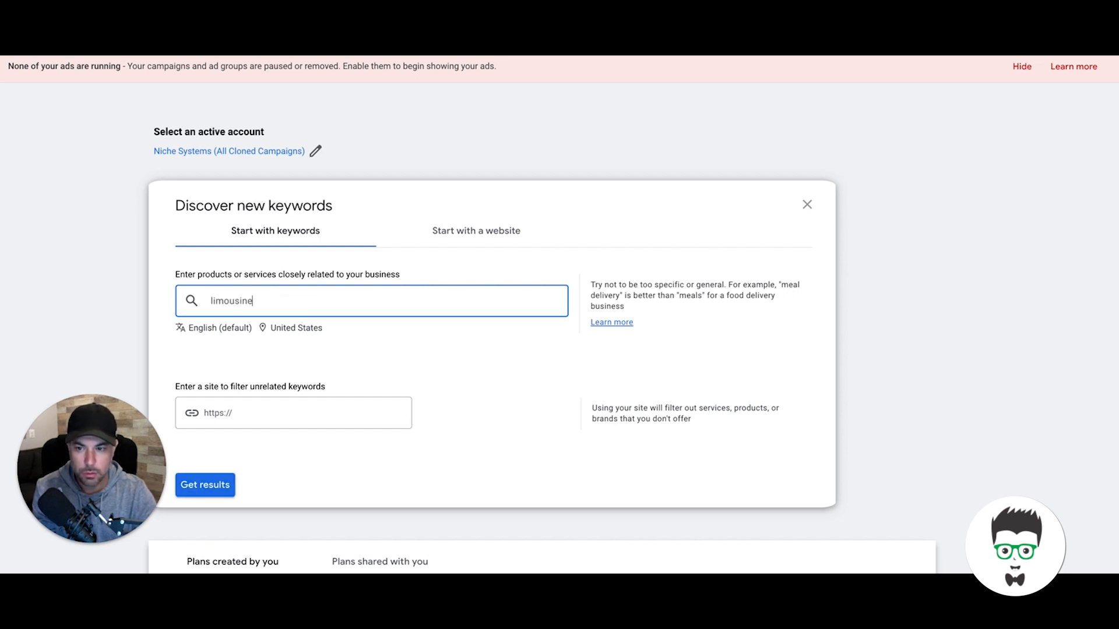
{"action": "type", "text": "phil"}
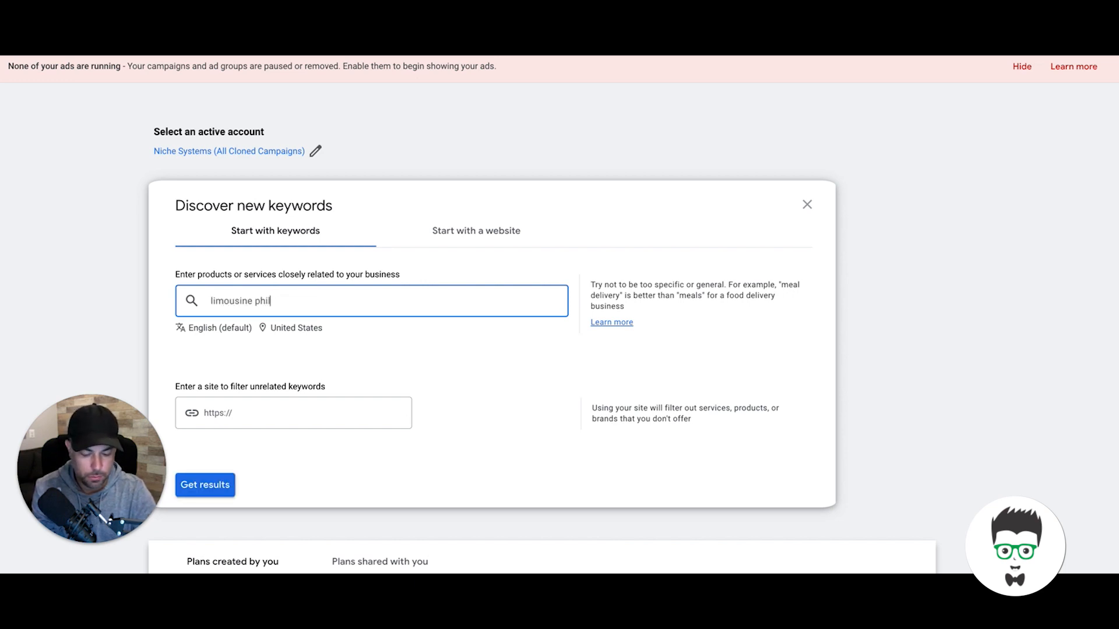
{"action": "type", "text": "adelphia"}
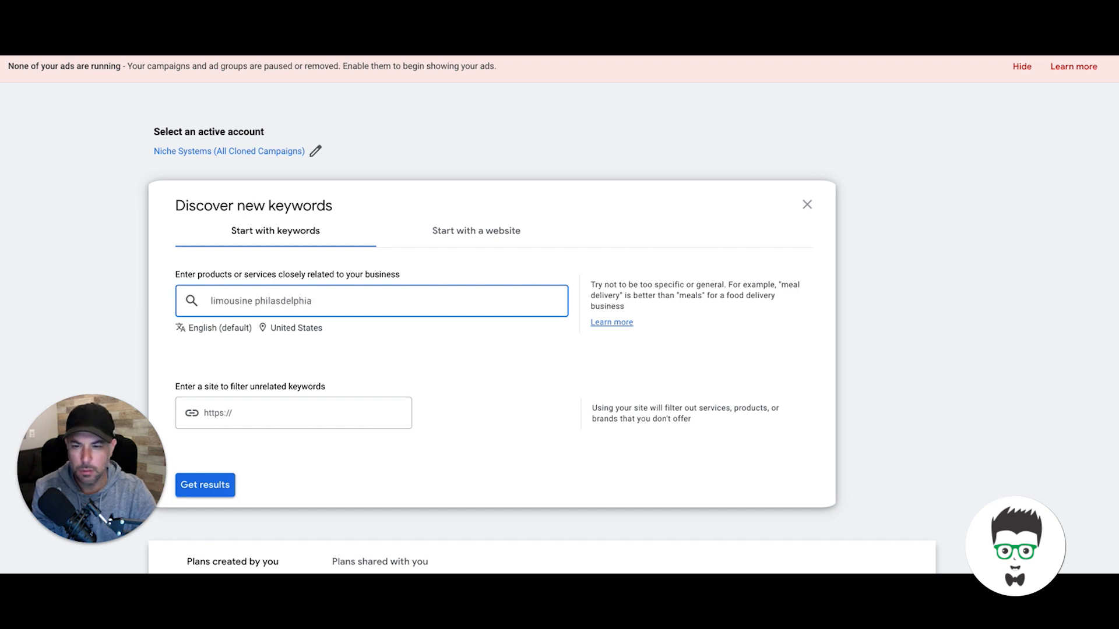
{"action": "key", "text": "Backspace"}
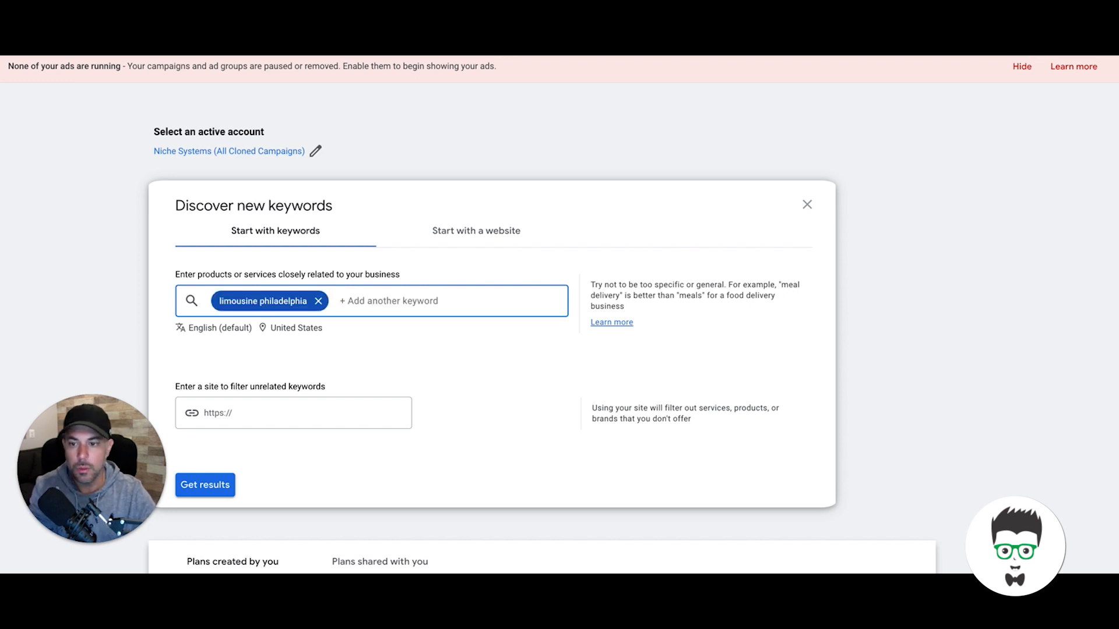
{"action": "left_click", "coordinate": [205, 484]}
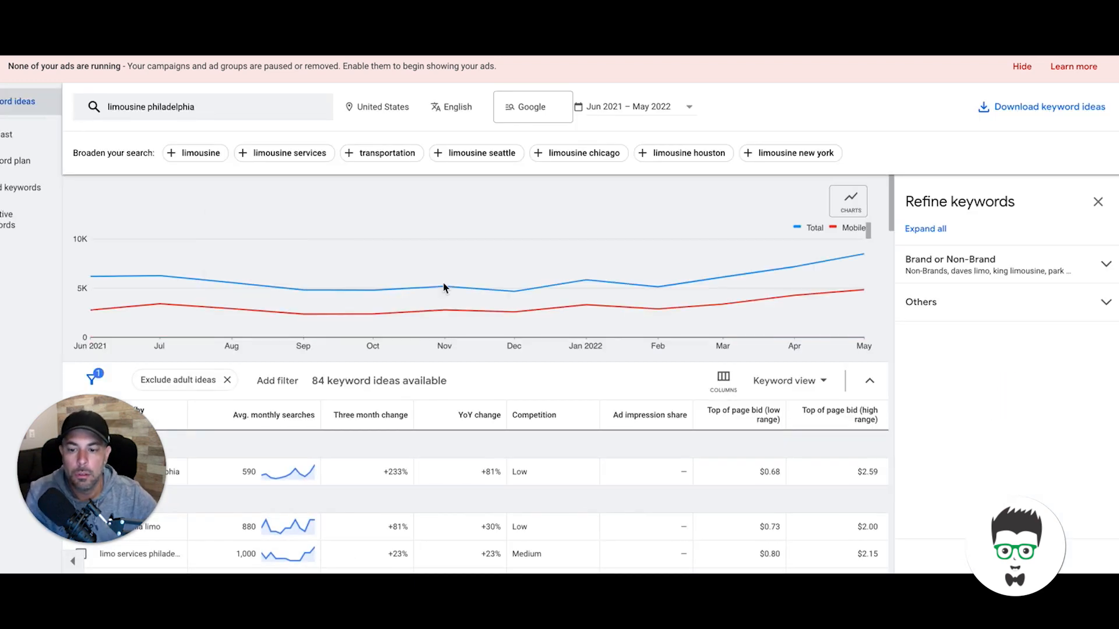
{"action": "scroll", "scroll_direction": "down", "scroll_amount": 3}
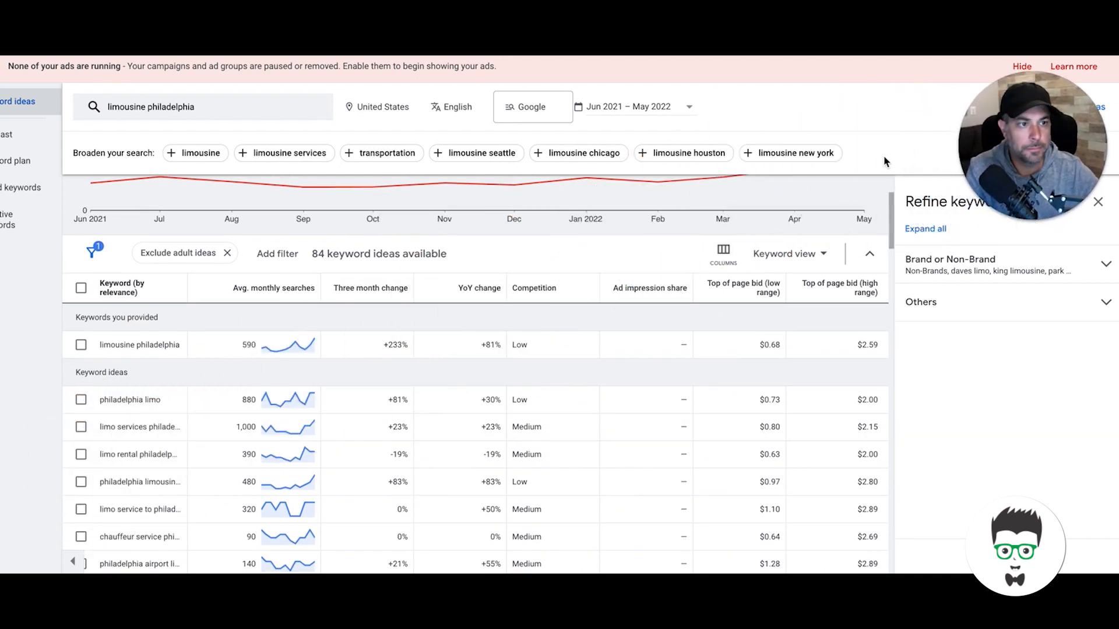
{"action": "mouse_move", "coordinate": [228, 248]}
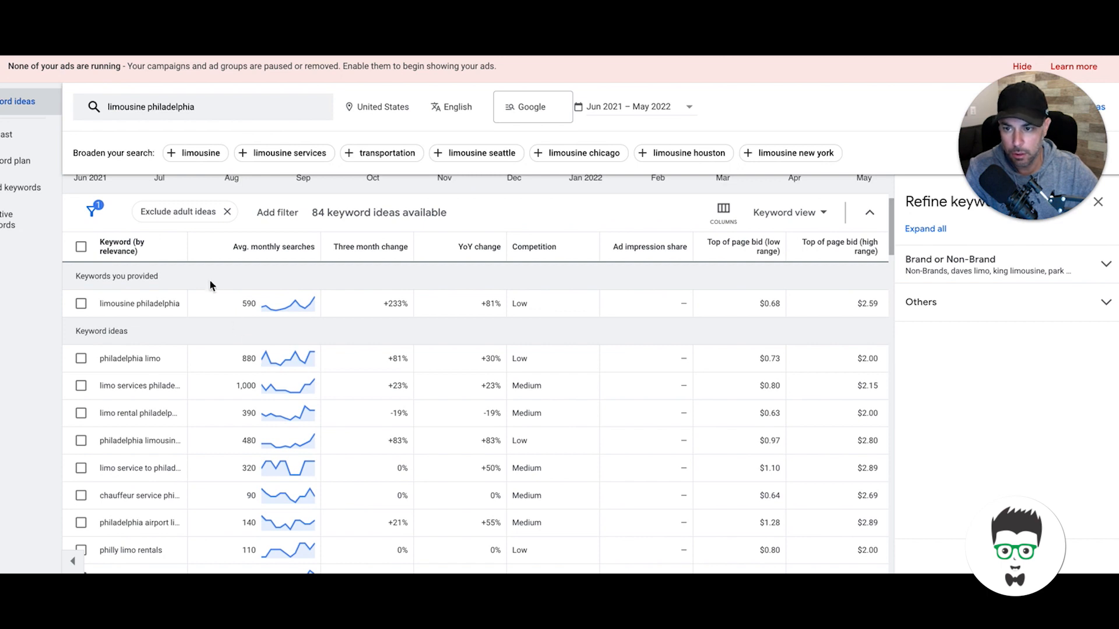
{"action": "mouse_move", "coordinate": [188, 249]}
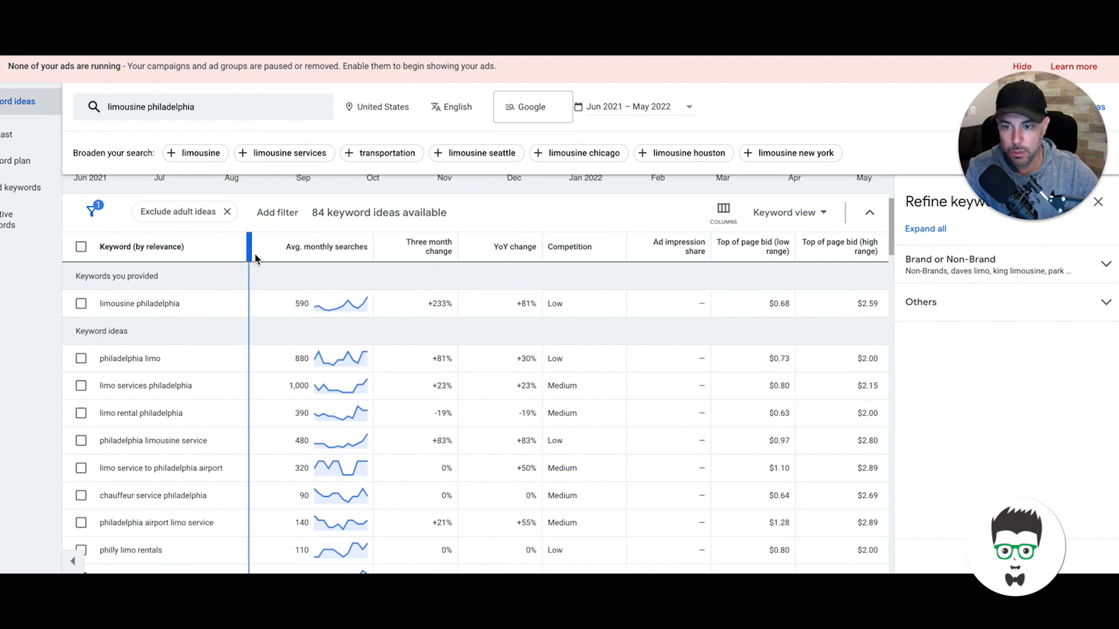
{"action": "mouse_move", "coordinate": [309, 267]}
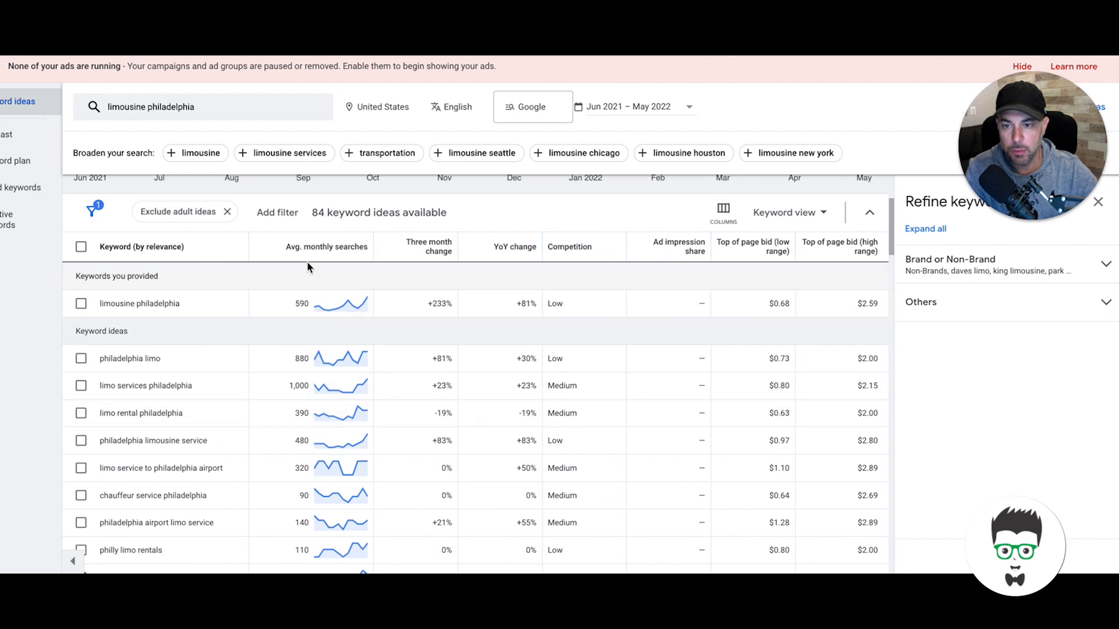
{"action": "scroll", "scroll_direction": "down", "scroll_amount": 3}
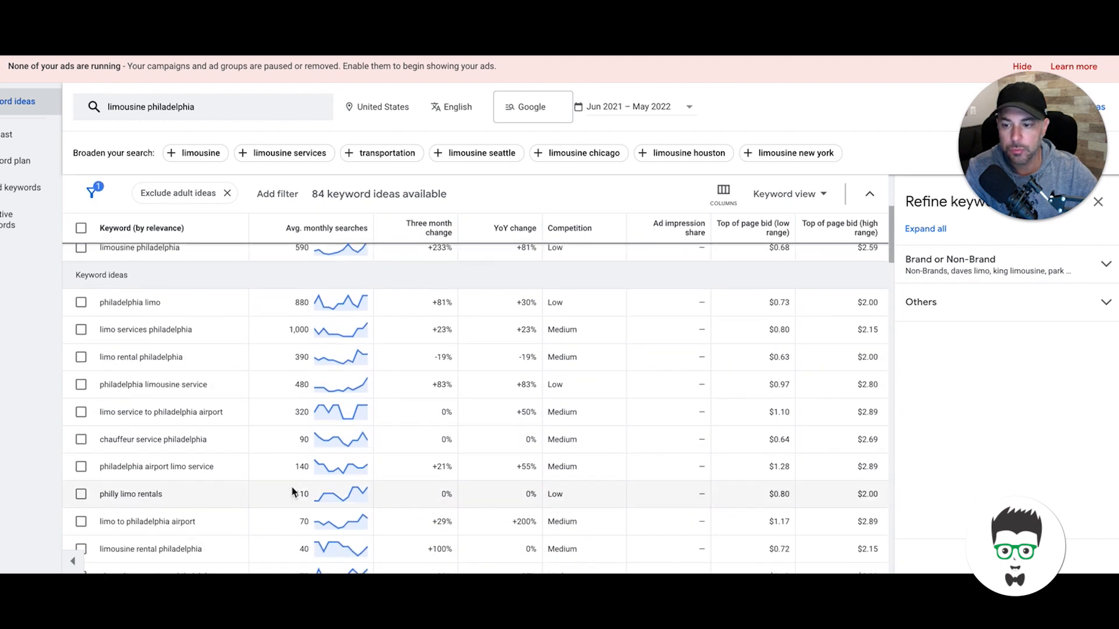
{"action": "scroll", "scroll_direction": "up", "scroll_amount": 3}
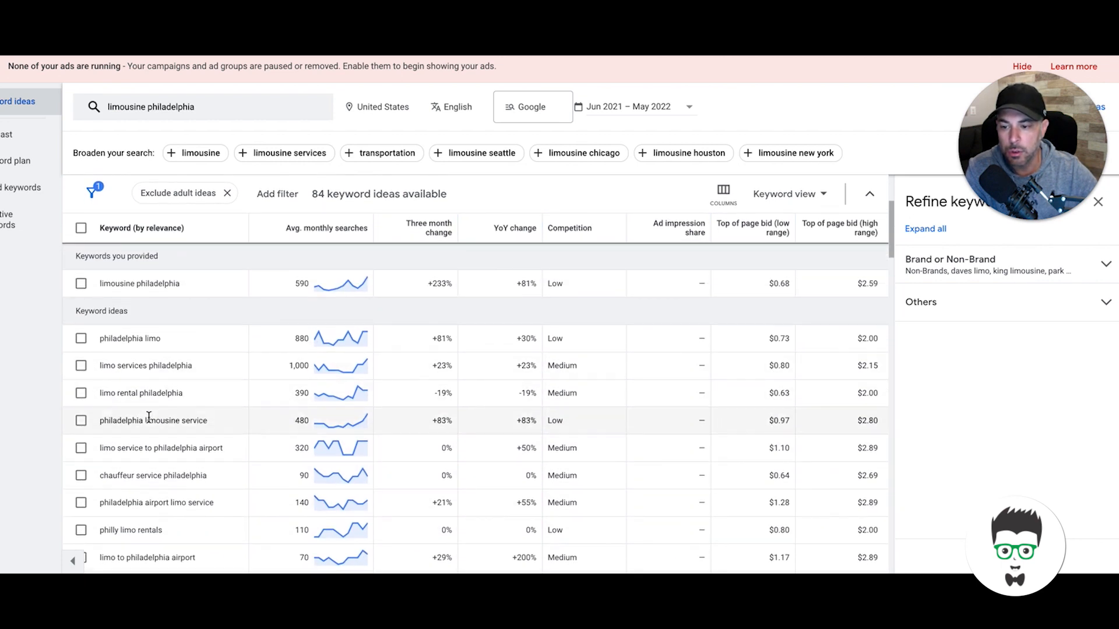
{"action": "mouse_move", "coordinate": [302, 430]}
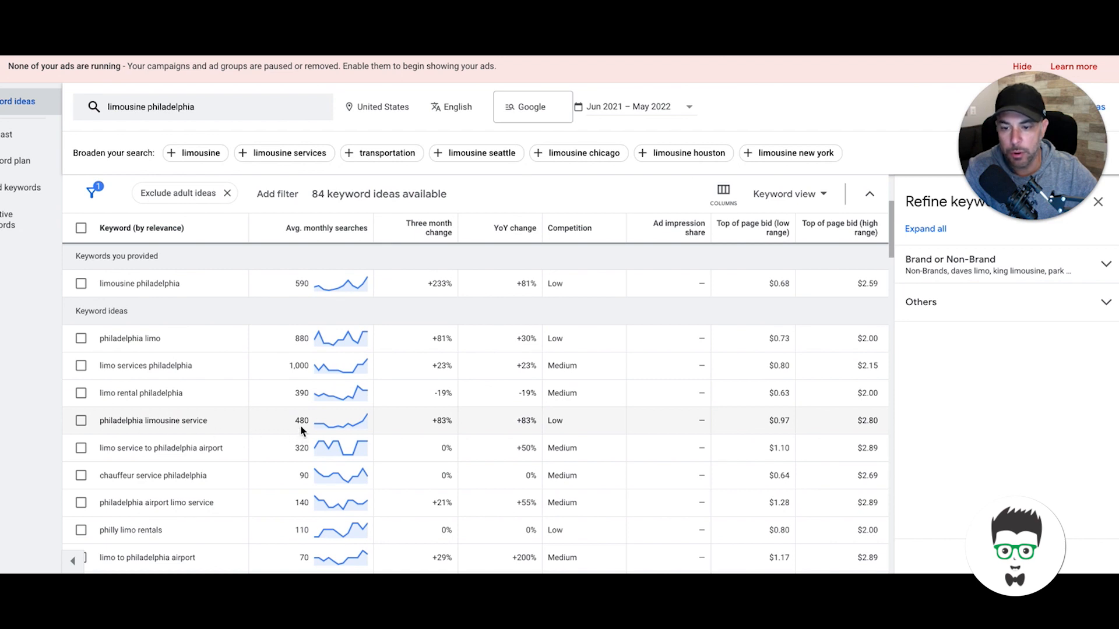
{"action": "left_click", "coordinate": [848, 201]}
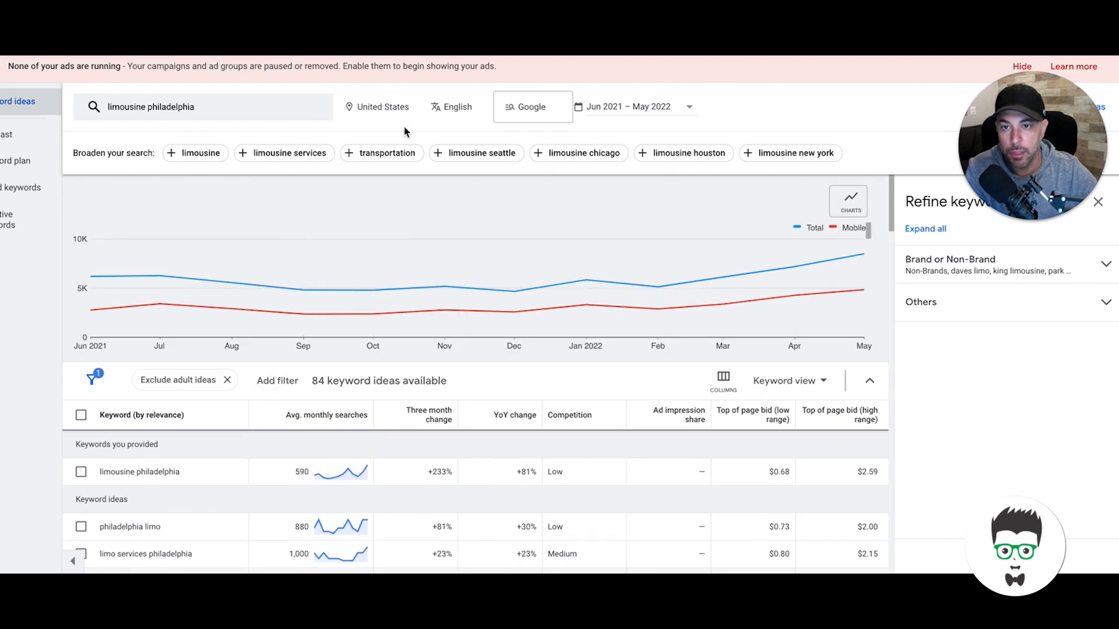
{"action": "mouse_move", "coordinate": [410, 111]}
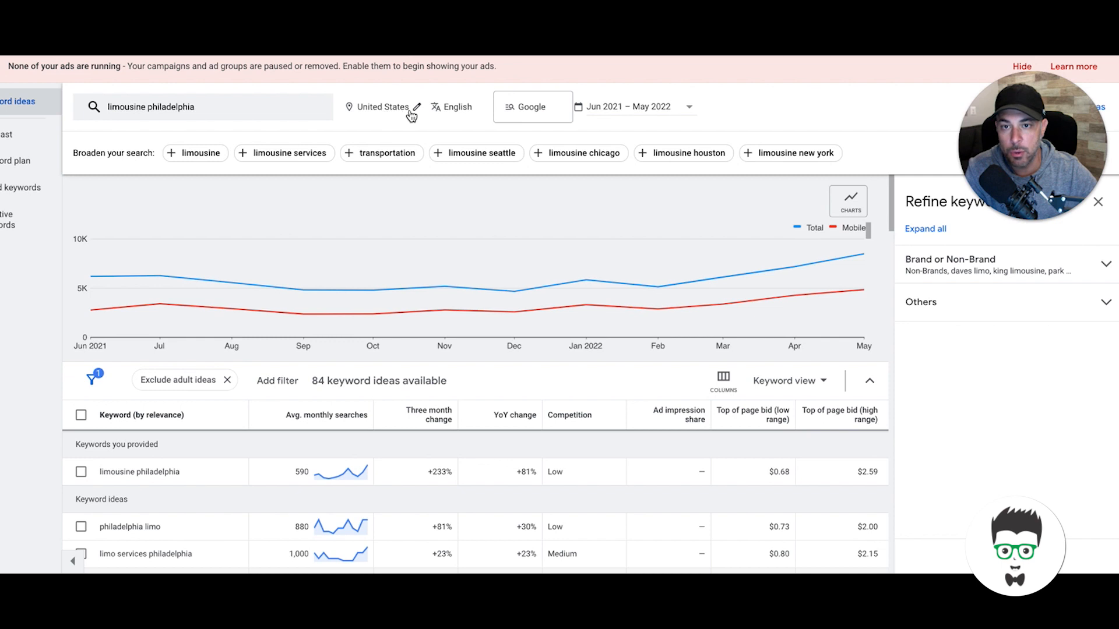
{"action": "mouse_move", "coordinate": [140, 117]}
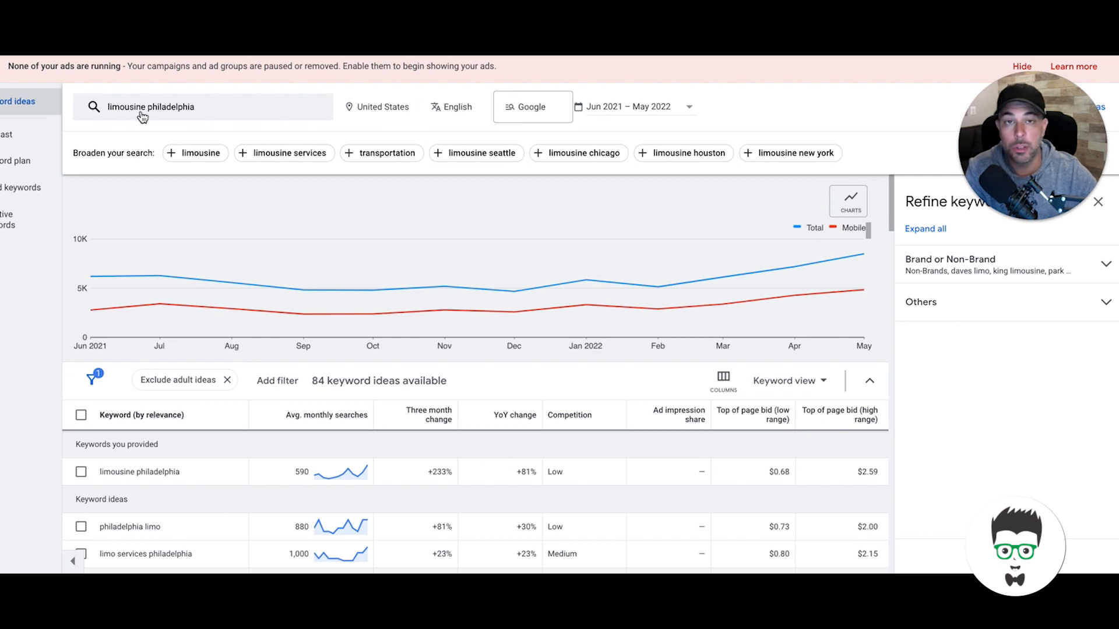
{"action": "mouse_move", "coordinate": [336, 115]}
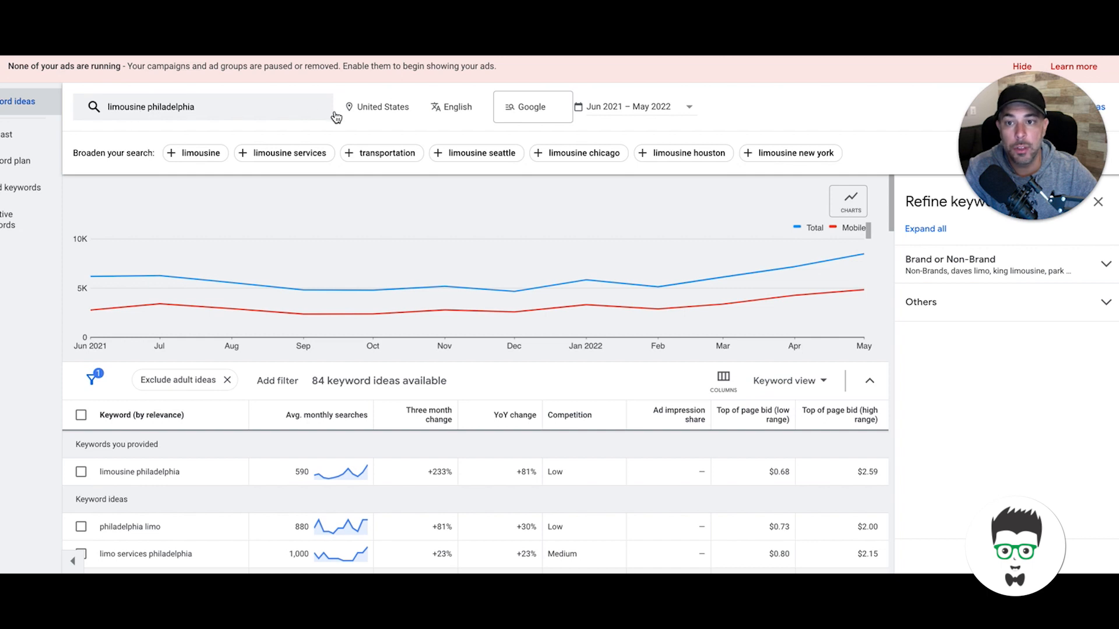
Target Philadelphia, Pennsylvania as the only location, replacing United States.
{"action": "left_click", "coordinate": [382, 106]}
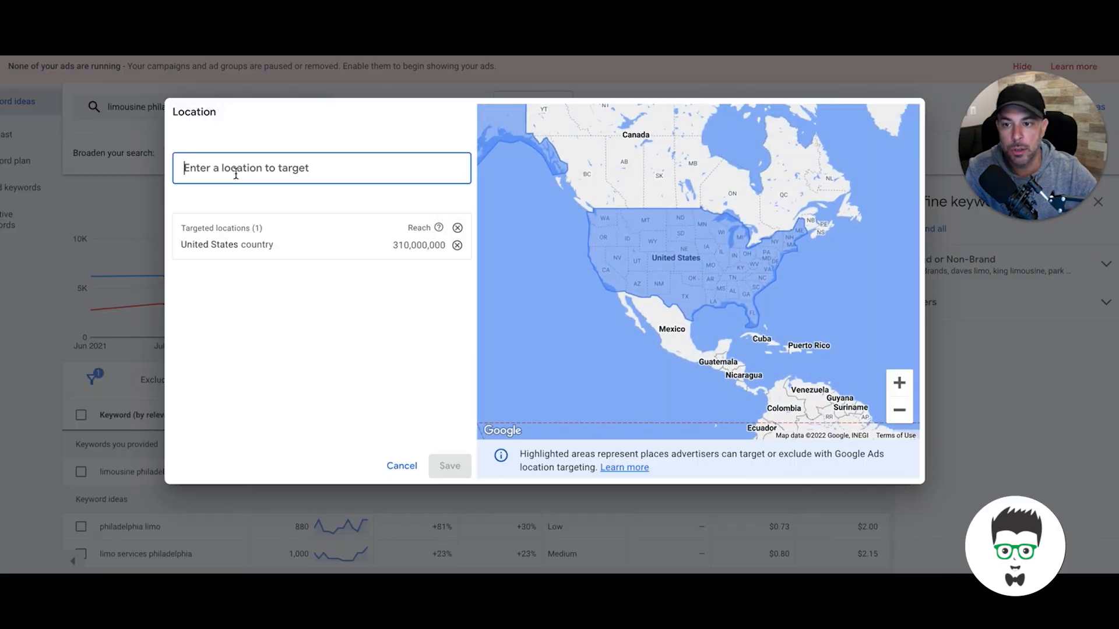
{"action": "type", "text": "phi"}
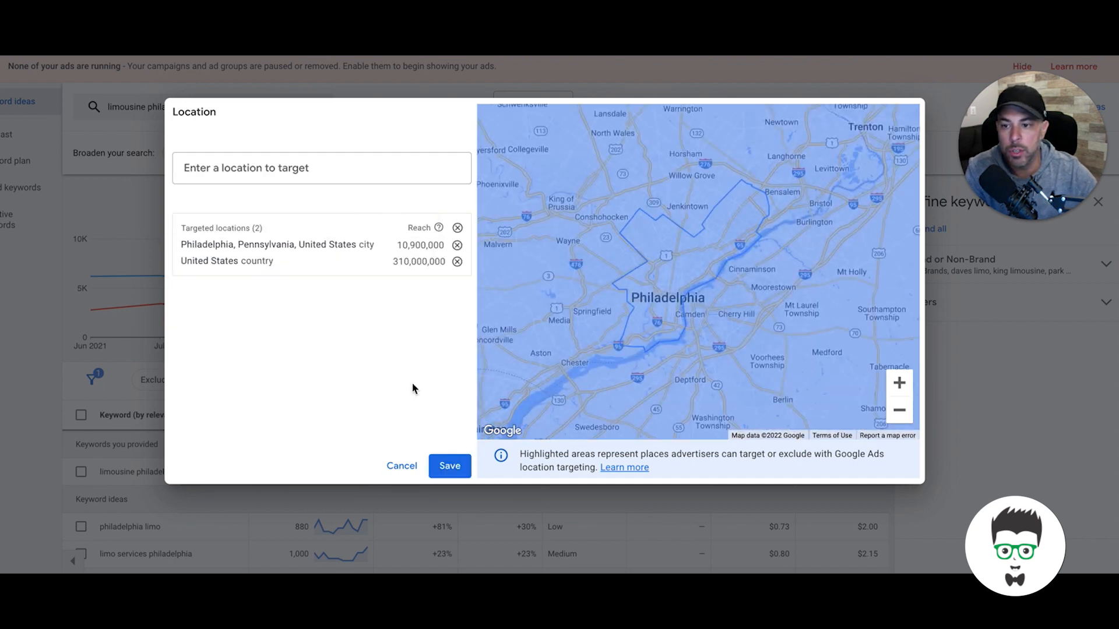
{"action": "left_click", "coordinate": [456, 261]}
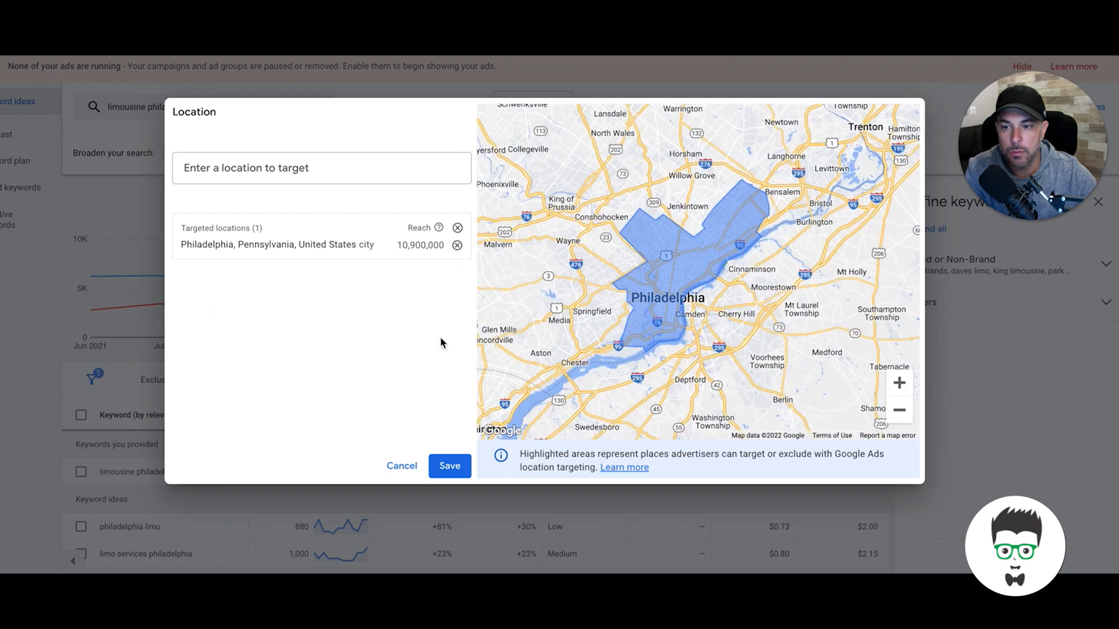
{"action": "left_click", "coordinate": [448, 465]}
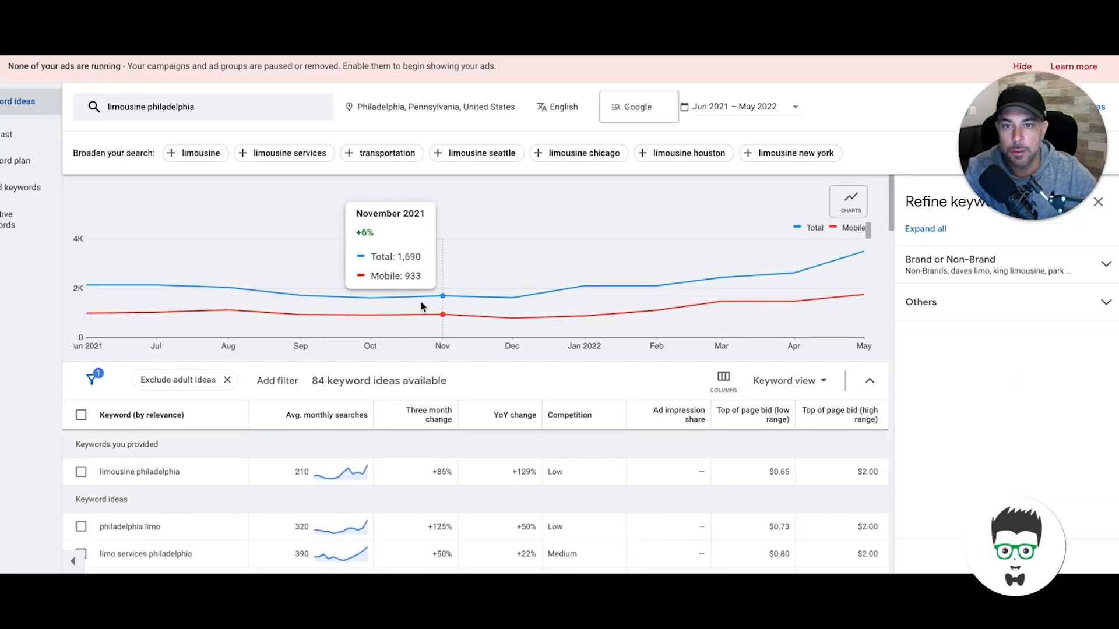
{"action": "scroll", "scroll_direction": "down", "scroll_amount": 3}
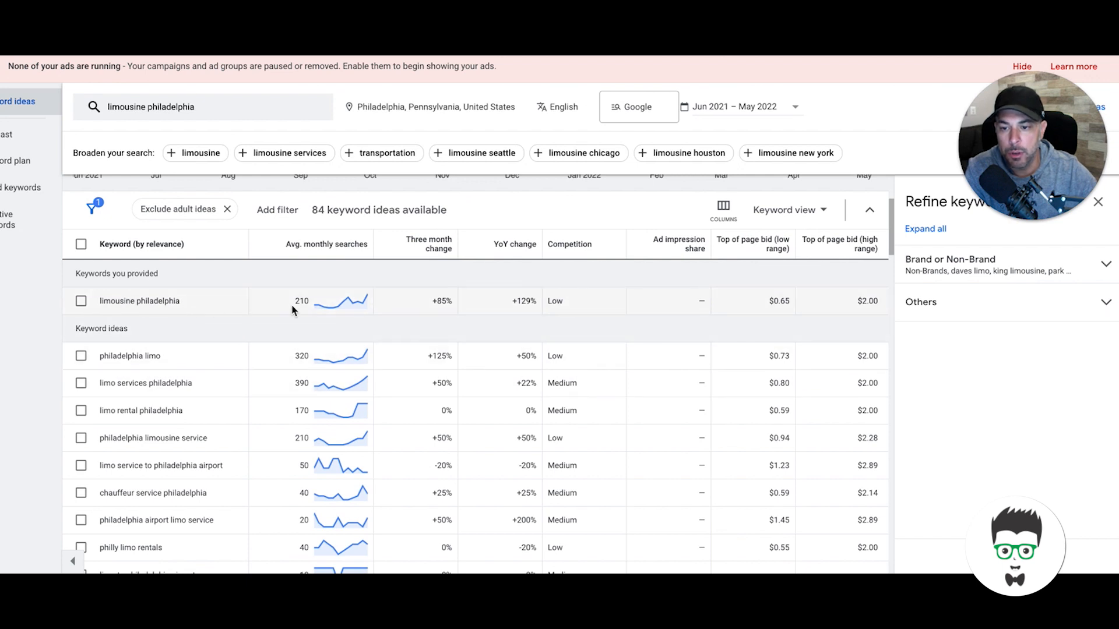
{"action": "mouse_move", "coordinate": [425, 312]}
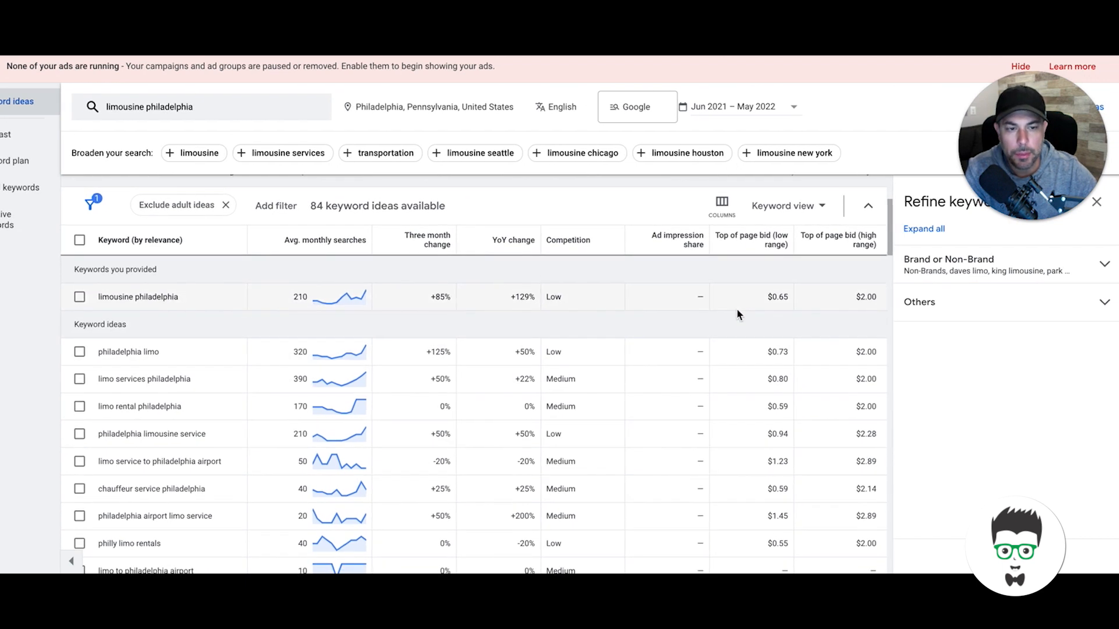
{"action": "mouse_move", "coordinate": [751, 239]}
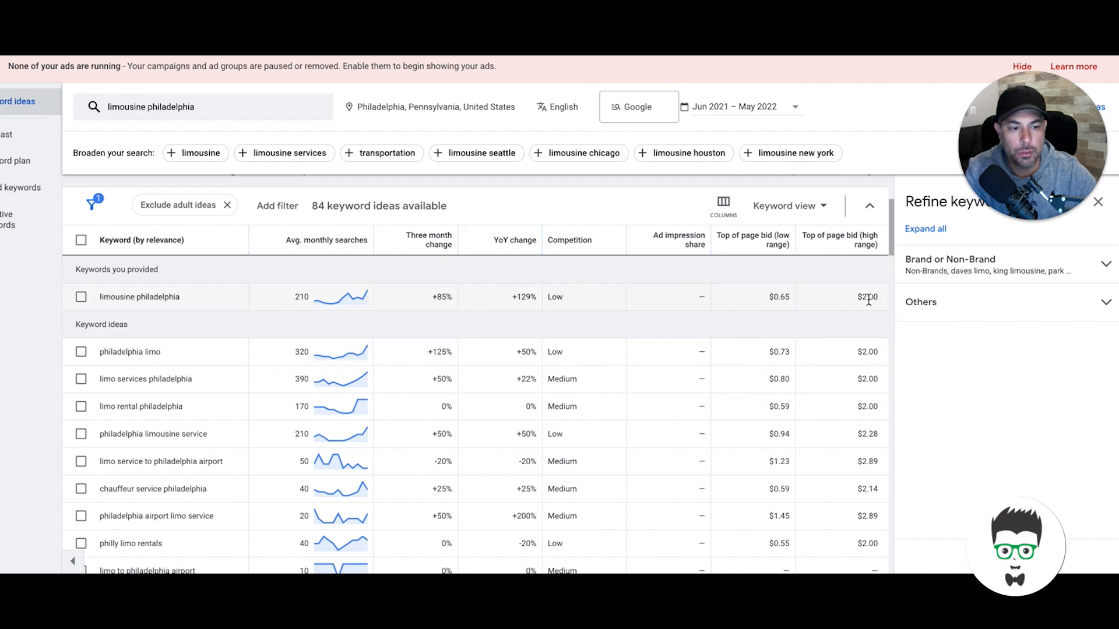
{"action": "scroll", "scroll_direction": "down", "scroll_amount": 3}
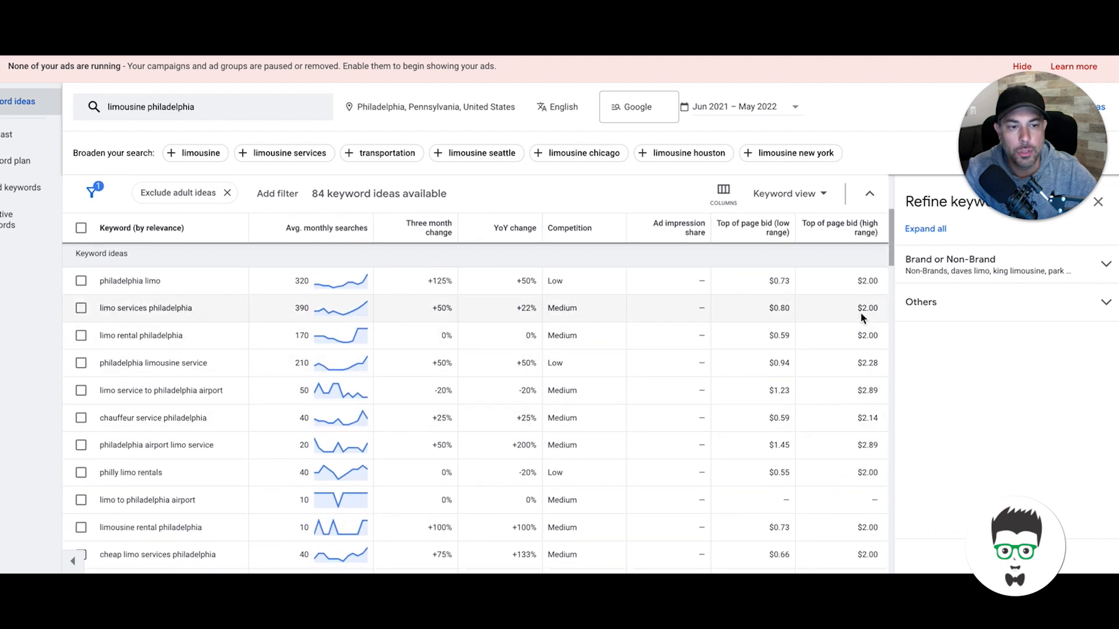
{"action": "mouse_move", "coordinate": [856, 304]}
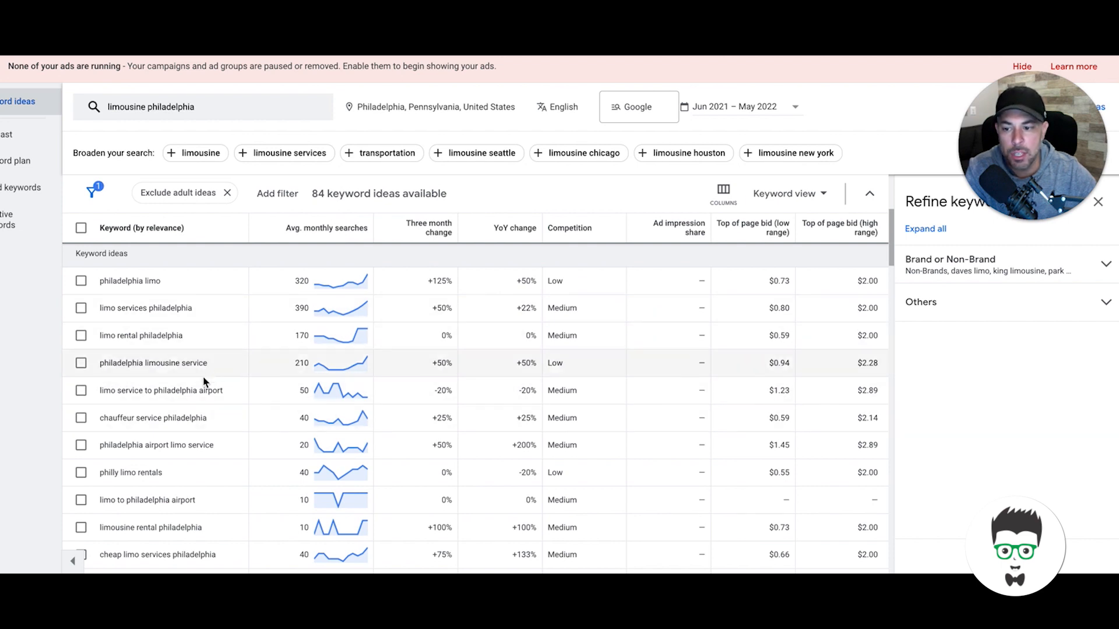
{"action": "mouse_move", "coordinate": [118, 374]}
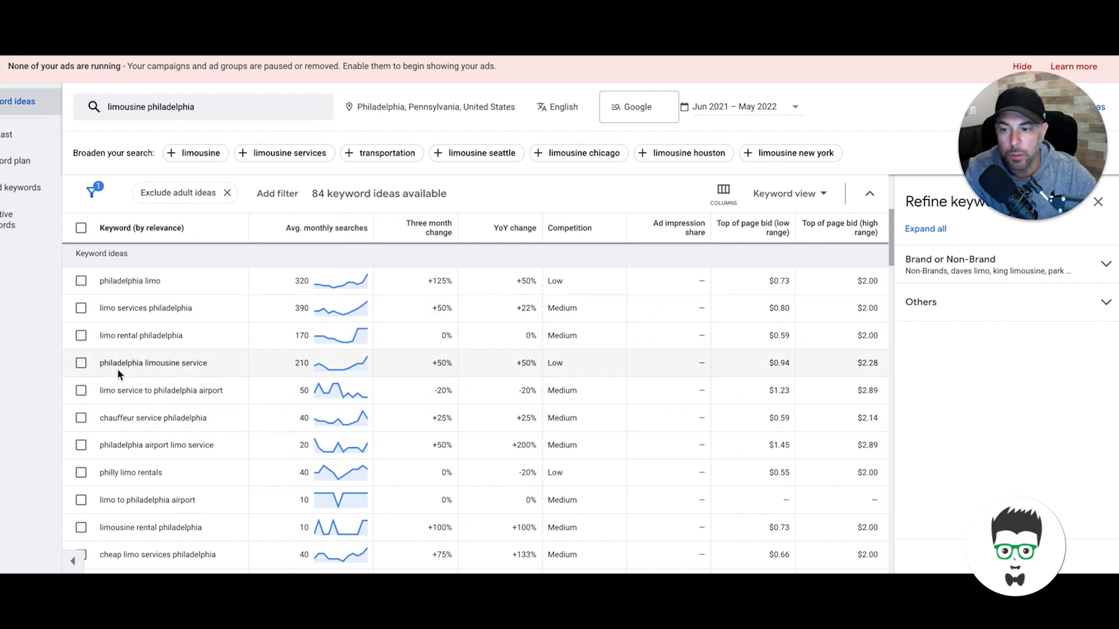
{"action": "mouse_move", "coordinate": [209, 369]}
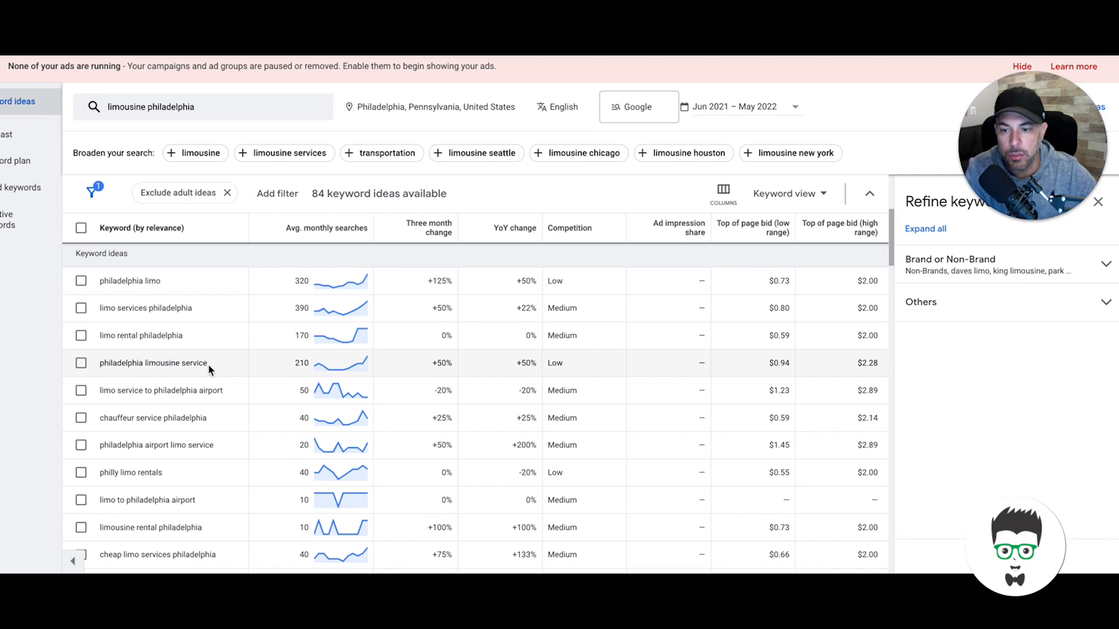
{"action": "mouse_move", "coordinate": [292, 372]}
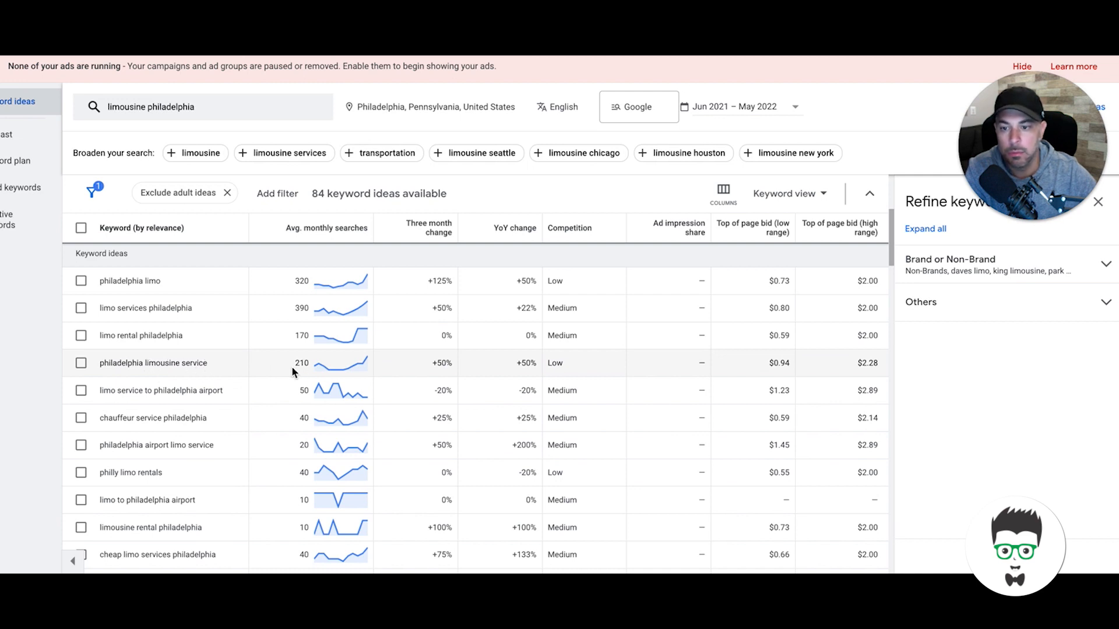
{"action": "mouse_move", "coordinate": [797, 371]}
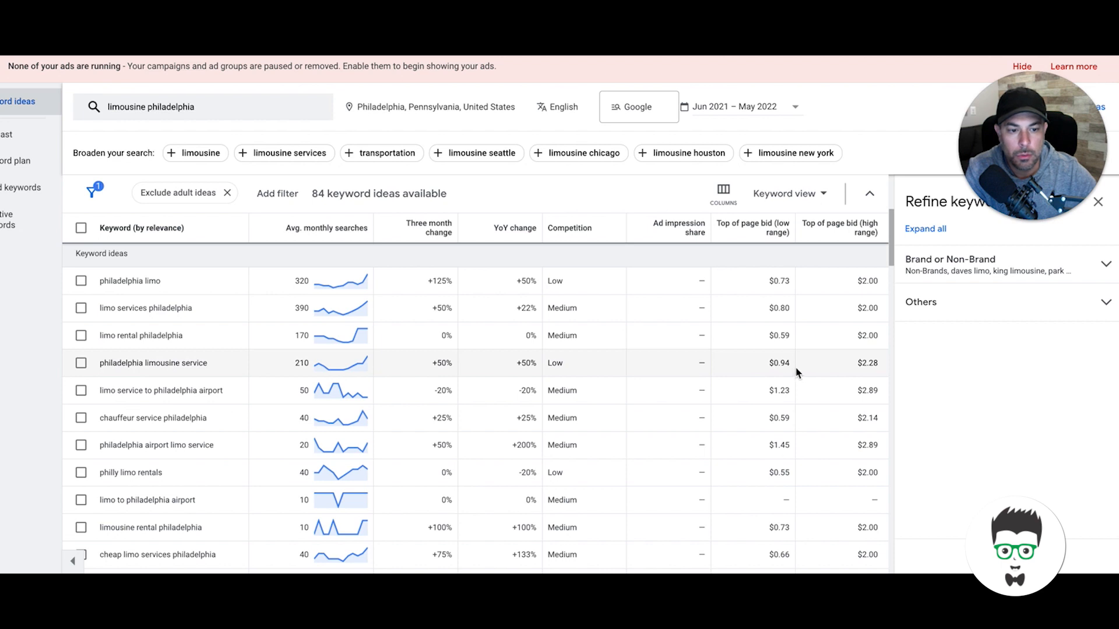
{"action": "mouse_move", "coordinate": [868, 371]}
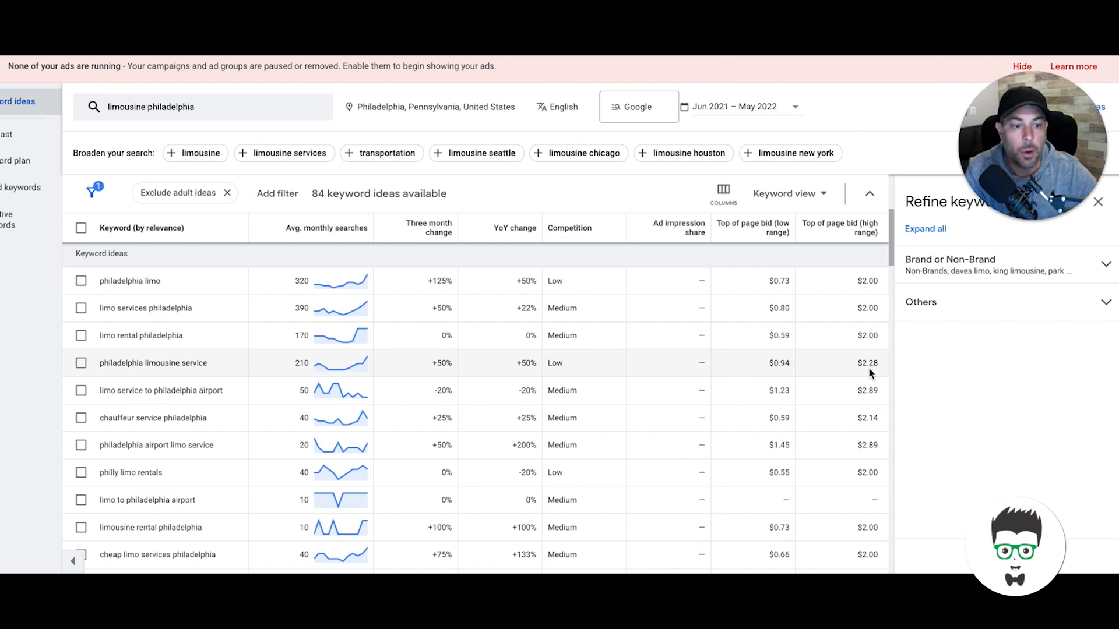
{"action": "mouse_move", "coordinate": [864, 377]}
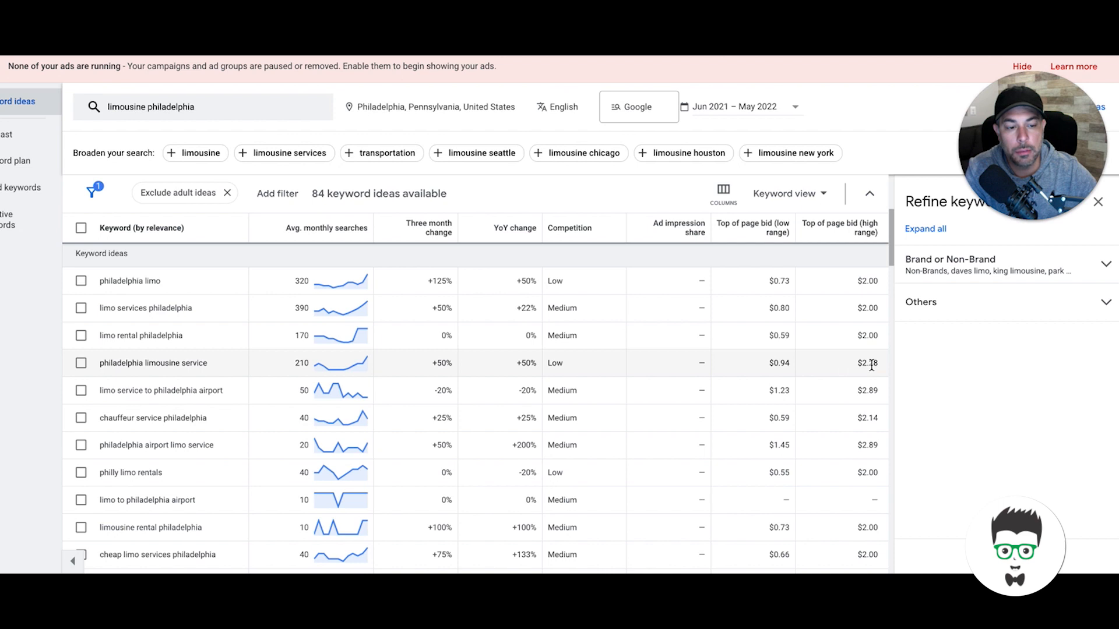
{"action": "mouse_move", "coordinate": [846, 369]}
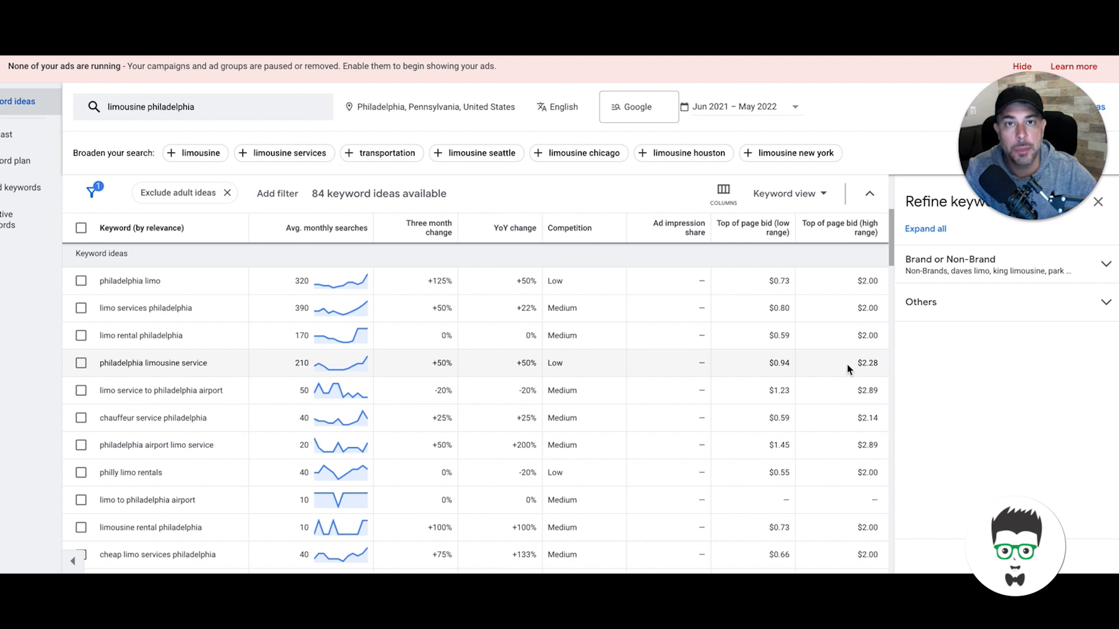
{"action": "mouse_move", "coordinate": [835, 372]}
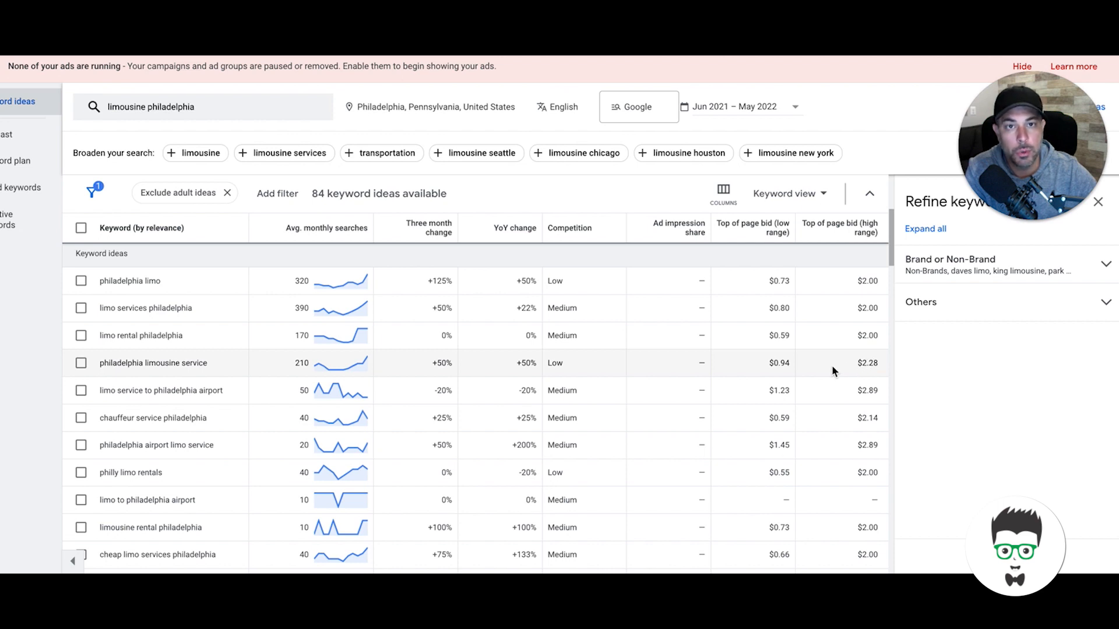
{"action": "mouse_move", "coordinate": [868, 362]}
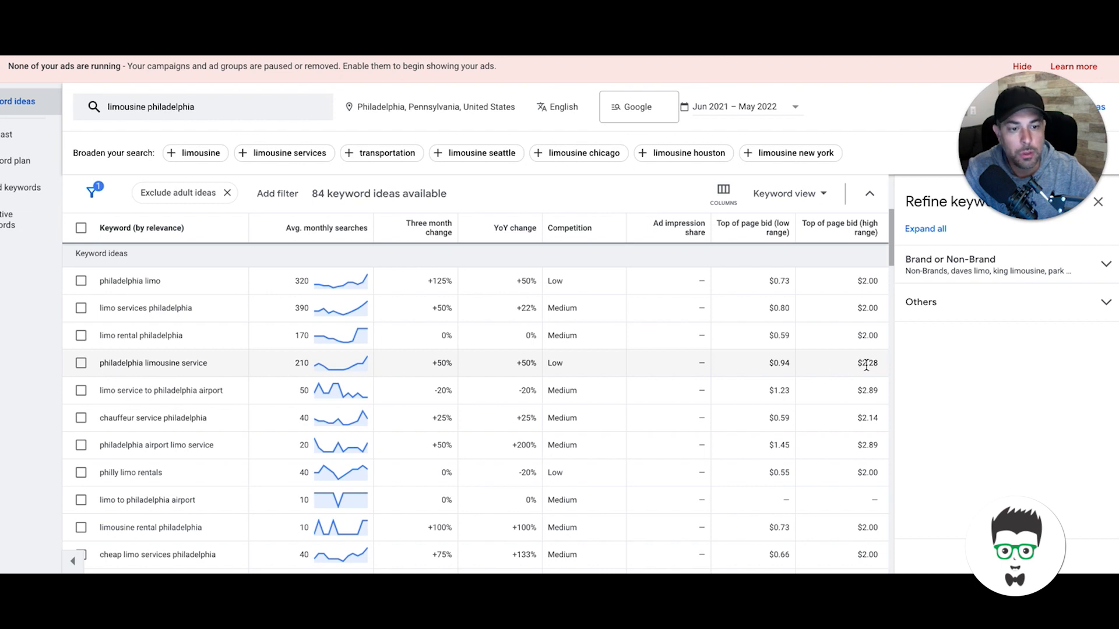
{"action": "mouse_move", "coordinate": [854, 368]}
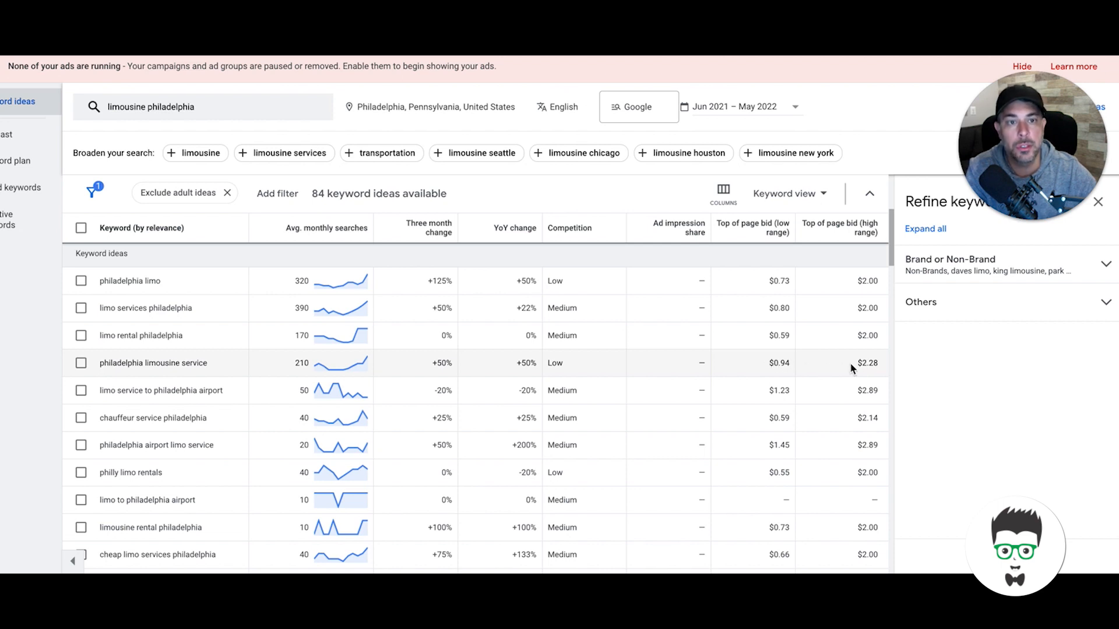
{"action": "mouse_move", "coordinate": [861, 371]}
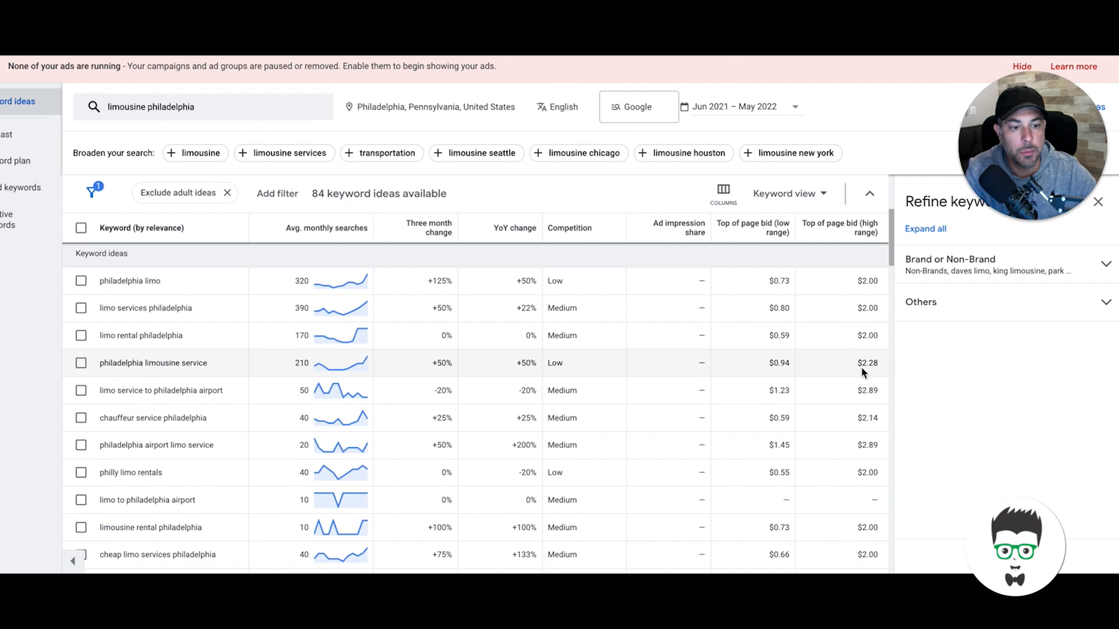
{"action": "mouse_move", "coordinate": [810, 367]}
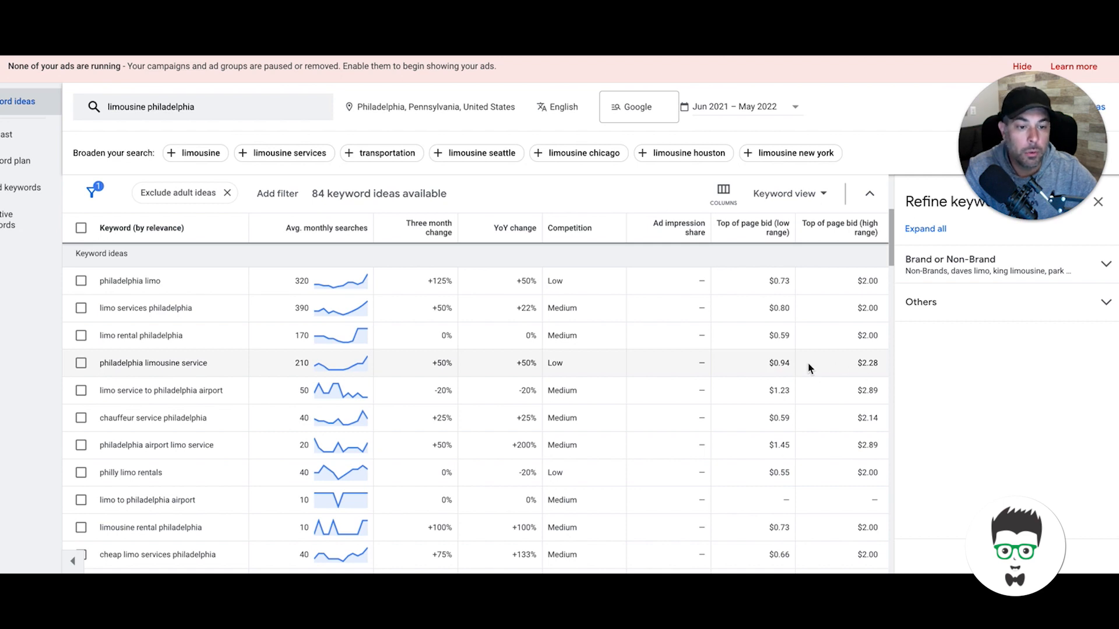
{"action": "mouse_move", "coordinate": [775, 366]}
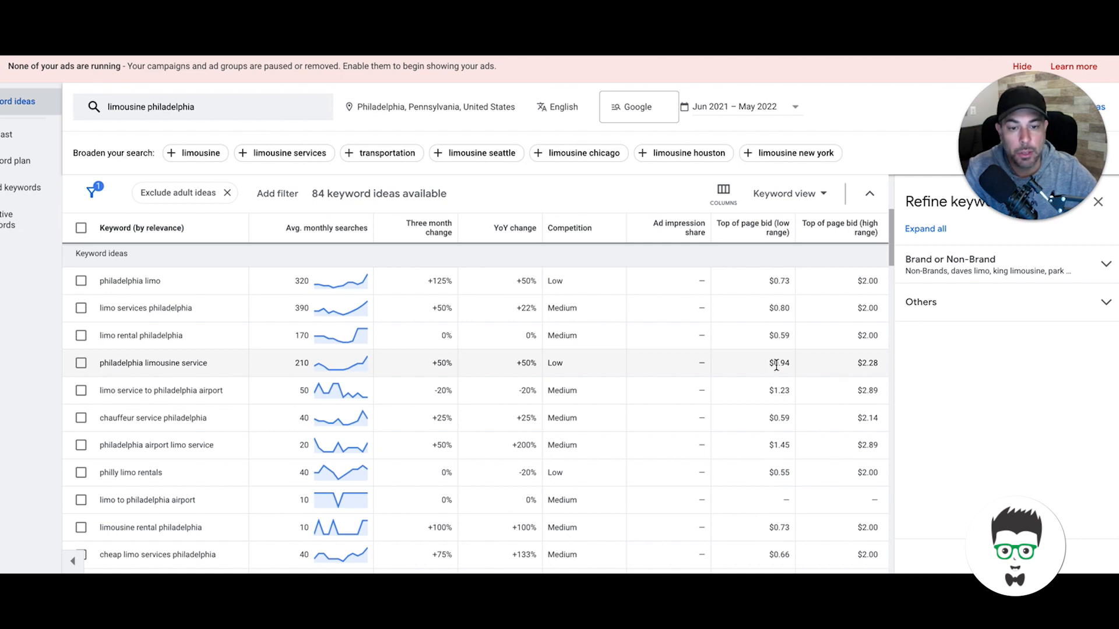
{"action": "mouse_move", "coordinate": [787, 376]}
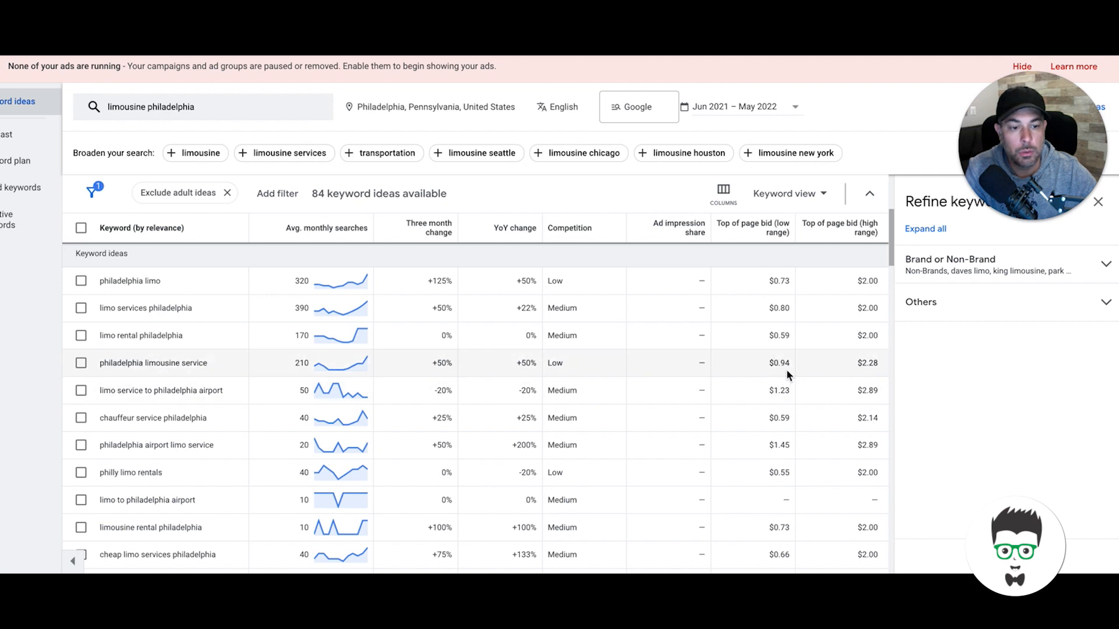
{"action": "mouse_move", "coordinate": [871, 363]}
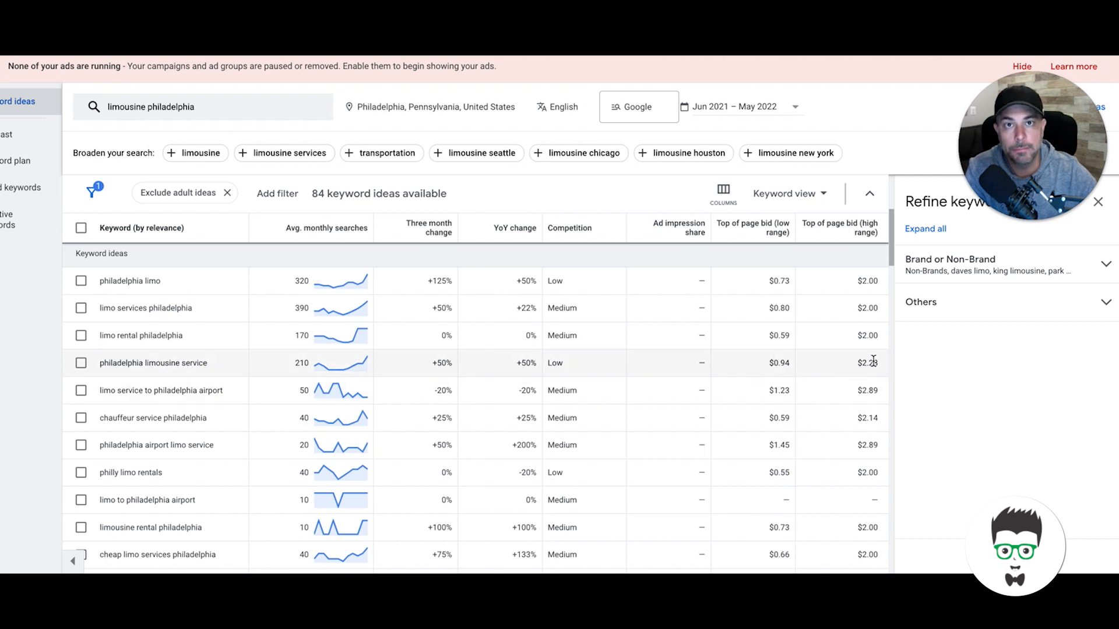
{"action": "mouse_move", "coordinate": [846, 368]}
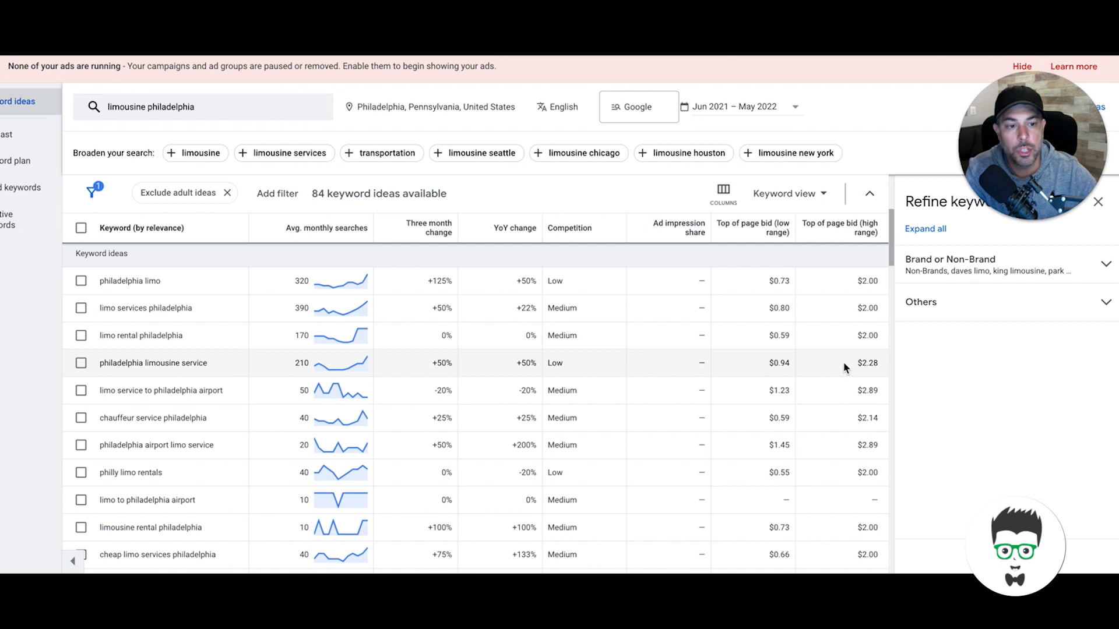
{"action": "mouse_move", "coordinate": [785, 413]}
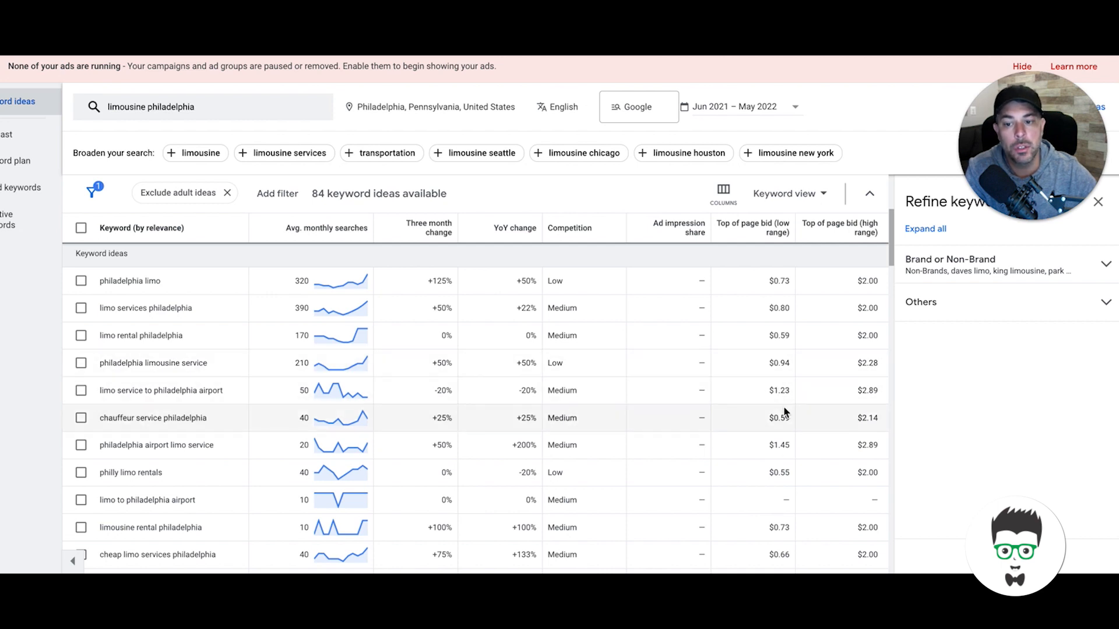
{"action": "scroll", "scroll_direction": "down", "scroll_amount": 3}
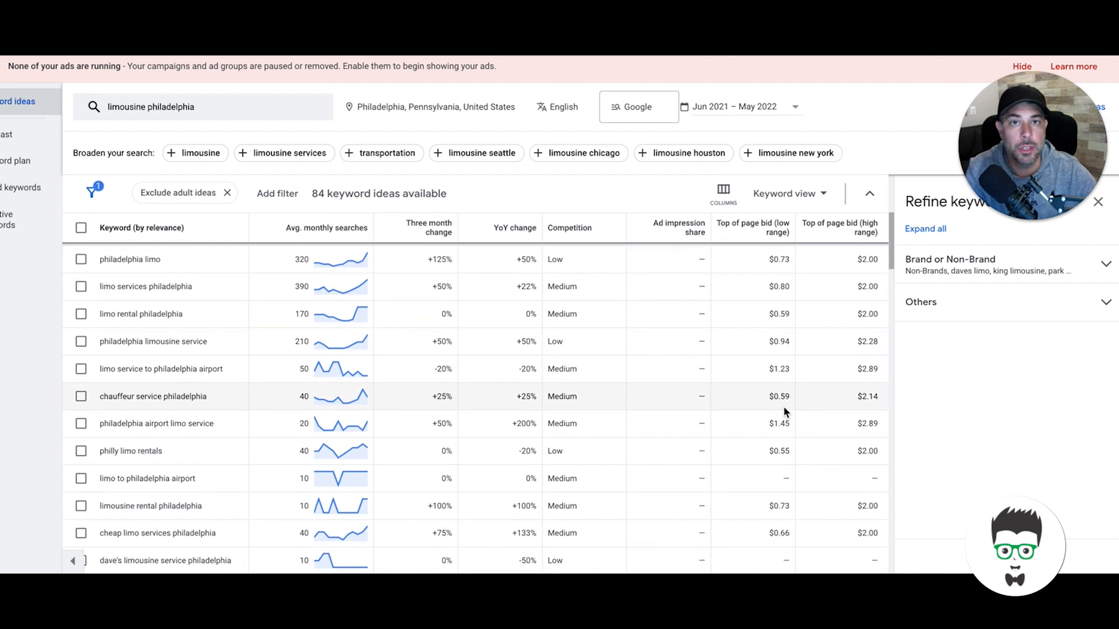
{"action": "mouse_move", "coordinate": [810, 422]}
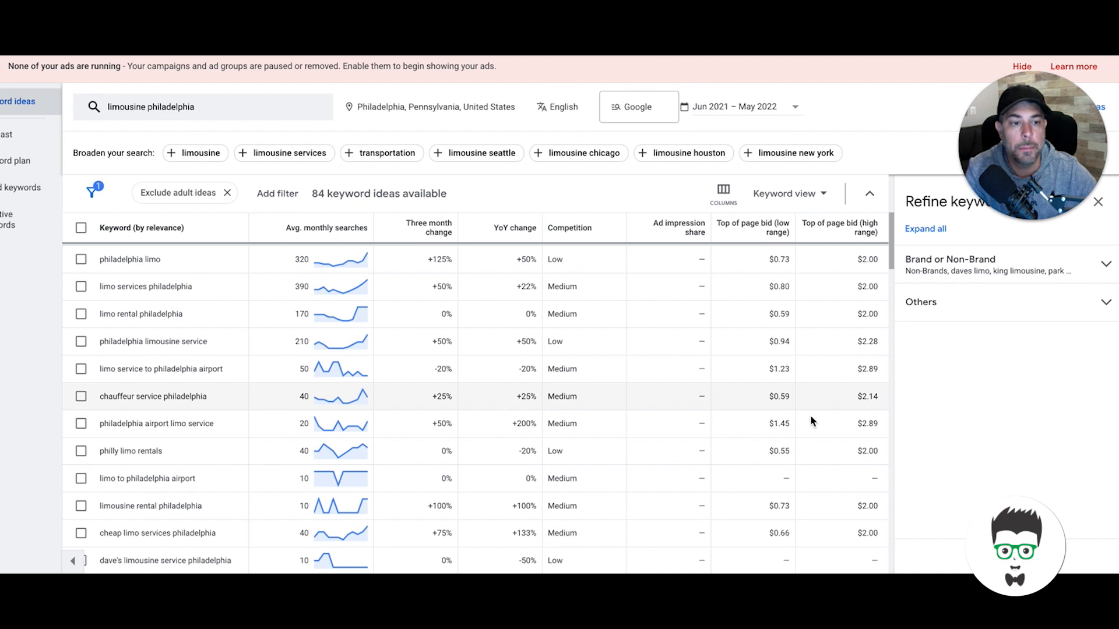
{"action": "scroll", "scroll_direction": "up", "scroll_amount": 3}
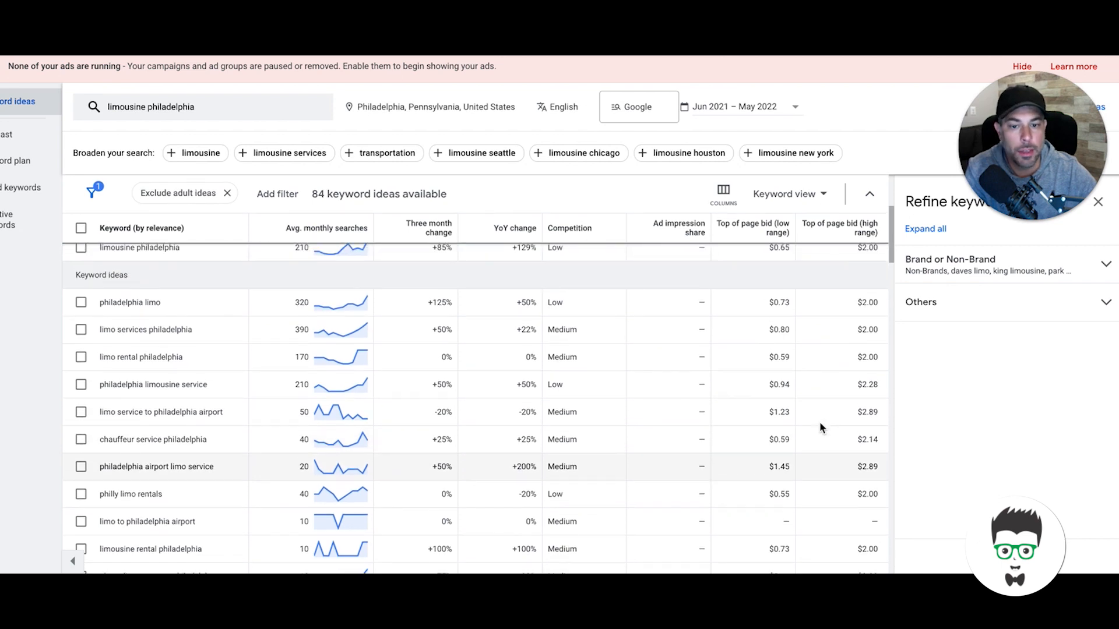
{"action": "scroll", "scroll_direction": "up", "scroll_amount": 3}
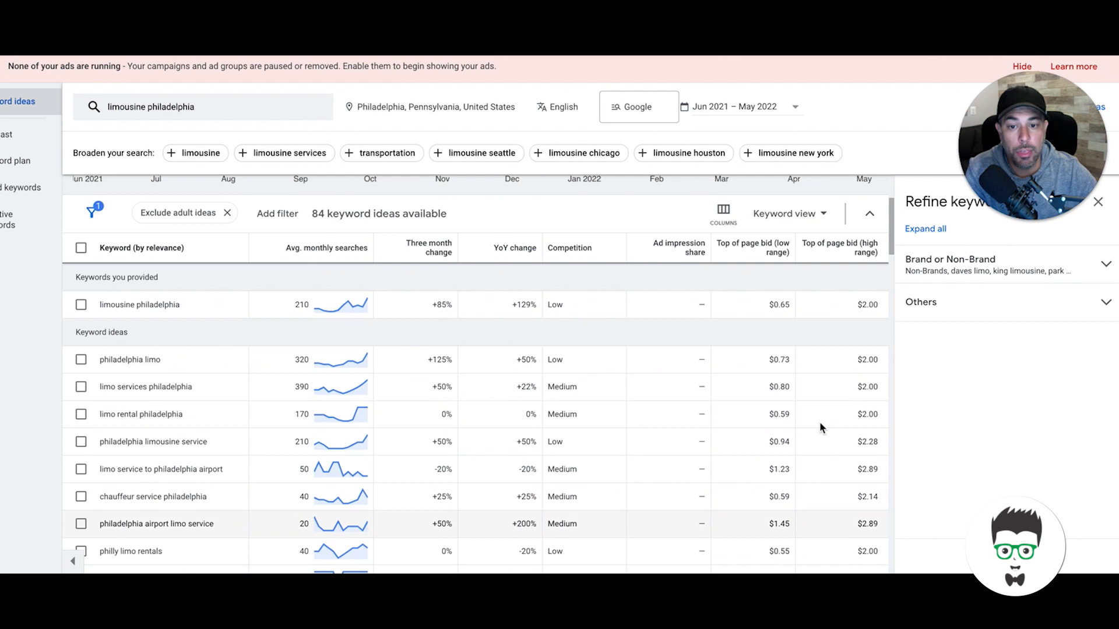
{"action": "scroll", "scroll_direction": "down", "scroll_amount": 3}
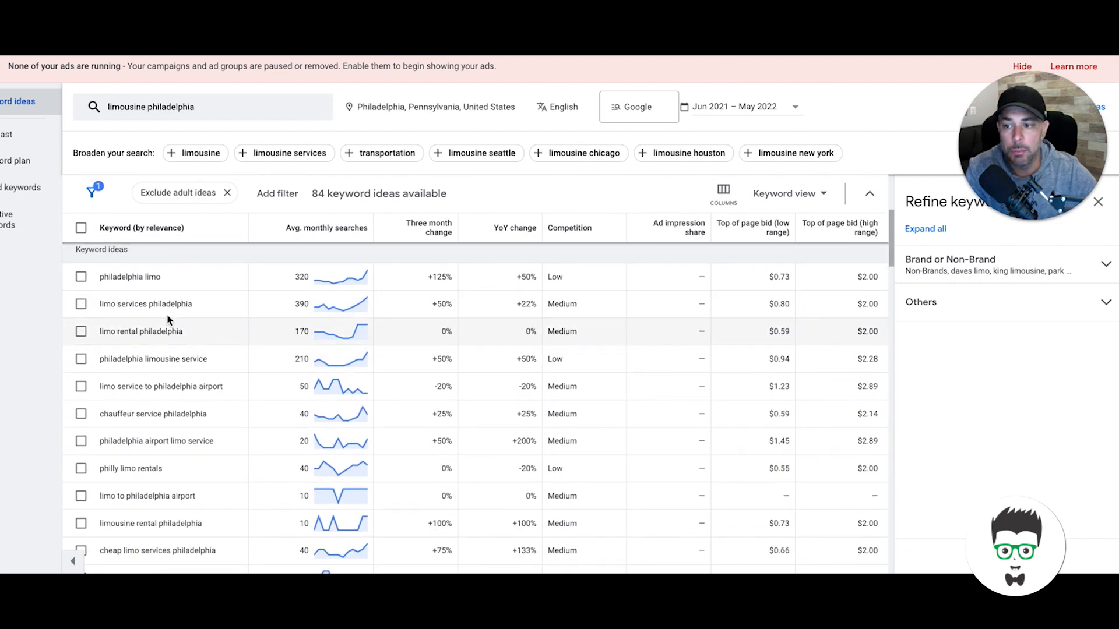
{"action": "mouse_move", "coordinate": [842, 398]}
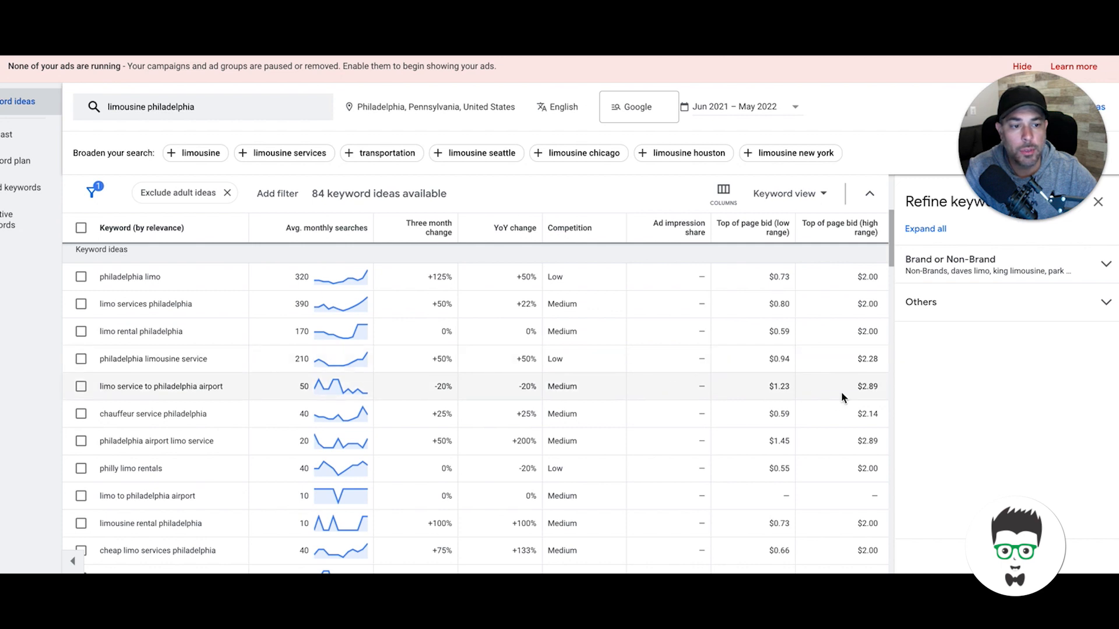
{"action": "mouse_move", "coordinate": [854, 389]}
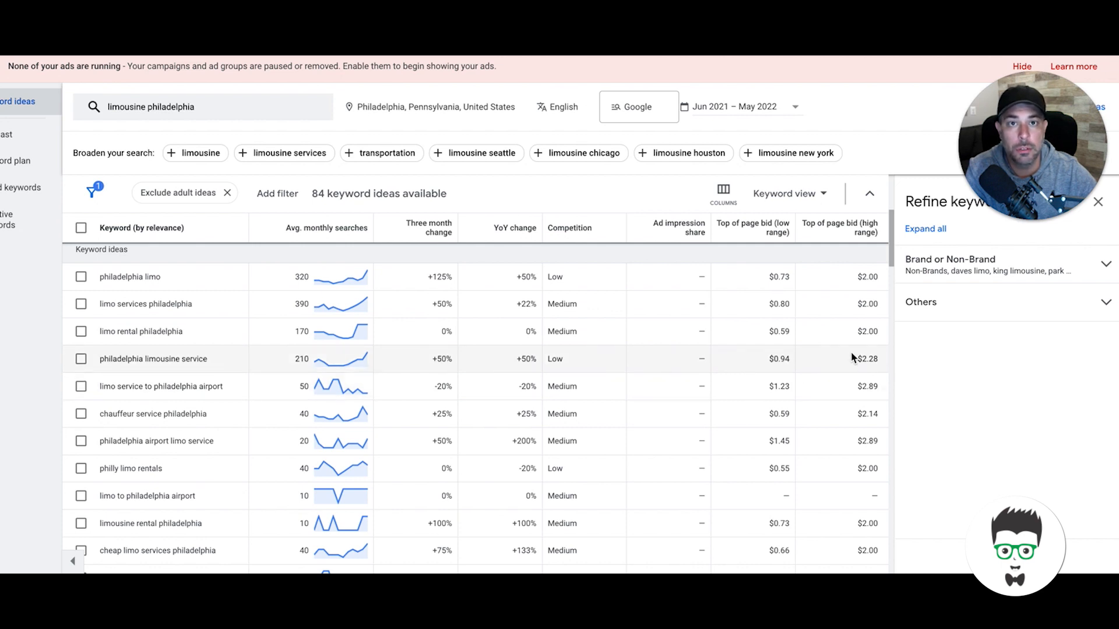
{"action": "mouse_move", "coordinate": [860, 294]}
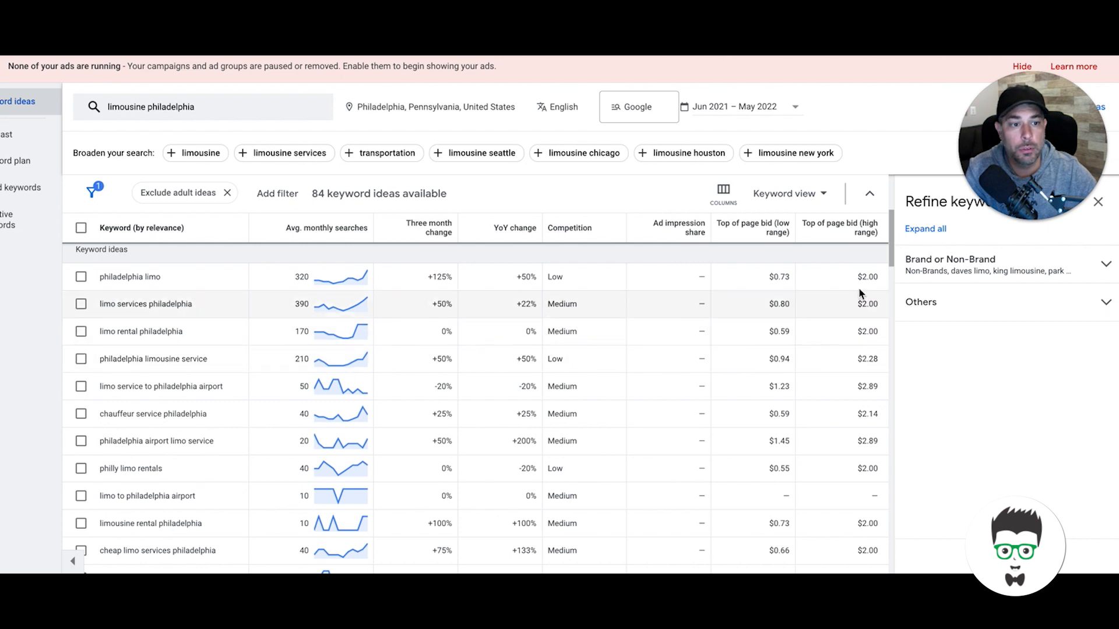
{"action": "mouse_move", "coordinate": [840, 229]}
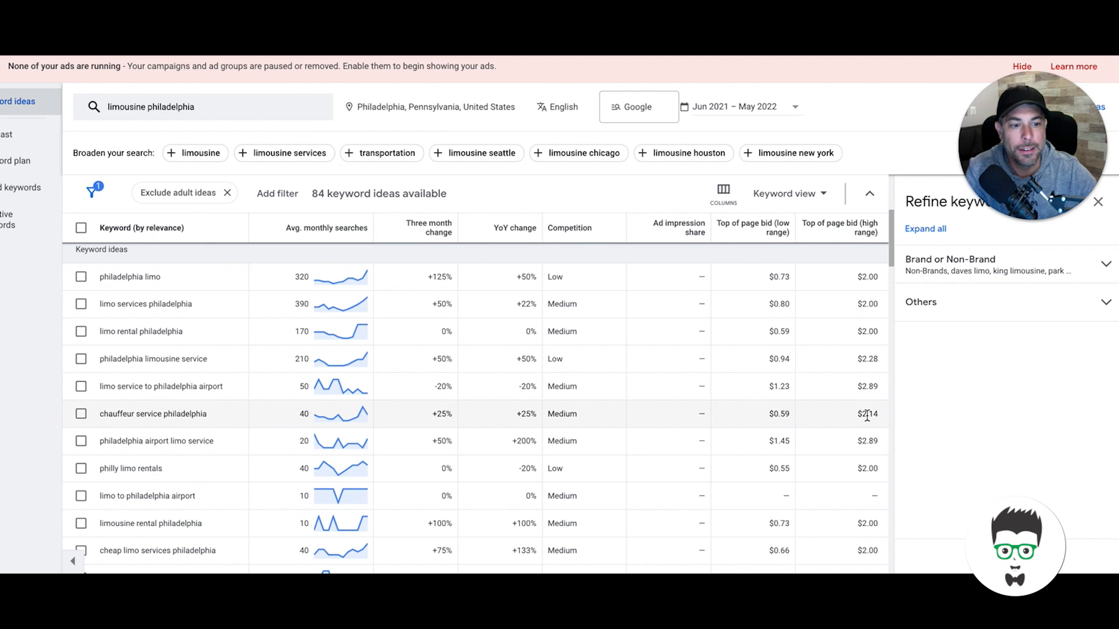
{"action": "scroll", "scroll_direction": "down", "scroll_amount": 3}
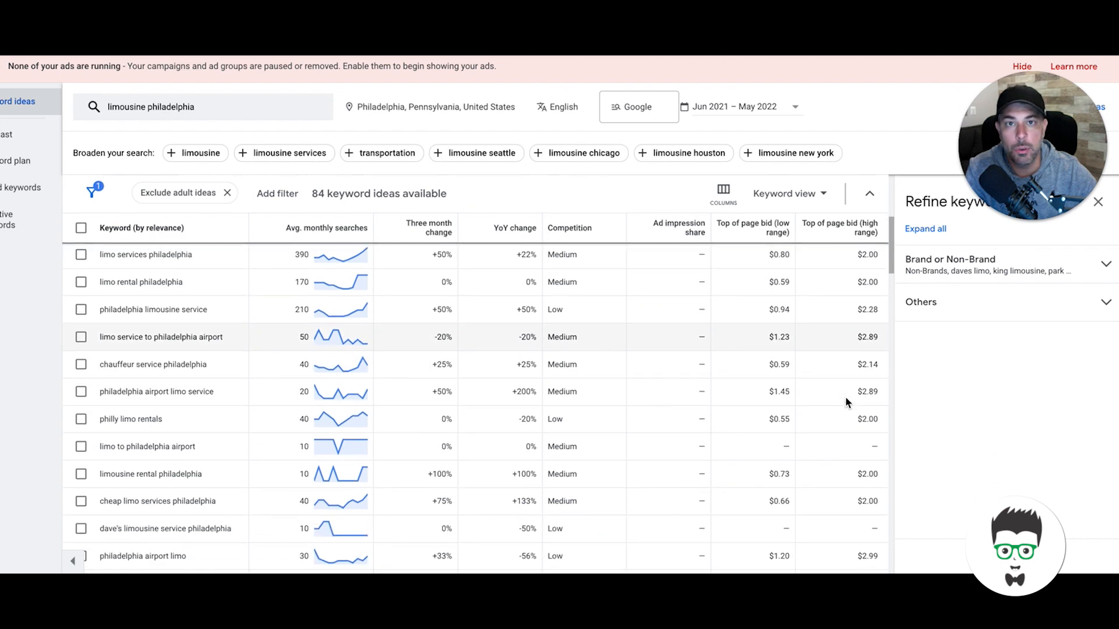
{"action": "scroll", "scroll_direction": "down", "scroll_amount": 3}
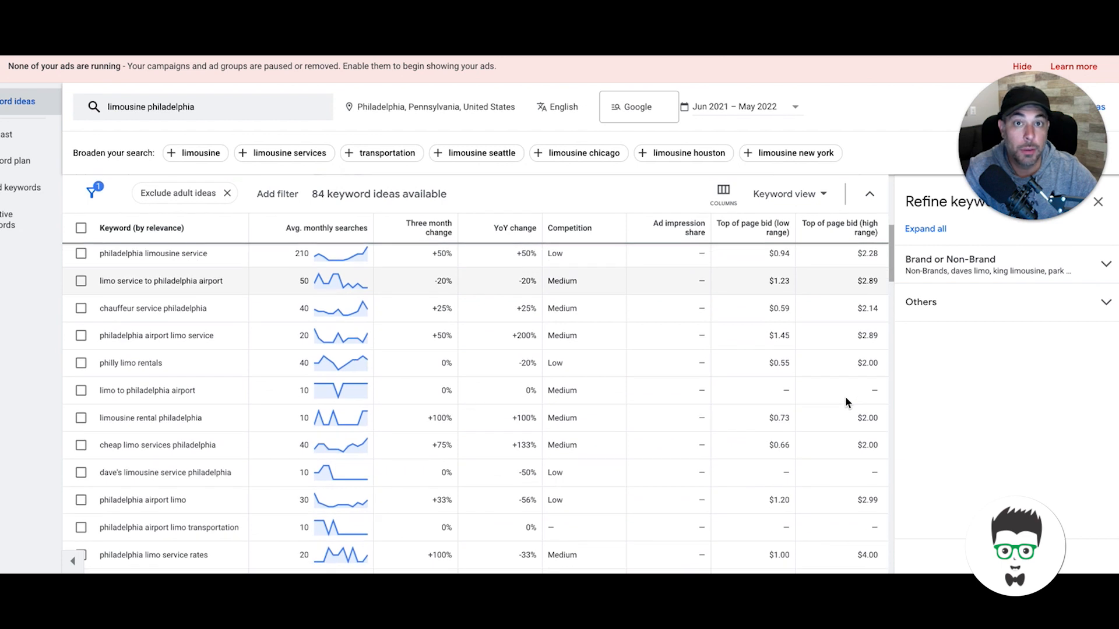
{"action": "scroll", "scroll_direction": "up", "scroll_amount": 3}
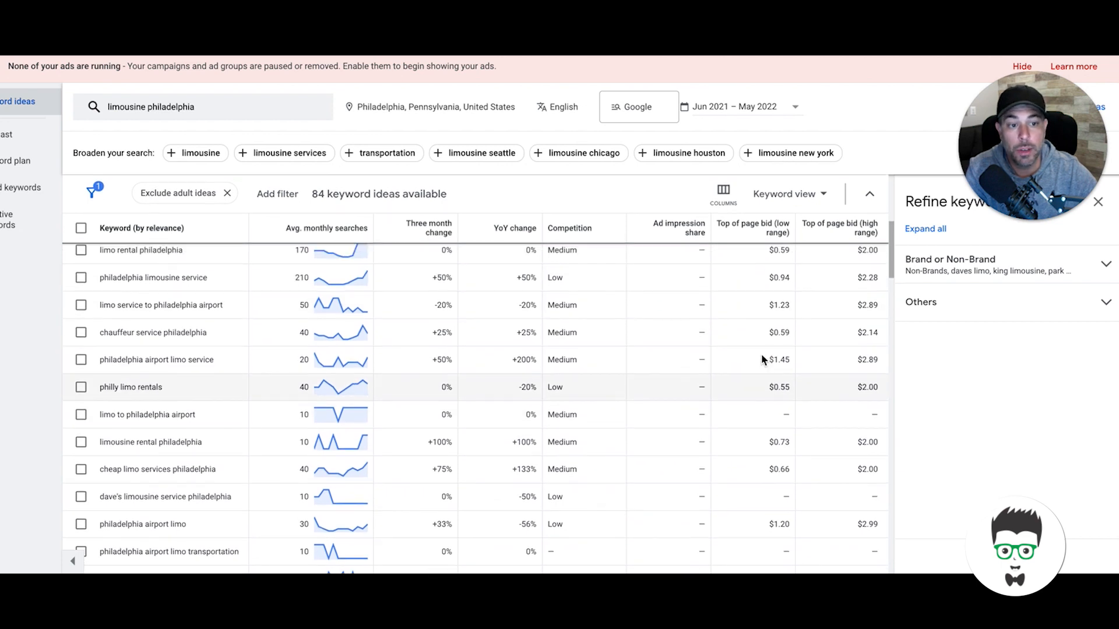
{"action": "scroll", "scroll_direction": "up", "scroll_amount": 3}
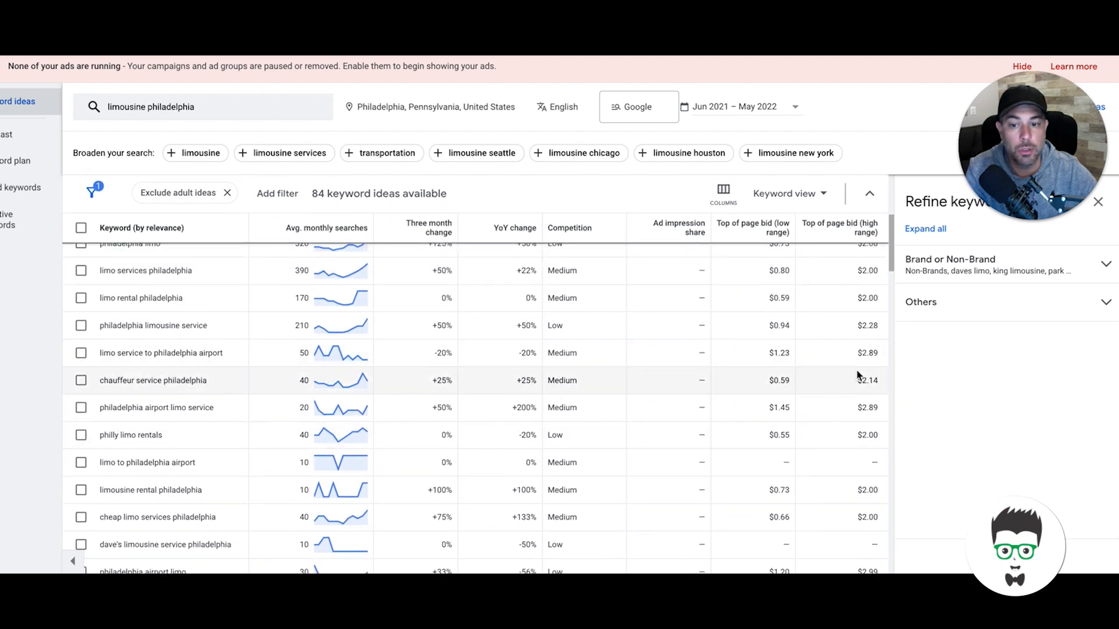
{"action": "scroll", "scroll_direction": "down", "scroll_amount": 3}
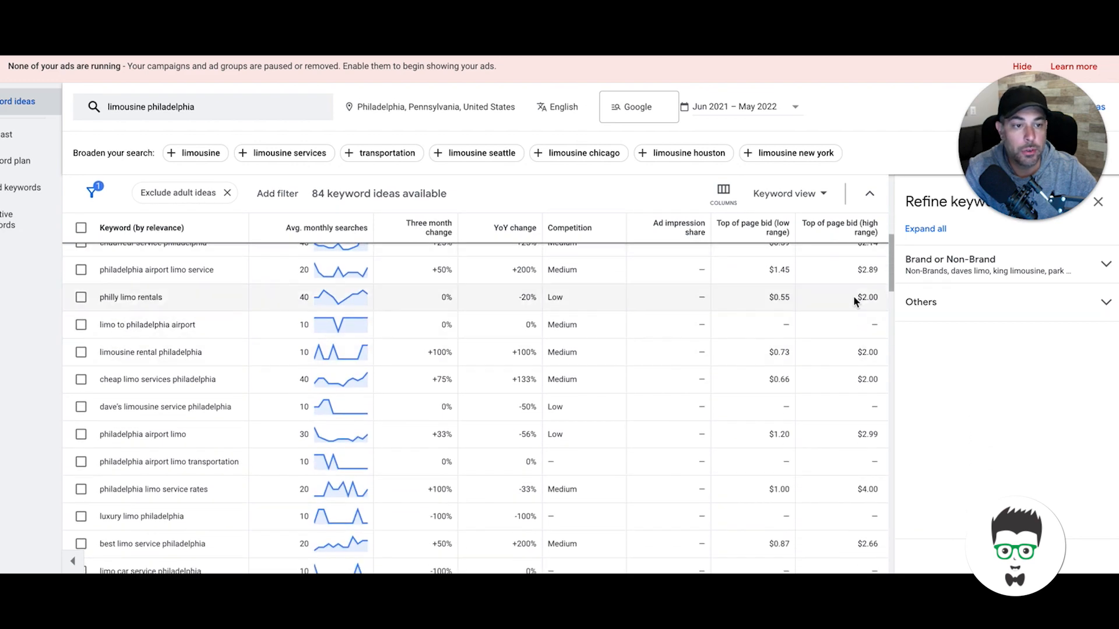
{"action": "scroll", "scroll_direction": "down", "scroll_amount": 3}
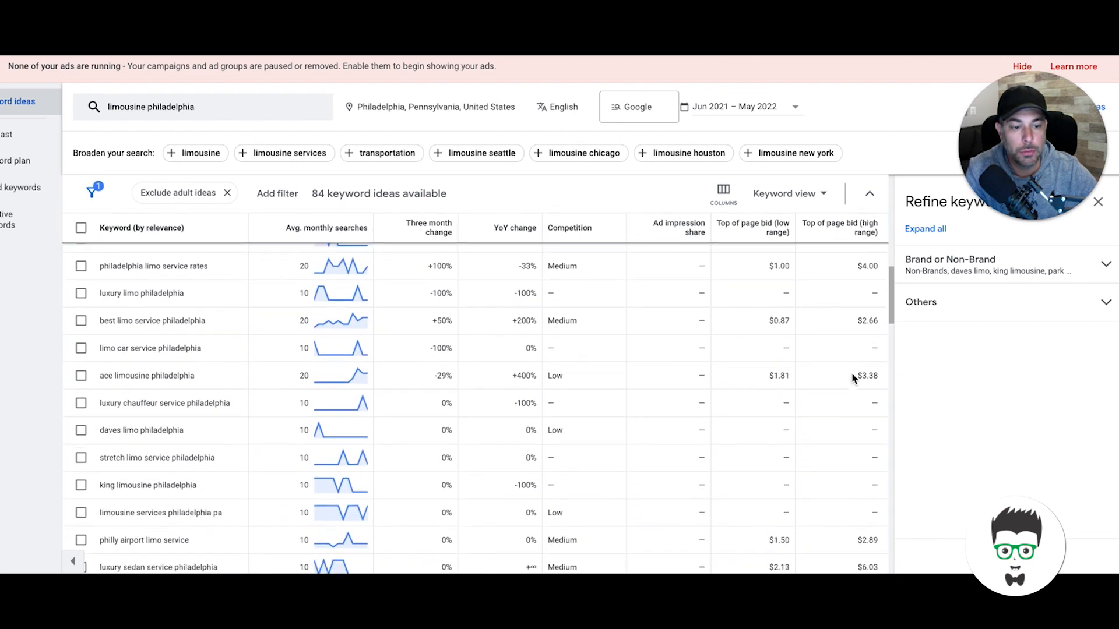
{"action": "scroll", "scroll_direction": "up", "scroll_amount": 3}
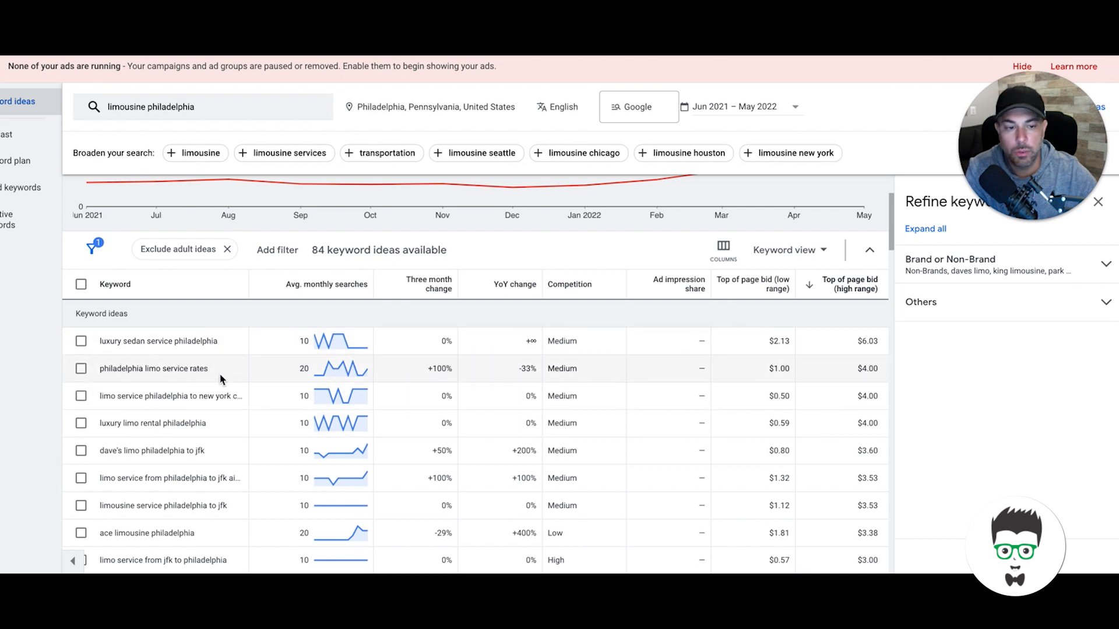
{"action": "scroll", "scroll_direction": "down", "scroll_amount": 3}
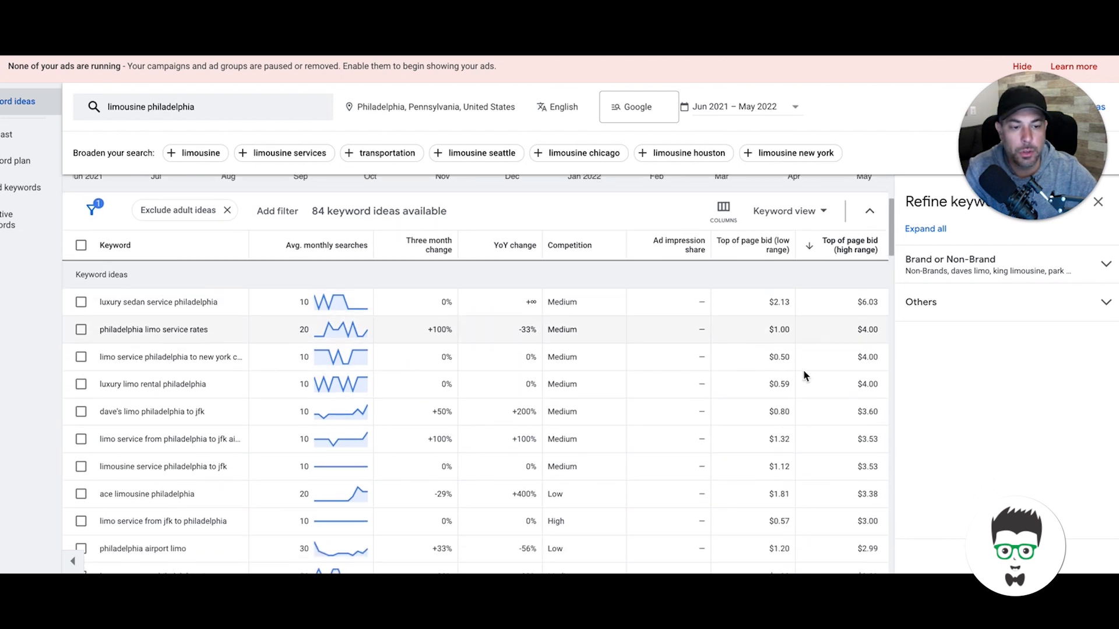
{"action": "scroll", "scroll_direction": "down", "scroll_amount": 3}
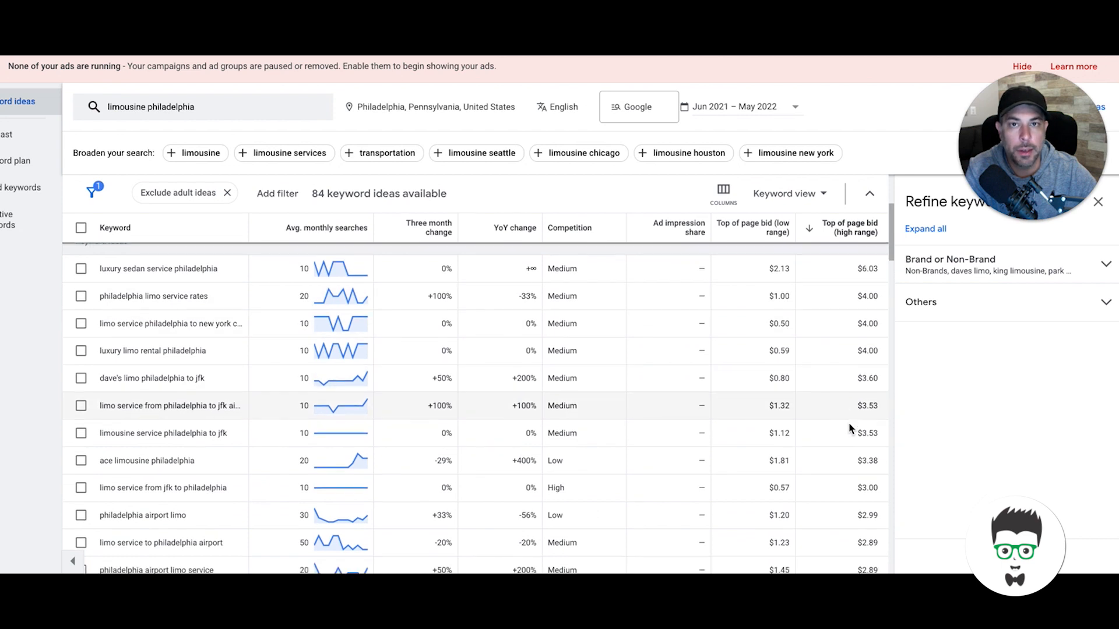
{"action": "scroll", "scroll_direction": "down", "scroll_amount": 3}
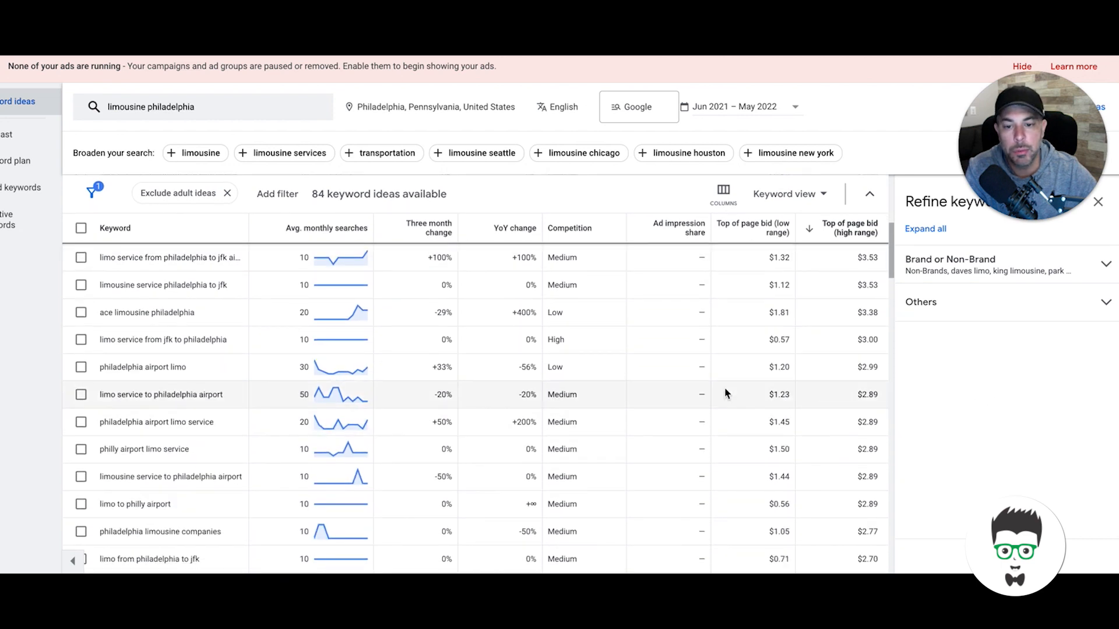
{"action": "scroll", "scroll_direction": "down", "scroll_amount": 3}
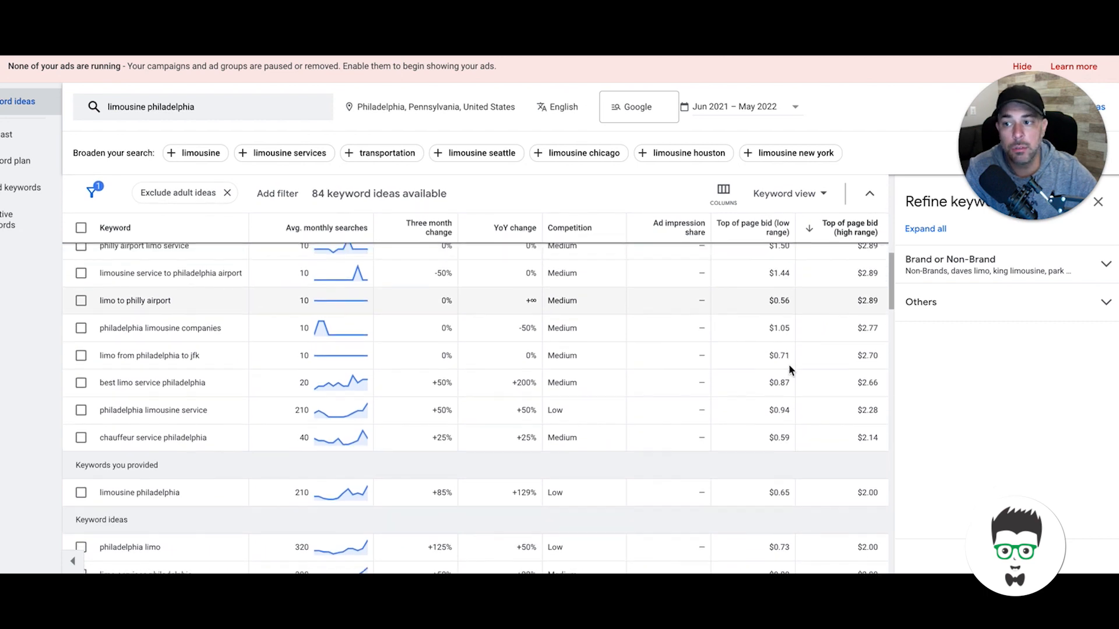
{"action": "scroll", "scroll_direction": "up", "scroll_amount": 3}
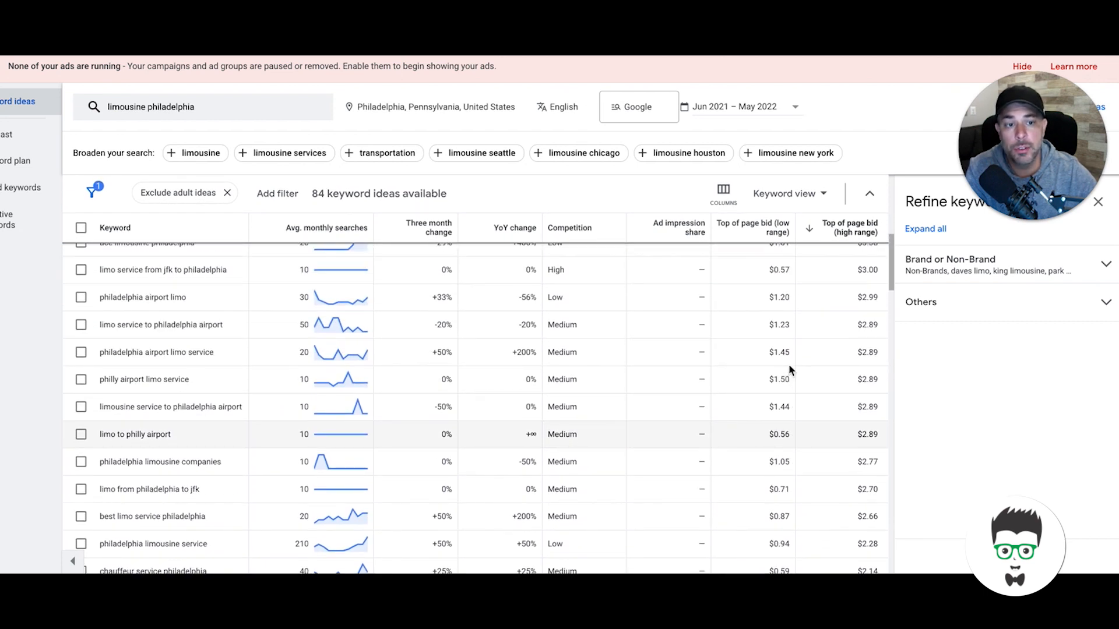
{"action": "scroll", "scroll_direction": "up", "scroll_amount": 3}
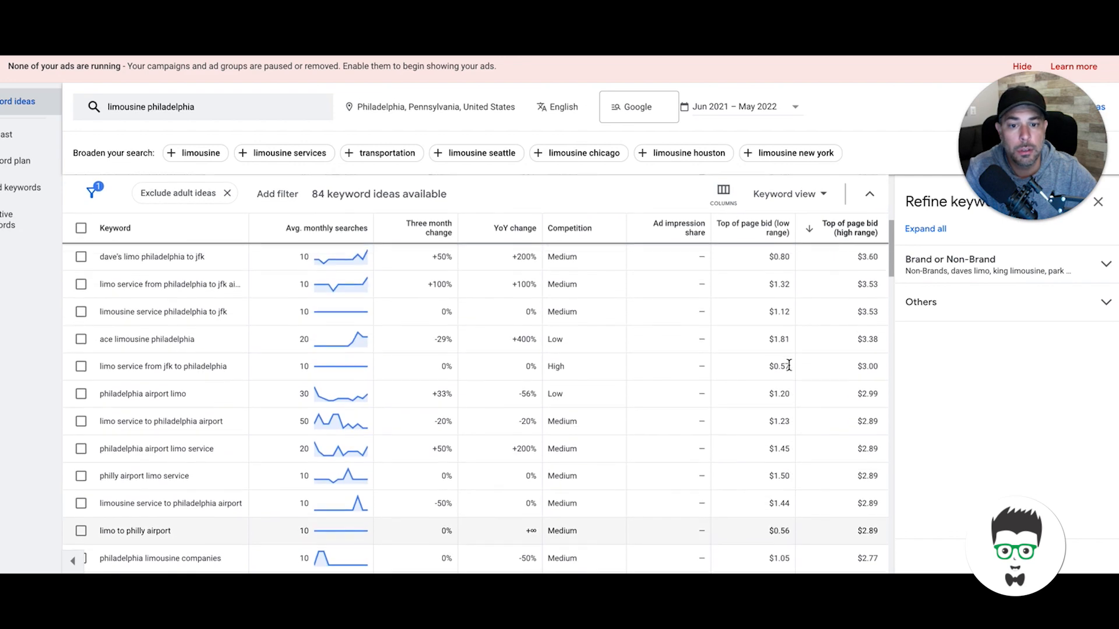
{"action": "scroll", "scroll_direction": "up", "scroll_amount": 3}
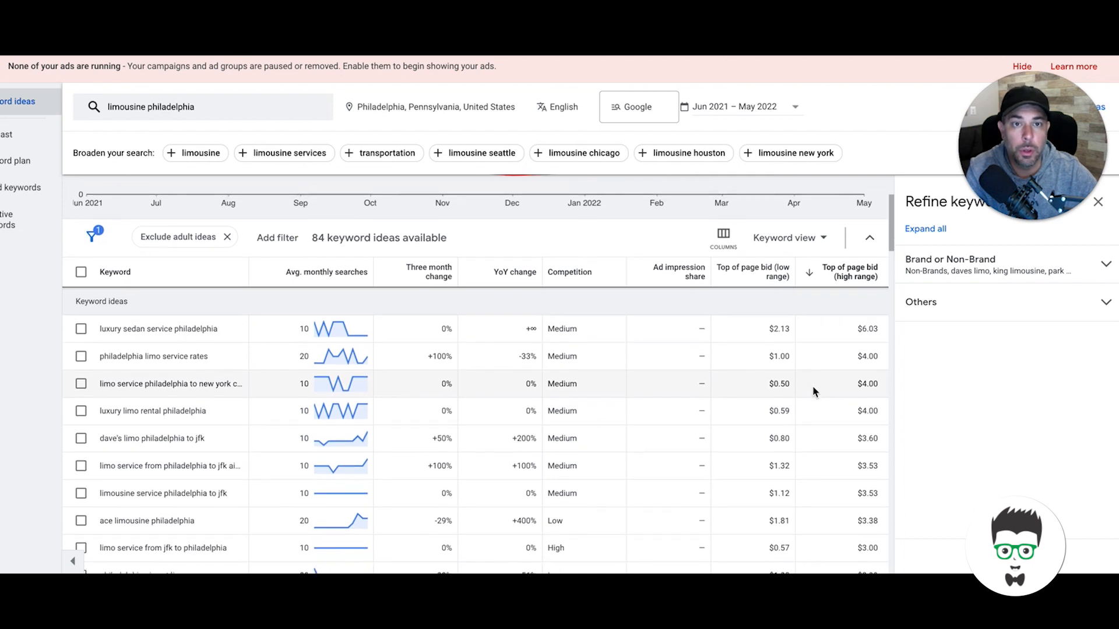
{"action": "scroll", "scroll_direction": "down", "scroll_amount": 3}
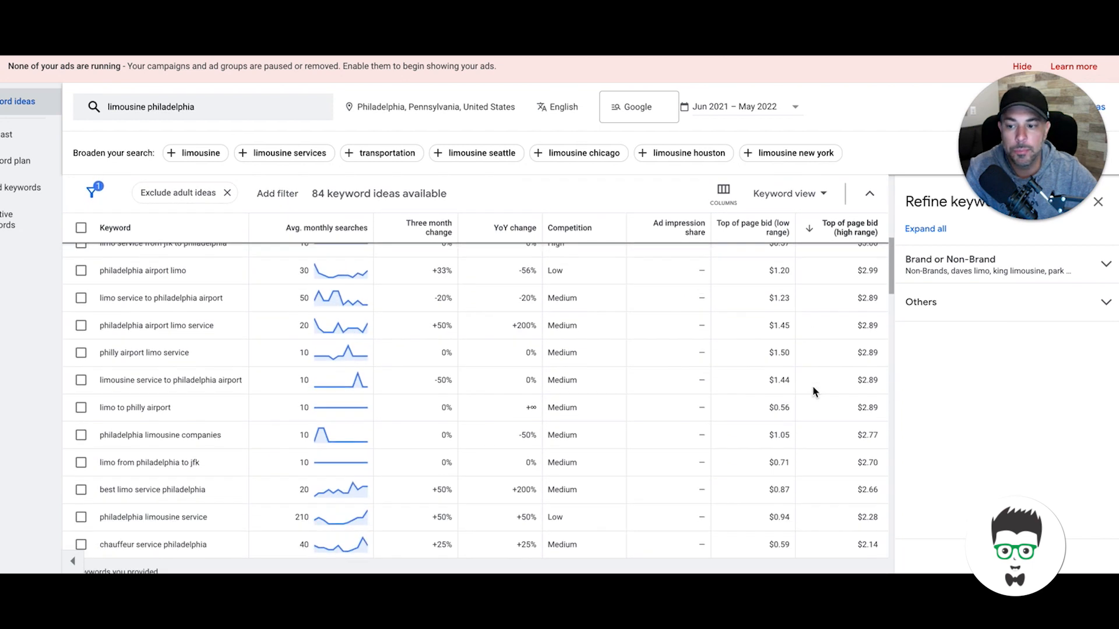
{"action": "scroll", "scroll_direction": "down", "scroll_amount": 3}
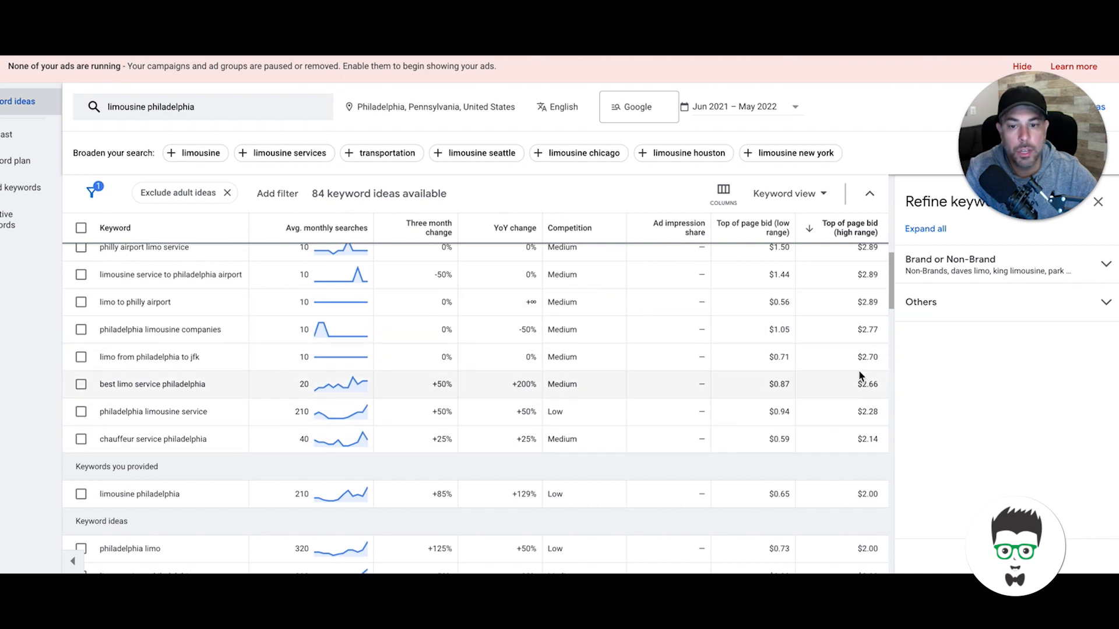
{"action": "scroll", "scroll_direction": "up", "scroll_amount": 3}
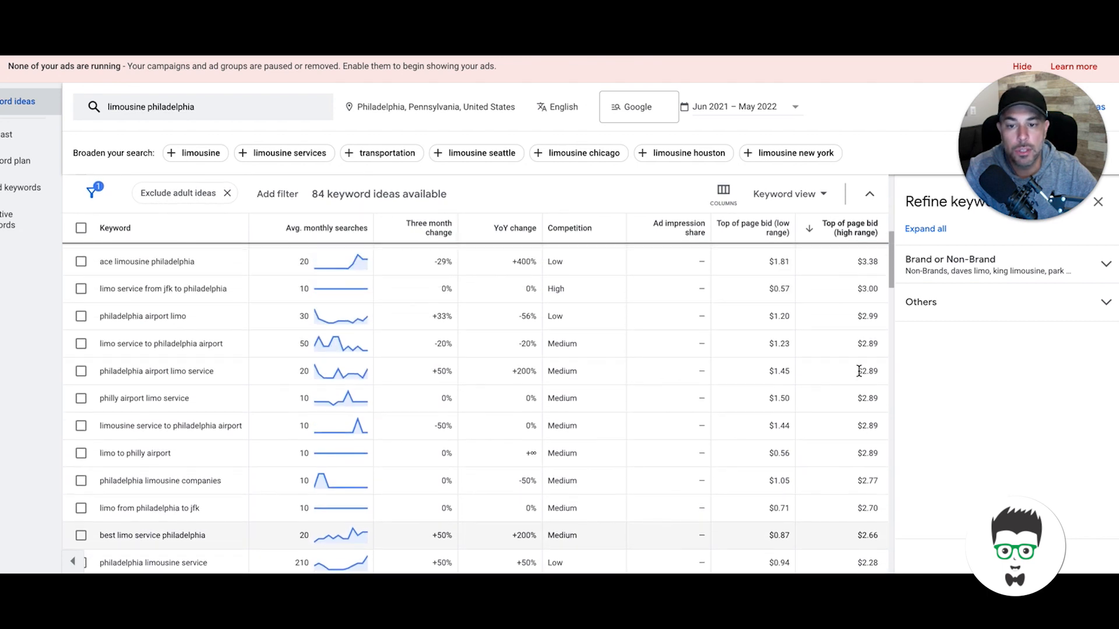
{"action": "scroll", "scroll_direction": "up", "scroll_amount": 3}
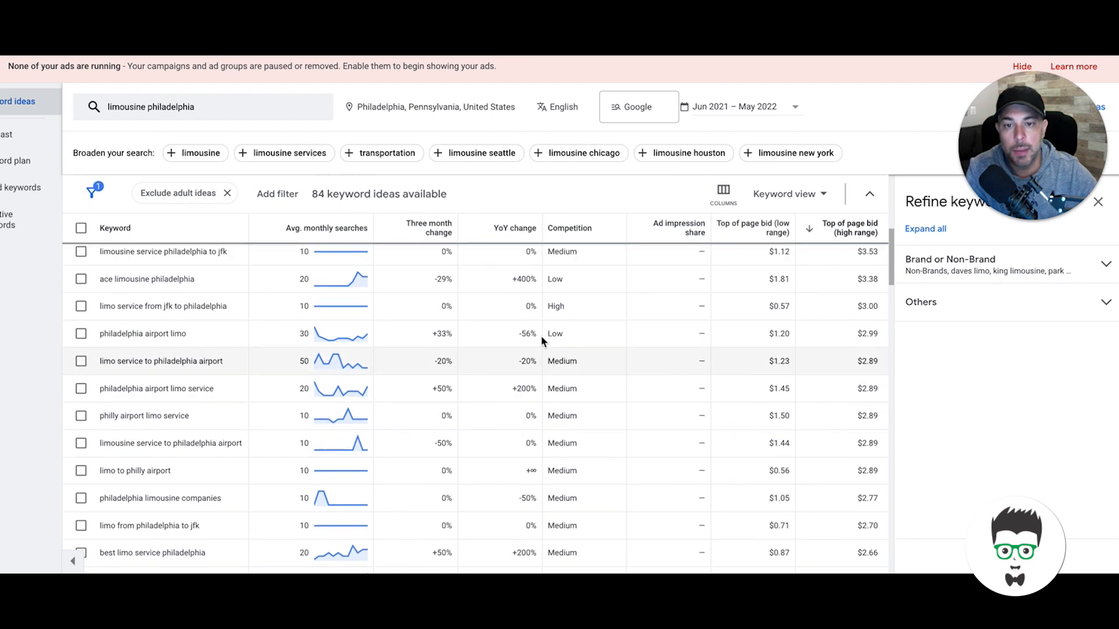
{"action": "scroll", "scroll_direction": "up", "scroll_amount": 3}
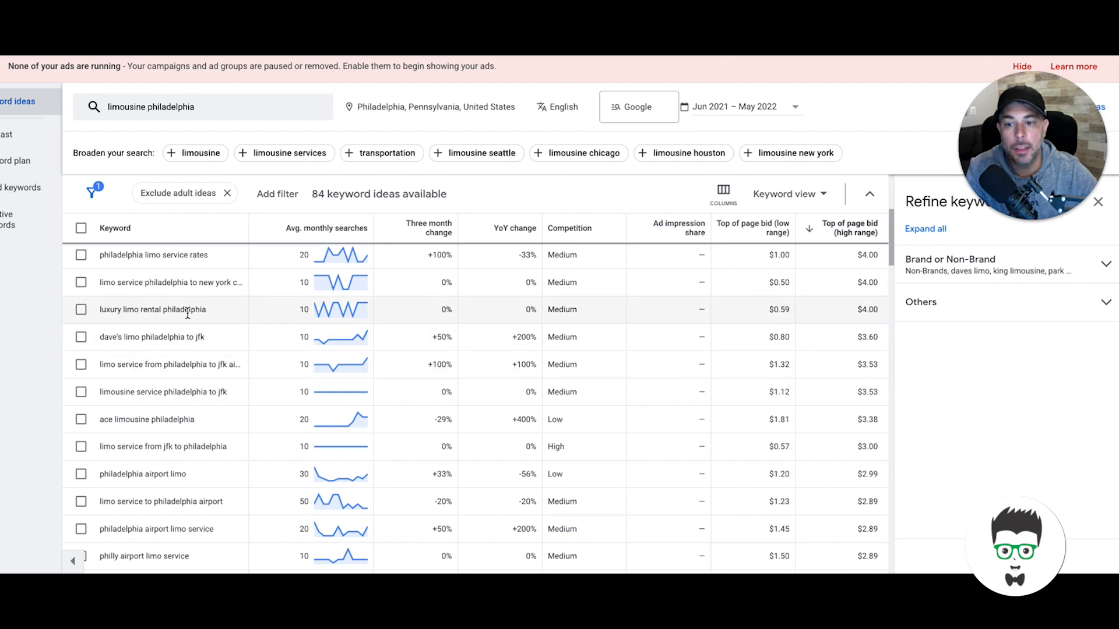
{"action": "mouse_move", "coordinate": [258, 282]}
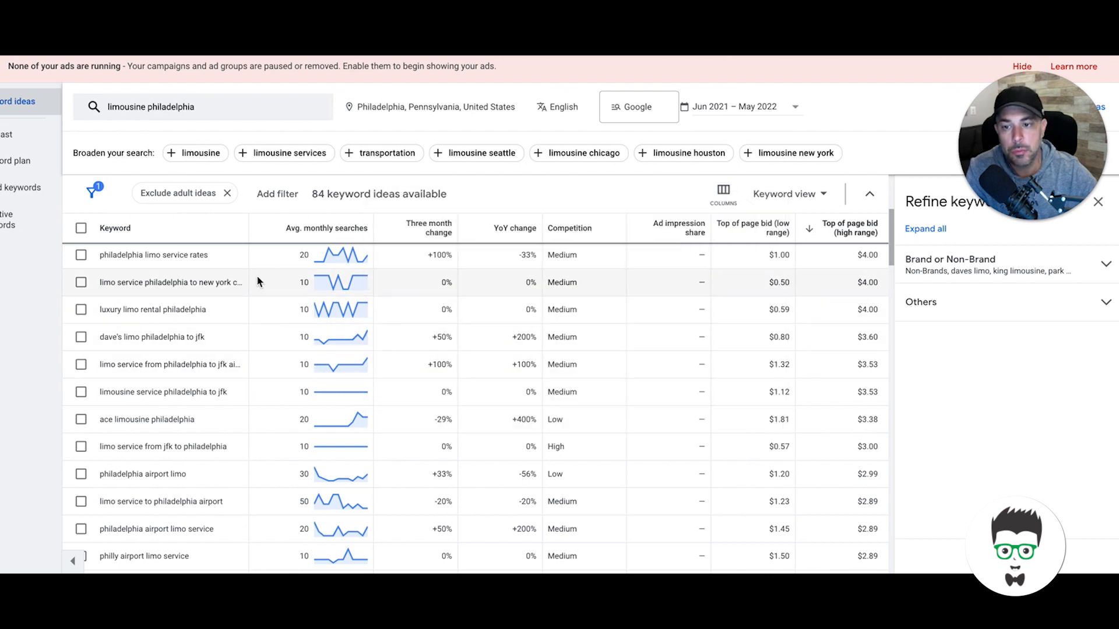
{"action": "mouse_move", "coordinate": [231, 278]}
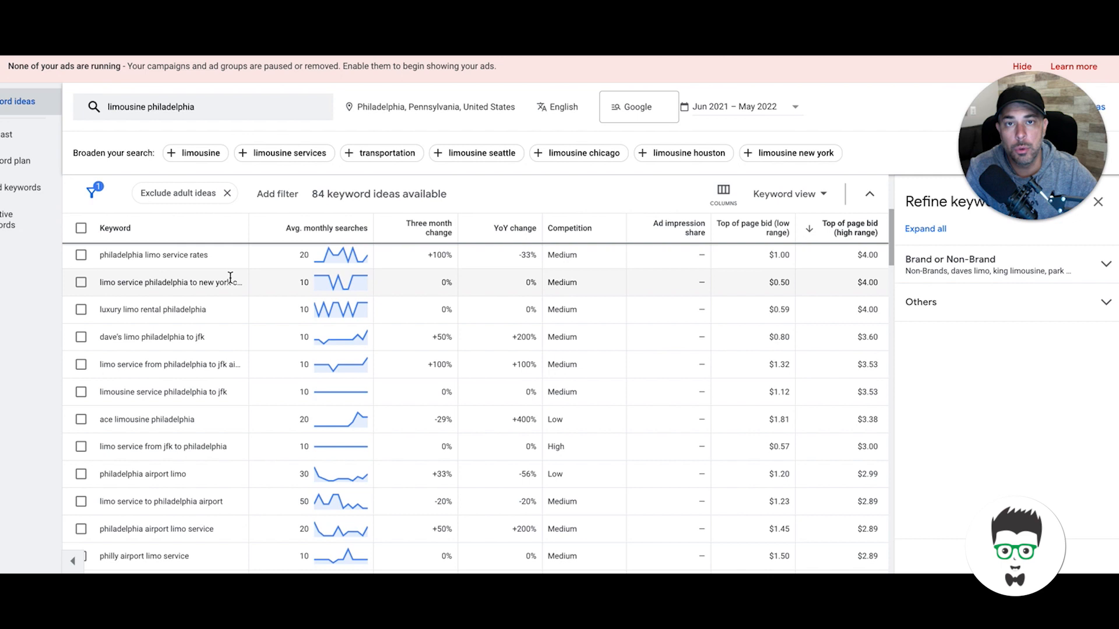
{"action": "mouse_move", "coordinate": [310, 275]}
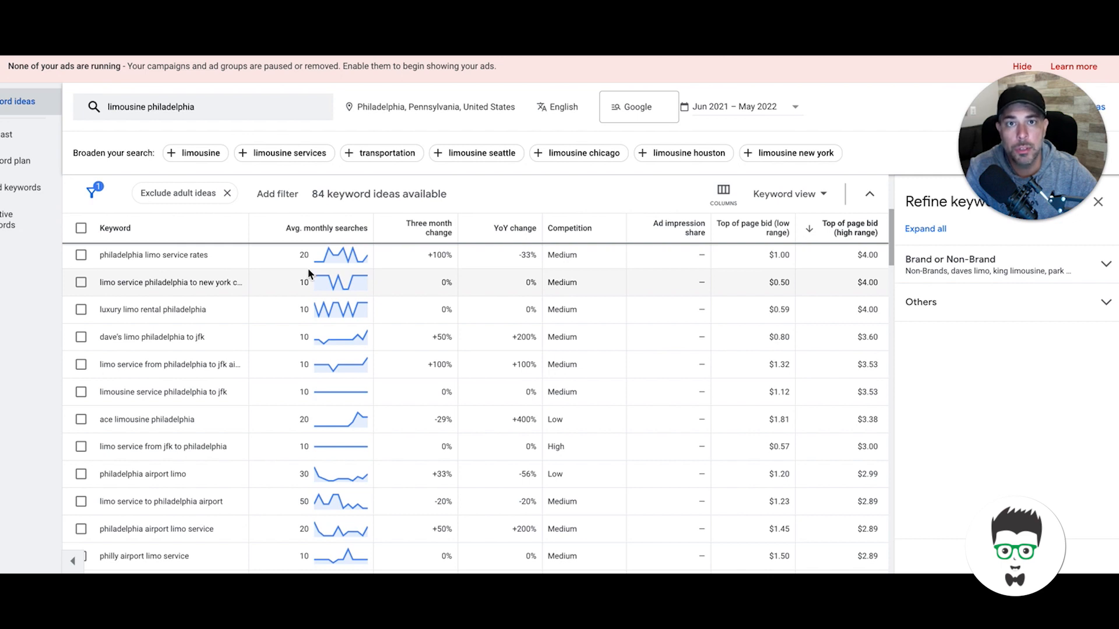
{"action": "mouse_move", "coordinate": [457, 474]}
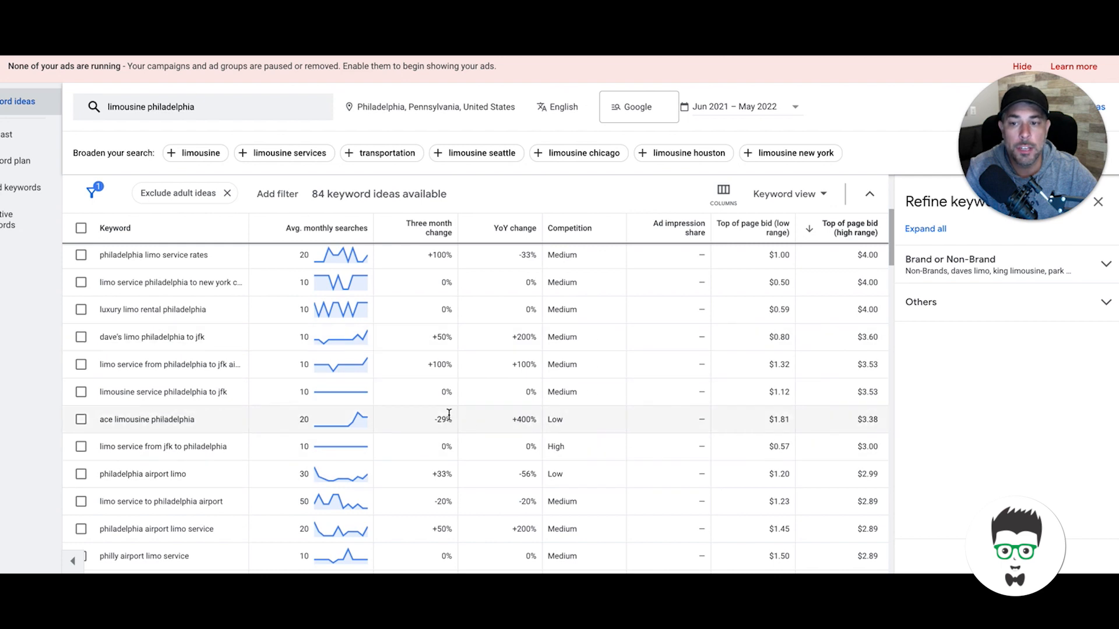
{"action": "mouse_move", "coordinate": [229, 314]}
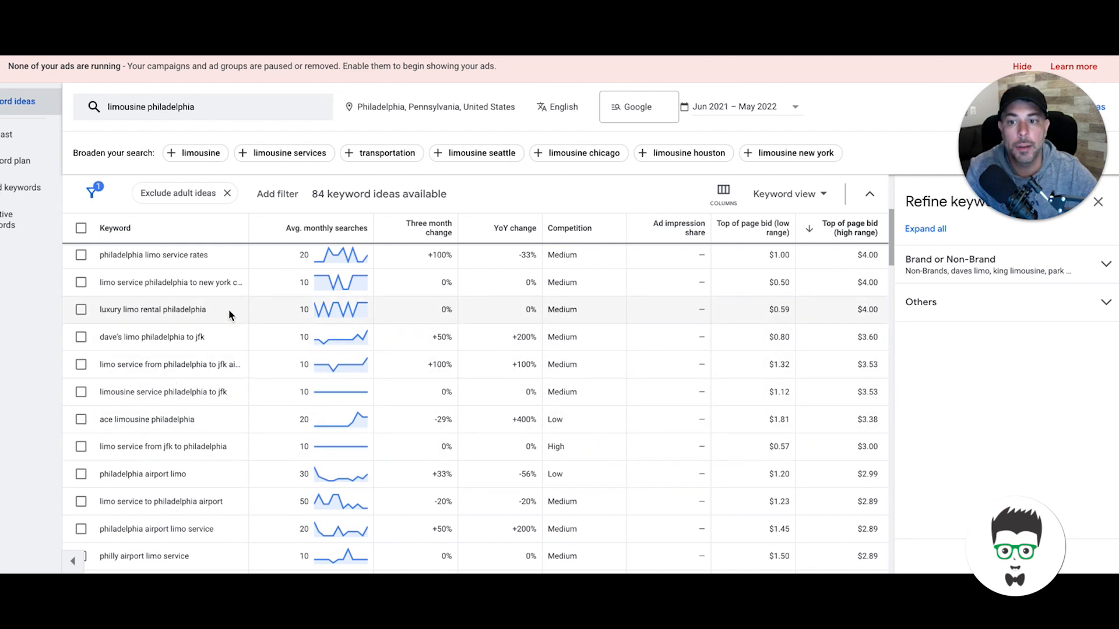
{"action": "mouse_move", "coordinate": [446, 391]}
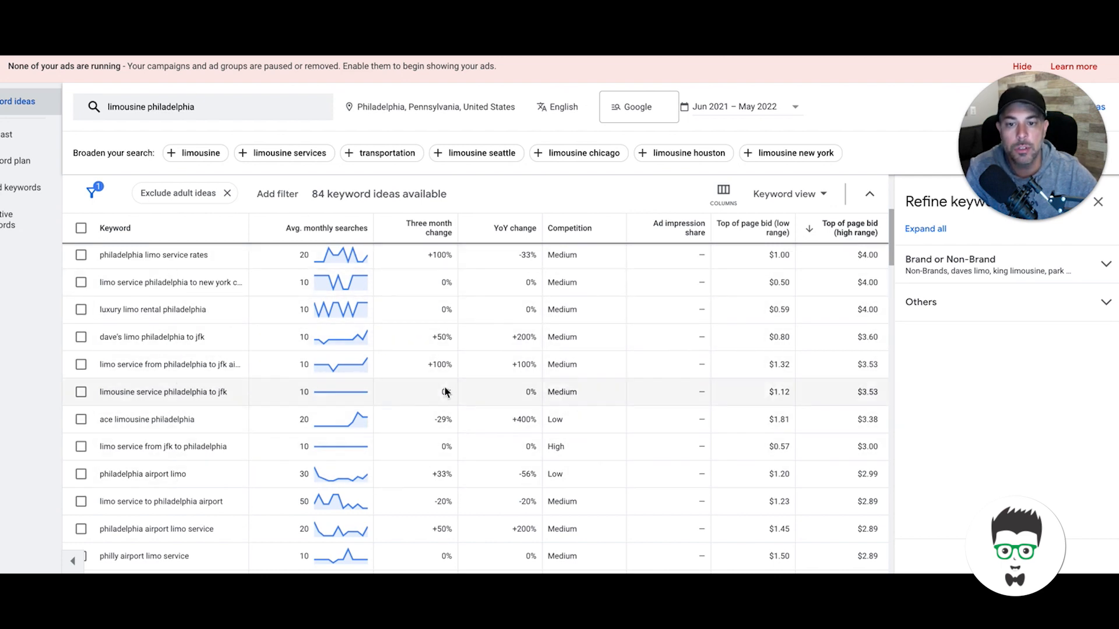
{"action": "mouse_move", "coordinate": [236, 395]}
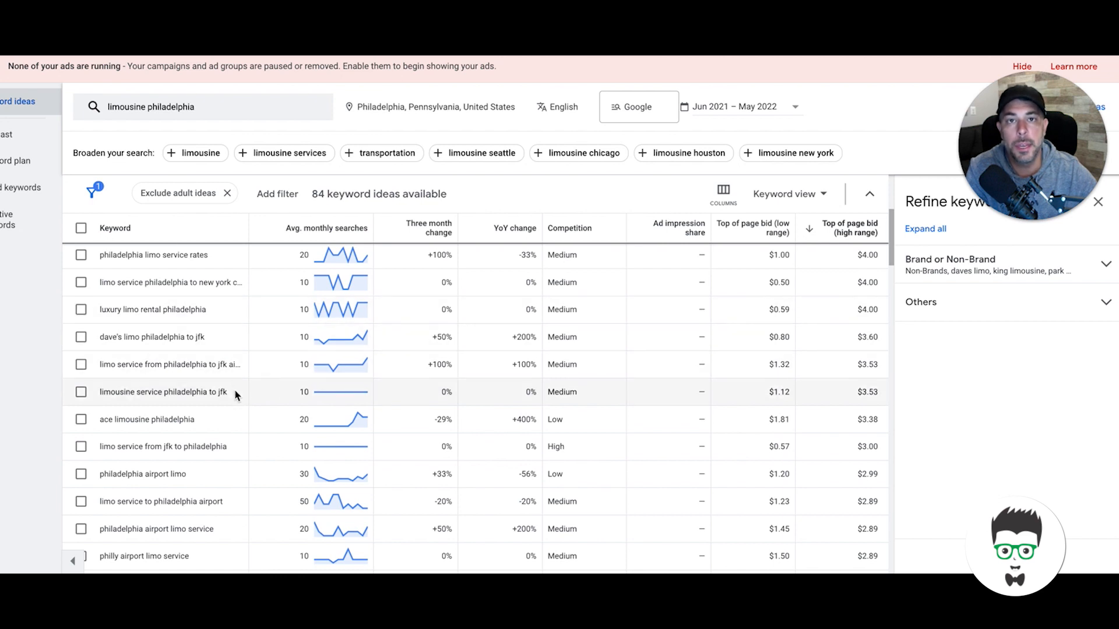
{"action": "mouse_move", "coordinate": [337, 414]}
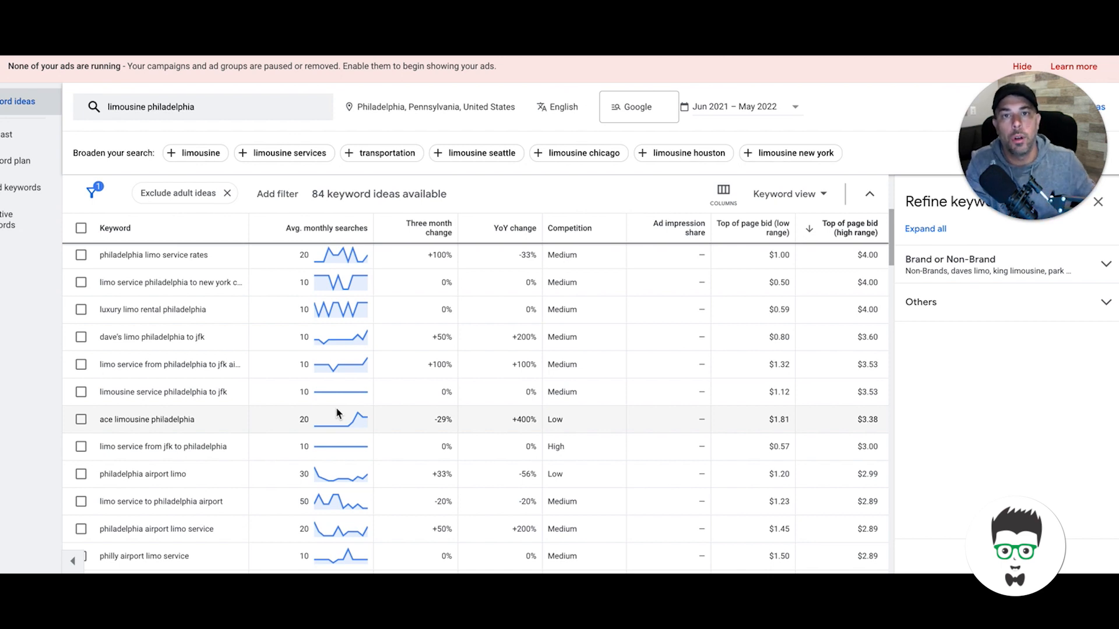
{"action": "mouse_move", "coordinate": [366, 248]}
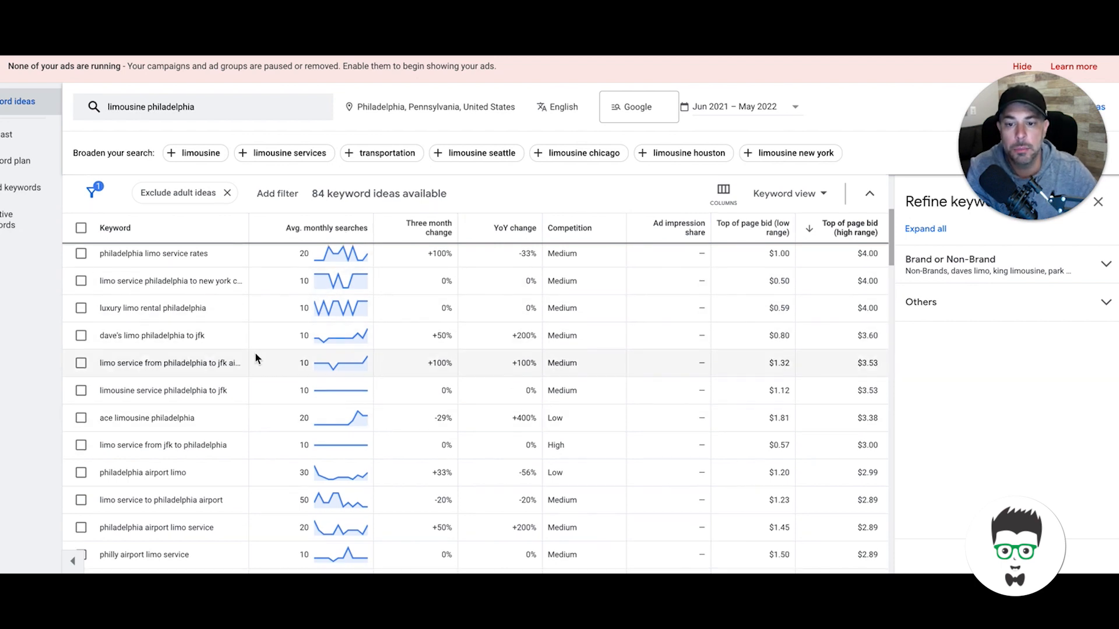
{"action": "scroll", "scroll_direction": "down", "scroll_amount": 3}
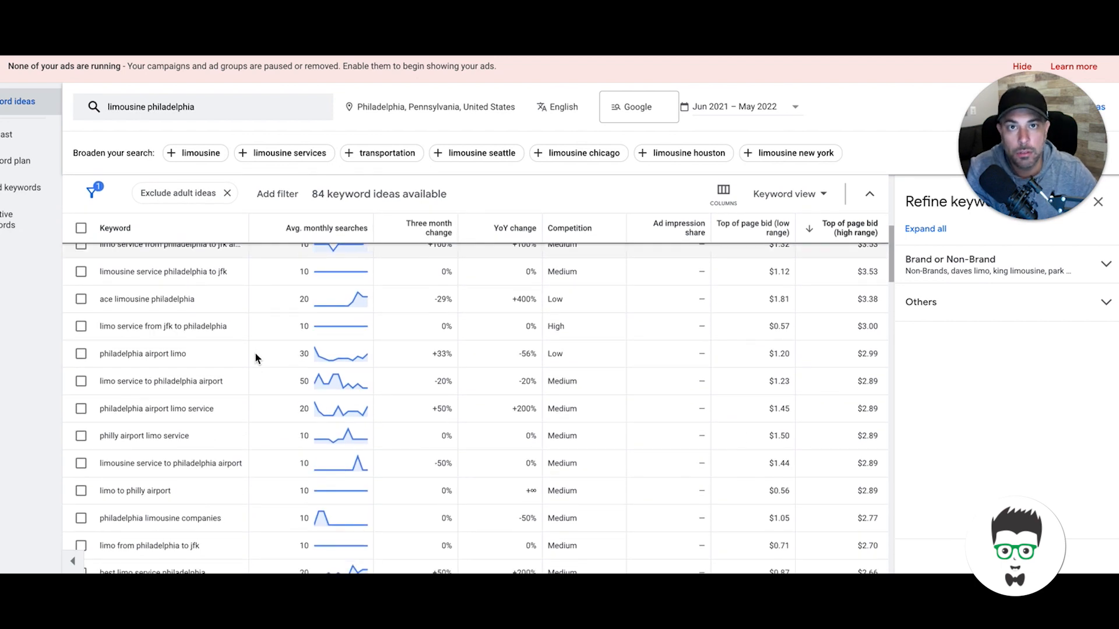
{"action": "mouse_move", "coordinate": [416, 422]}
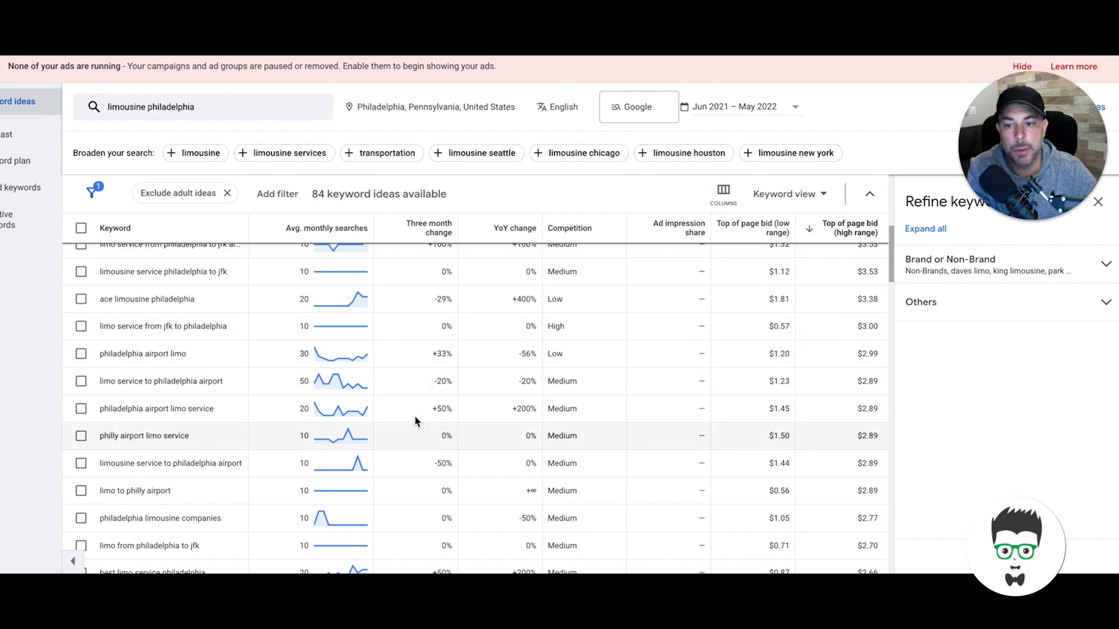
{"action": "mouse_move", "coordinate": [257, 425]}
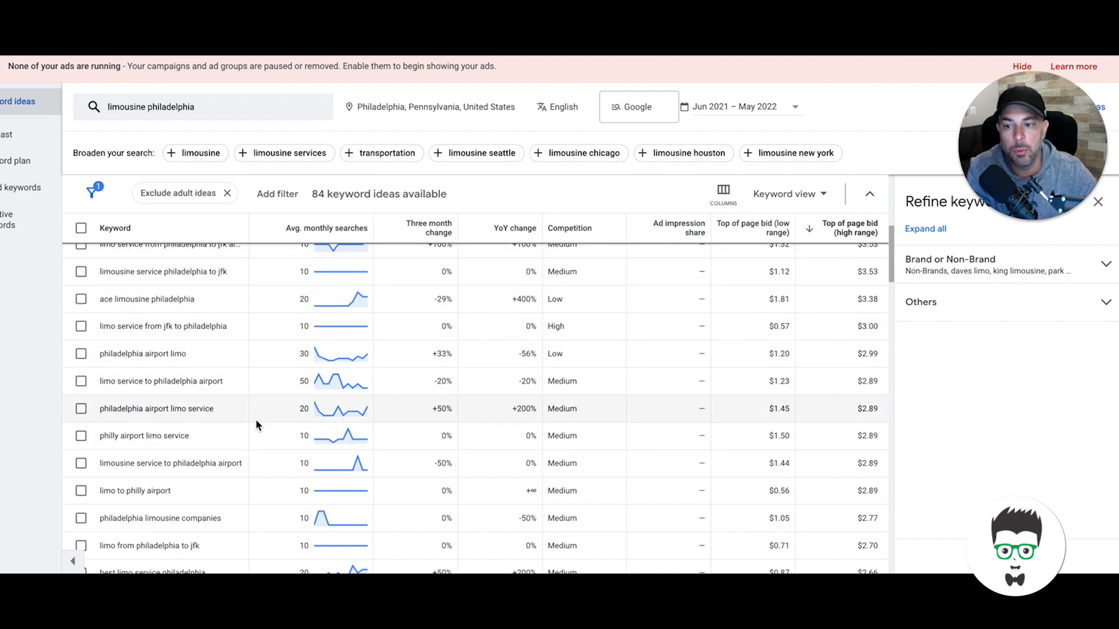
{"action": "mouse_move", "coordinate": [231, 416]}
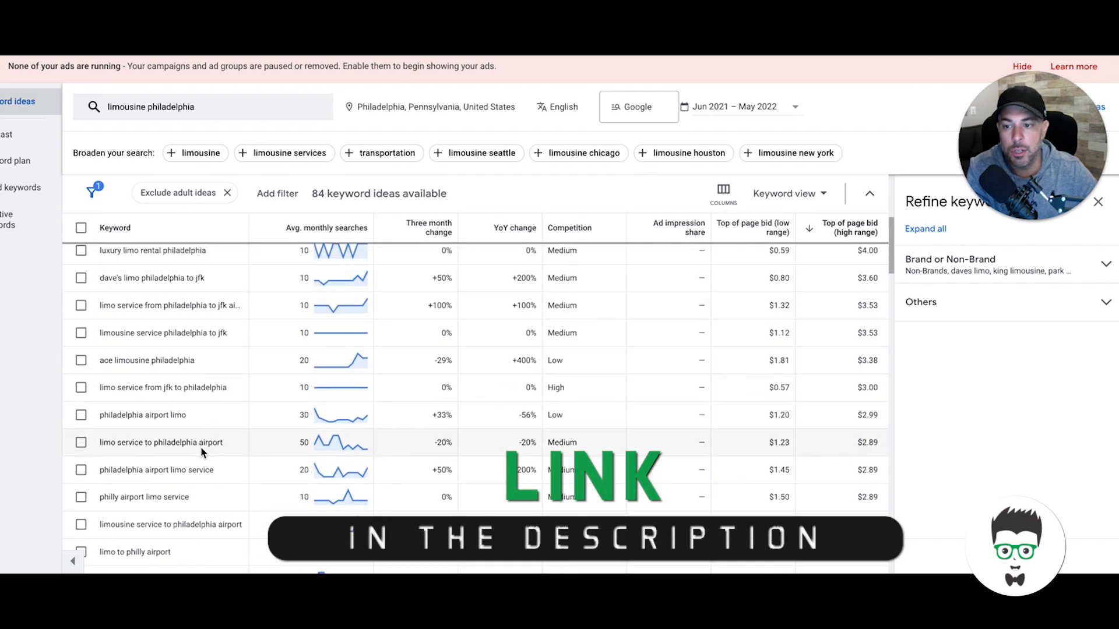
{"action": "scroll", "scroll_direction": "down", "scroll_amount": 3}
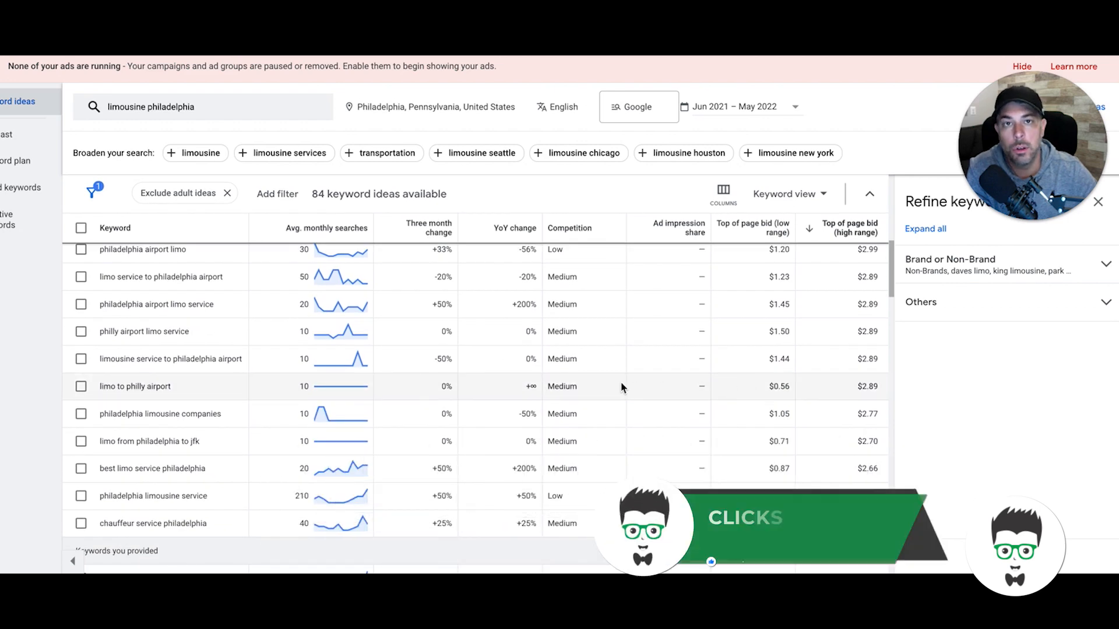
{"action": "scroll", "scroll_direction": "up", "scroll_amount": 3}
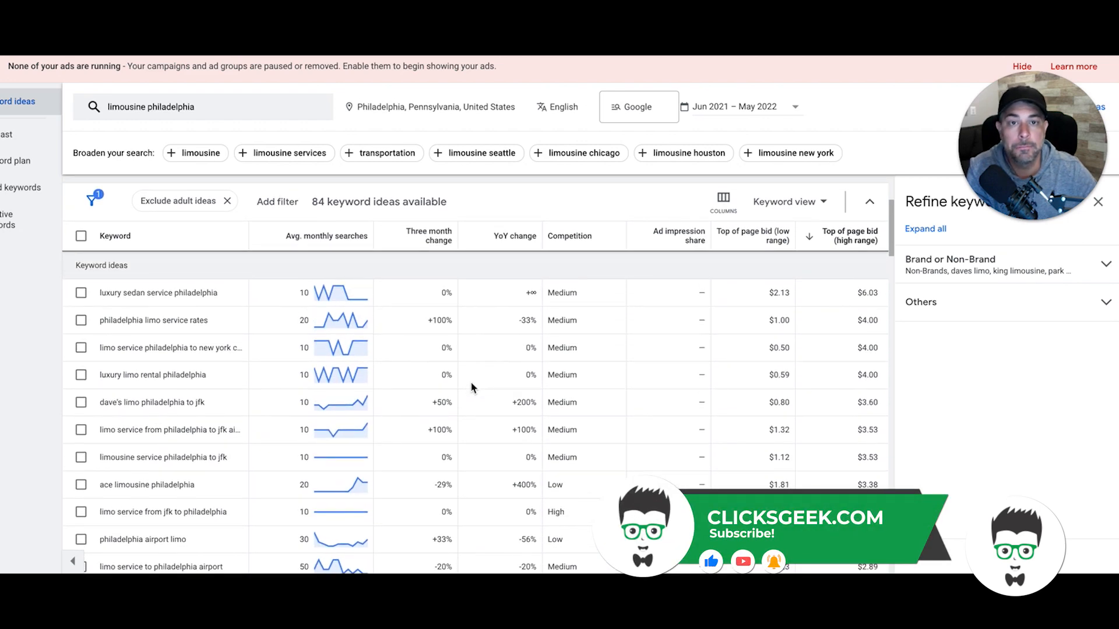
{"action": "left_click", "coordinate": [847, 201]}
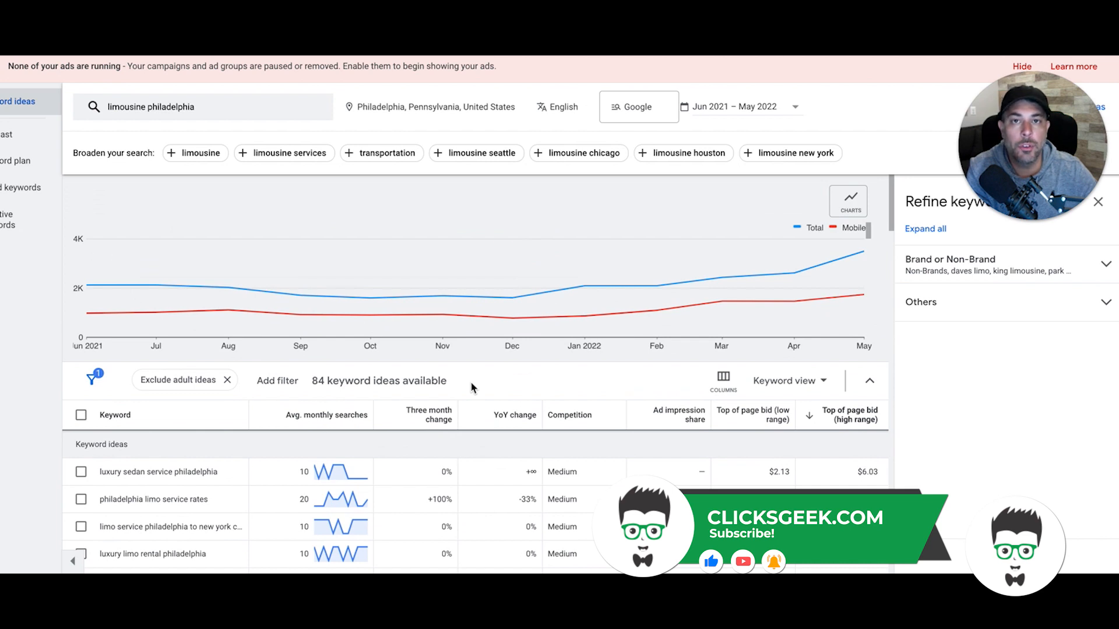